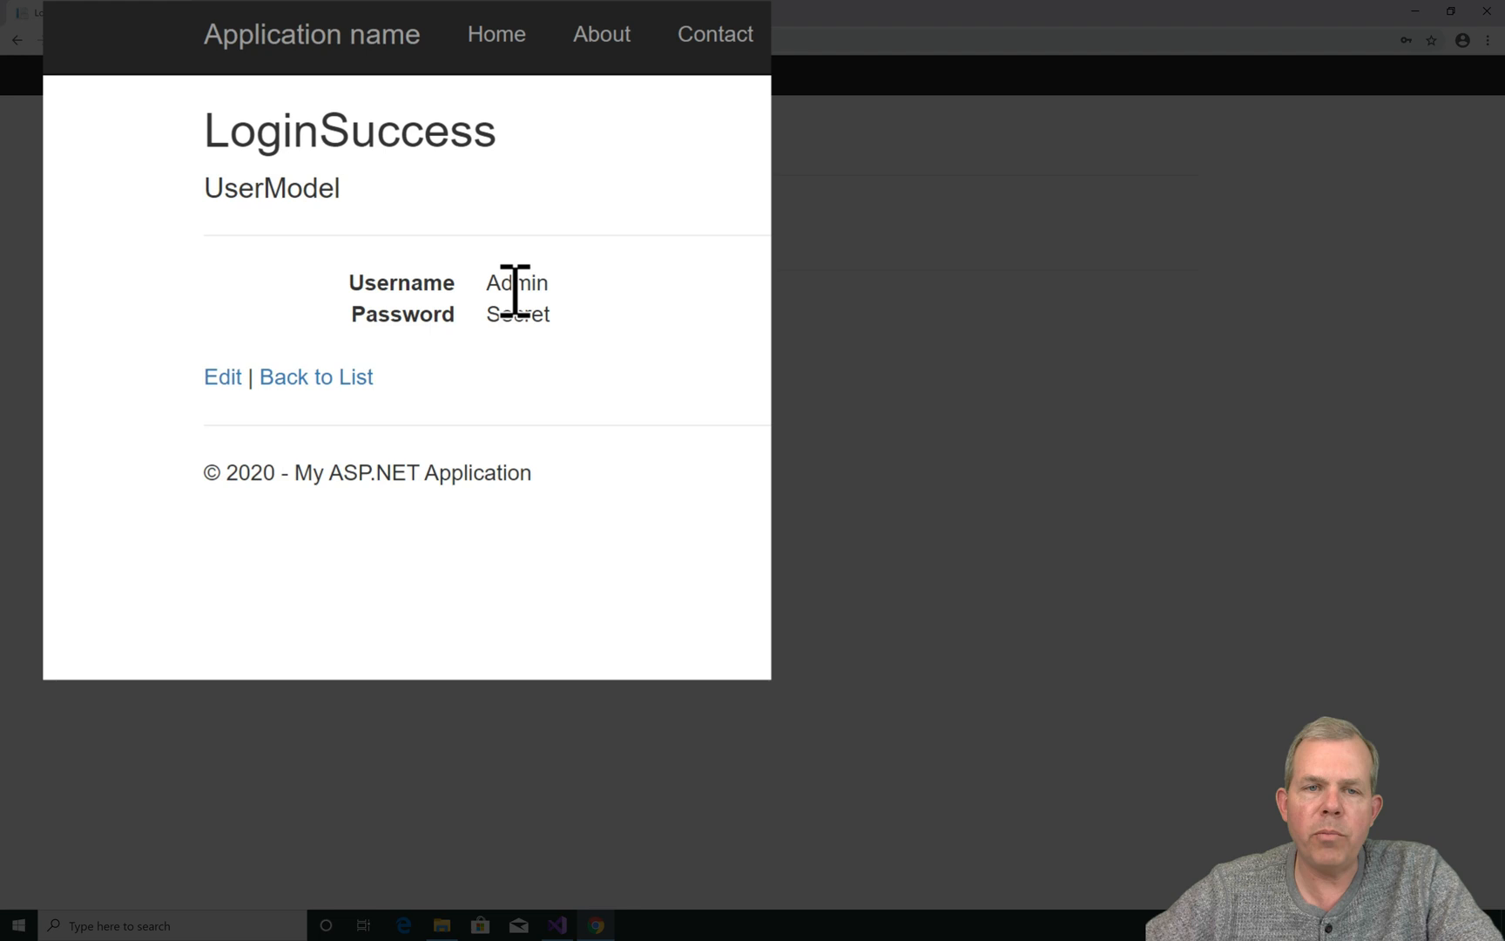
Step: Sign in to Visual Studio as the Admin user and continue
click(1447, 11)
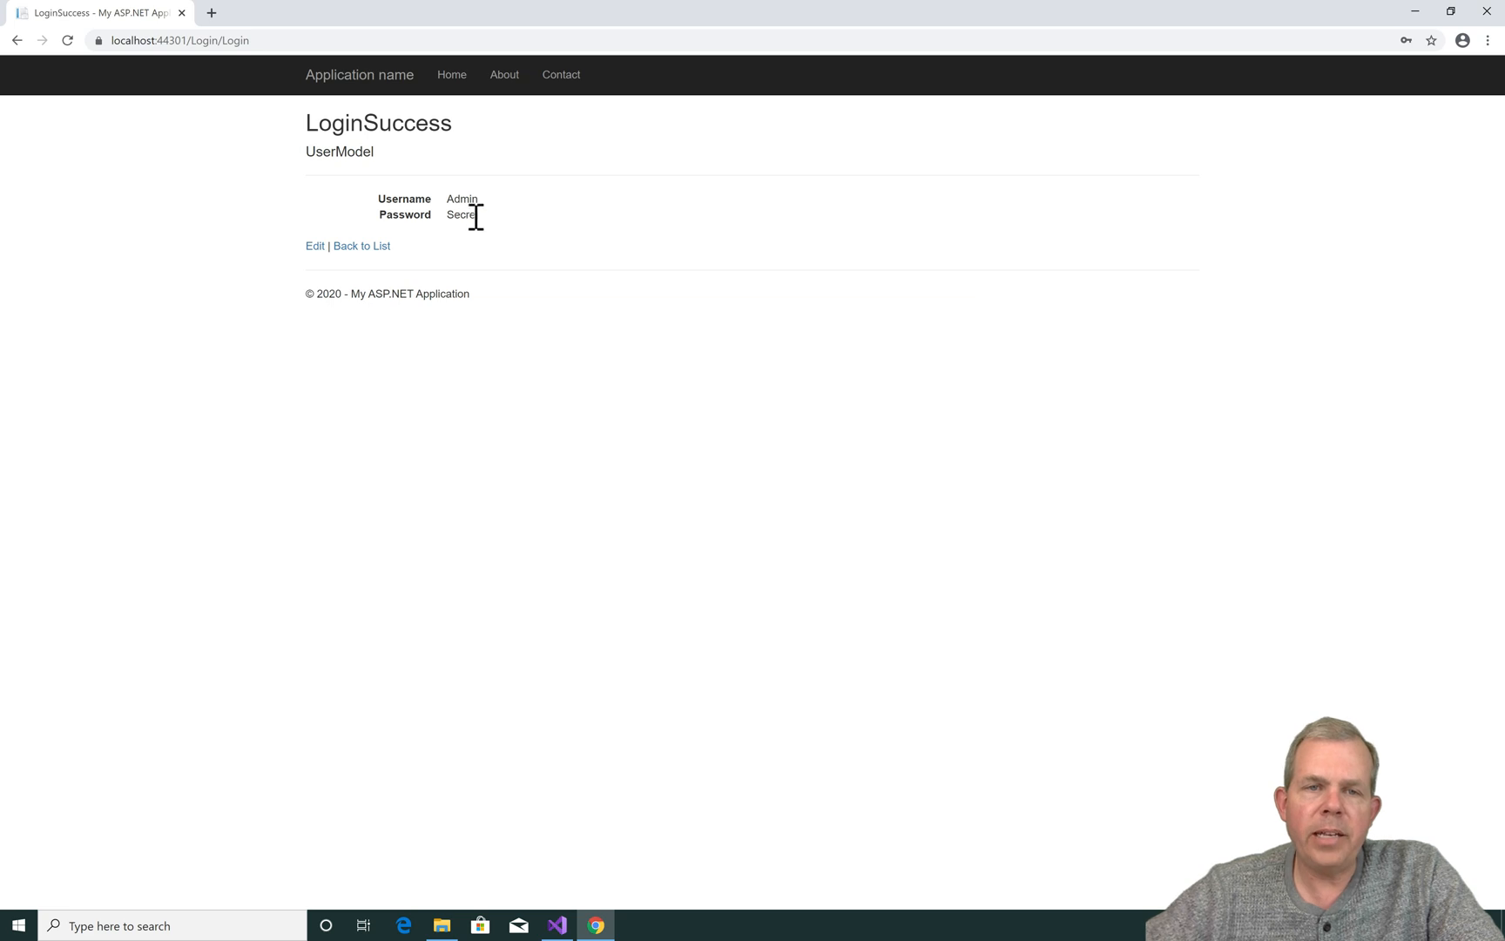
double_click(461, 198)
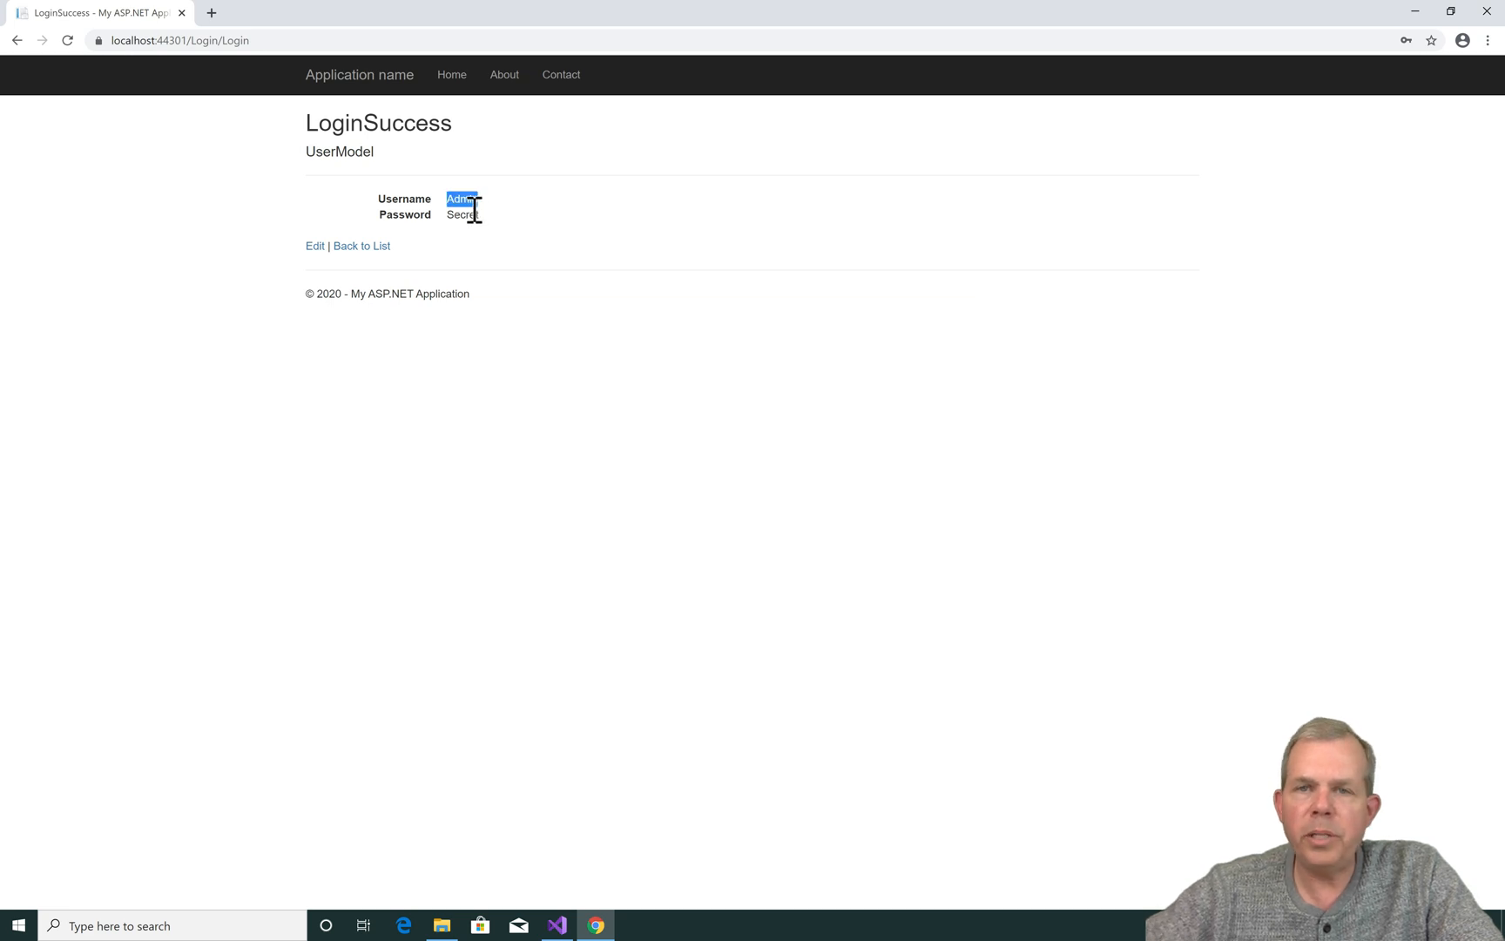
click(554, 925)
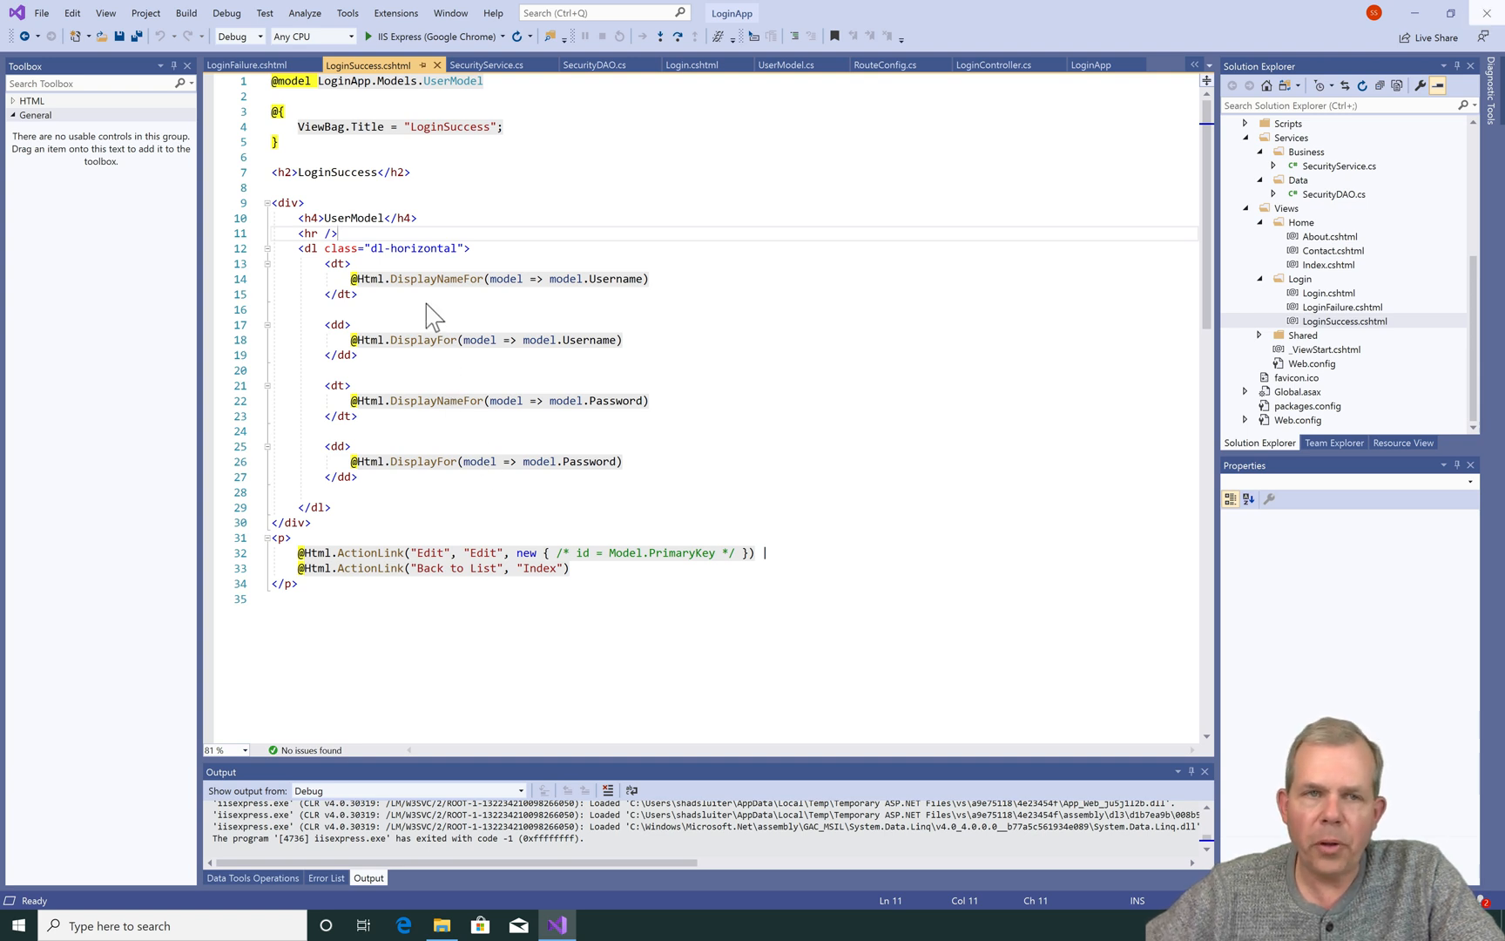
mouse_move(104, 12)
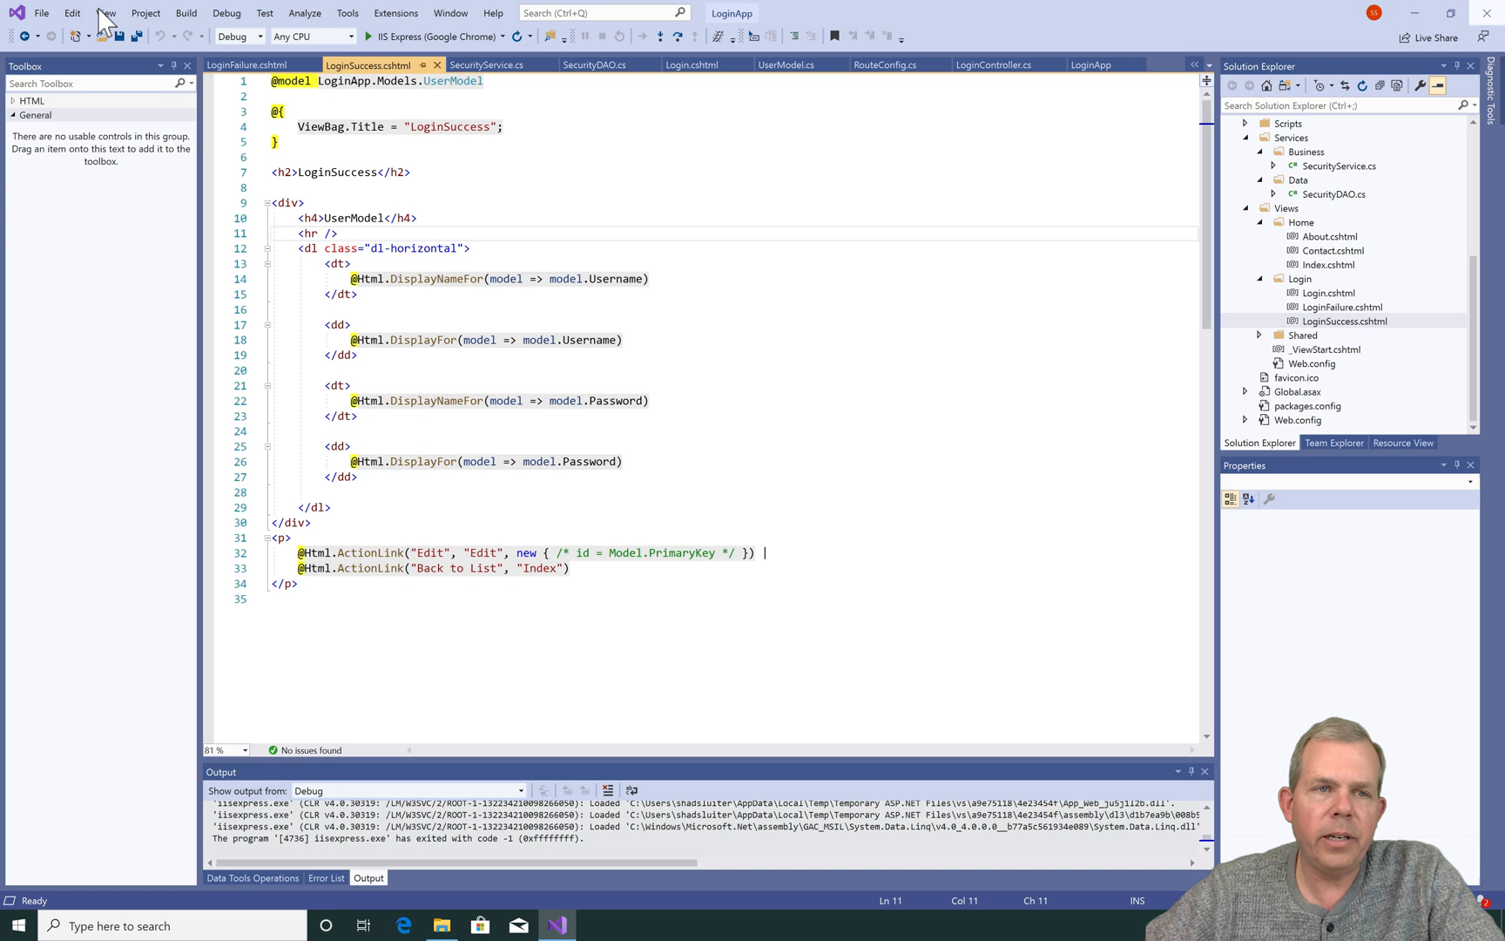
mouse_move(106, 12)
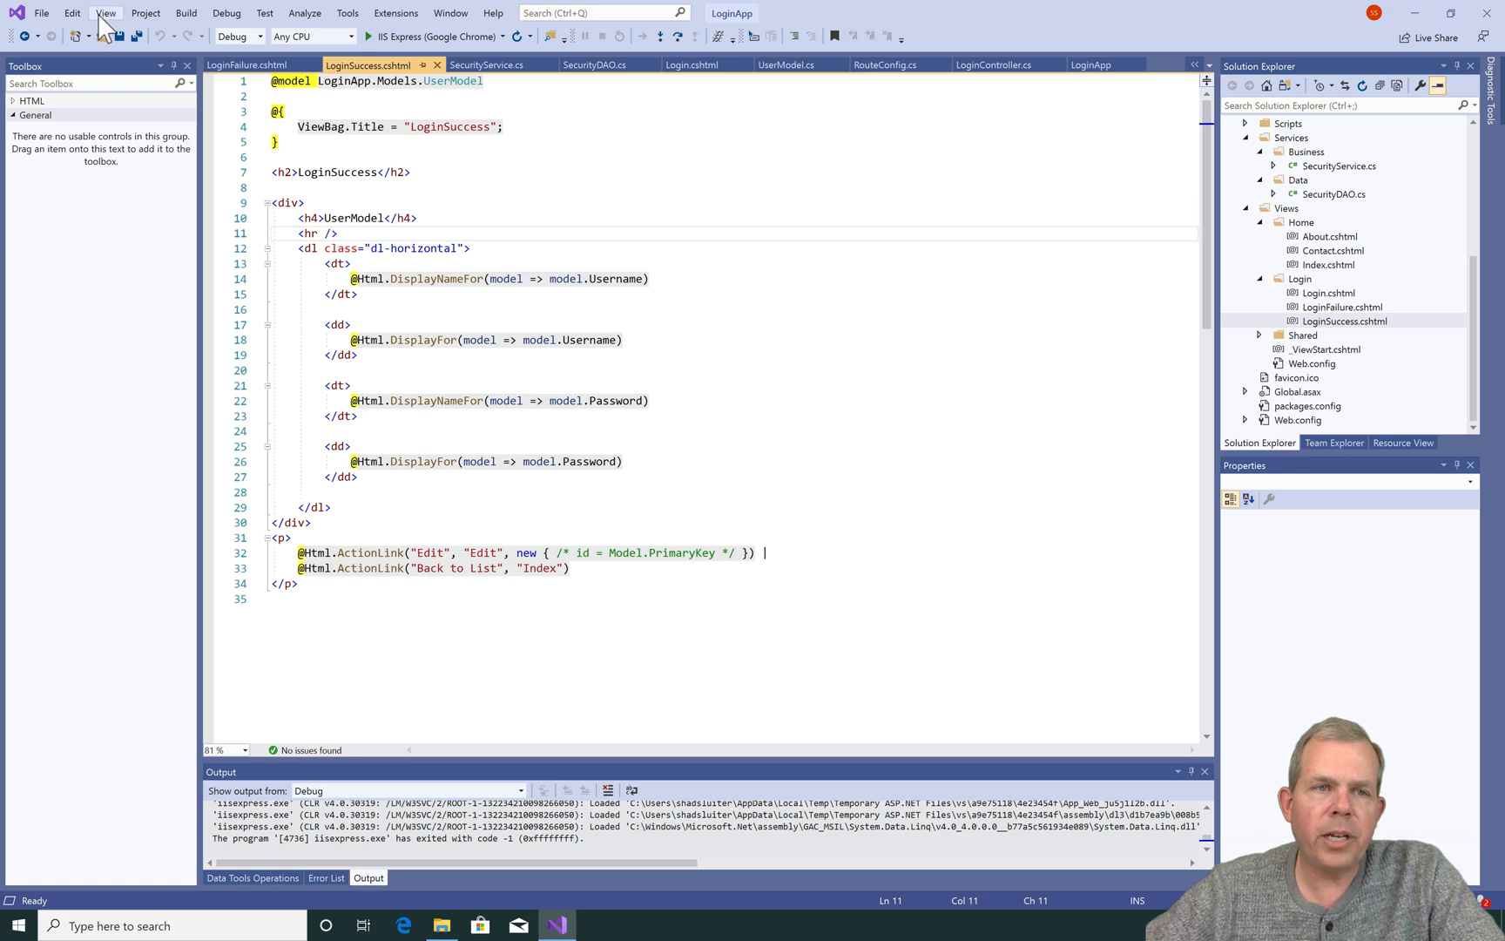
Step: Show SQL Server Object Explorer and expand the MSSQLLocalDB server's Databases folder
click(106, 12)
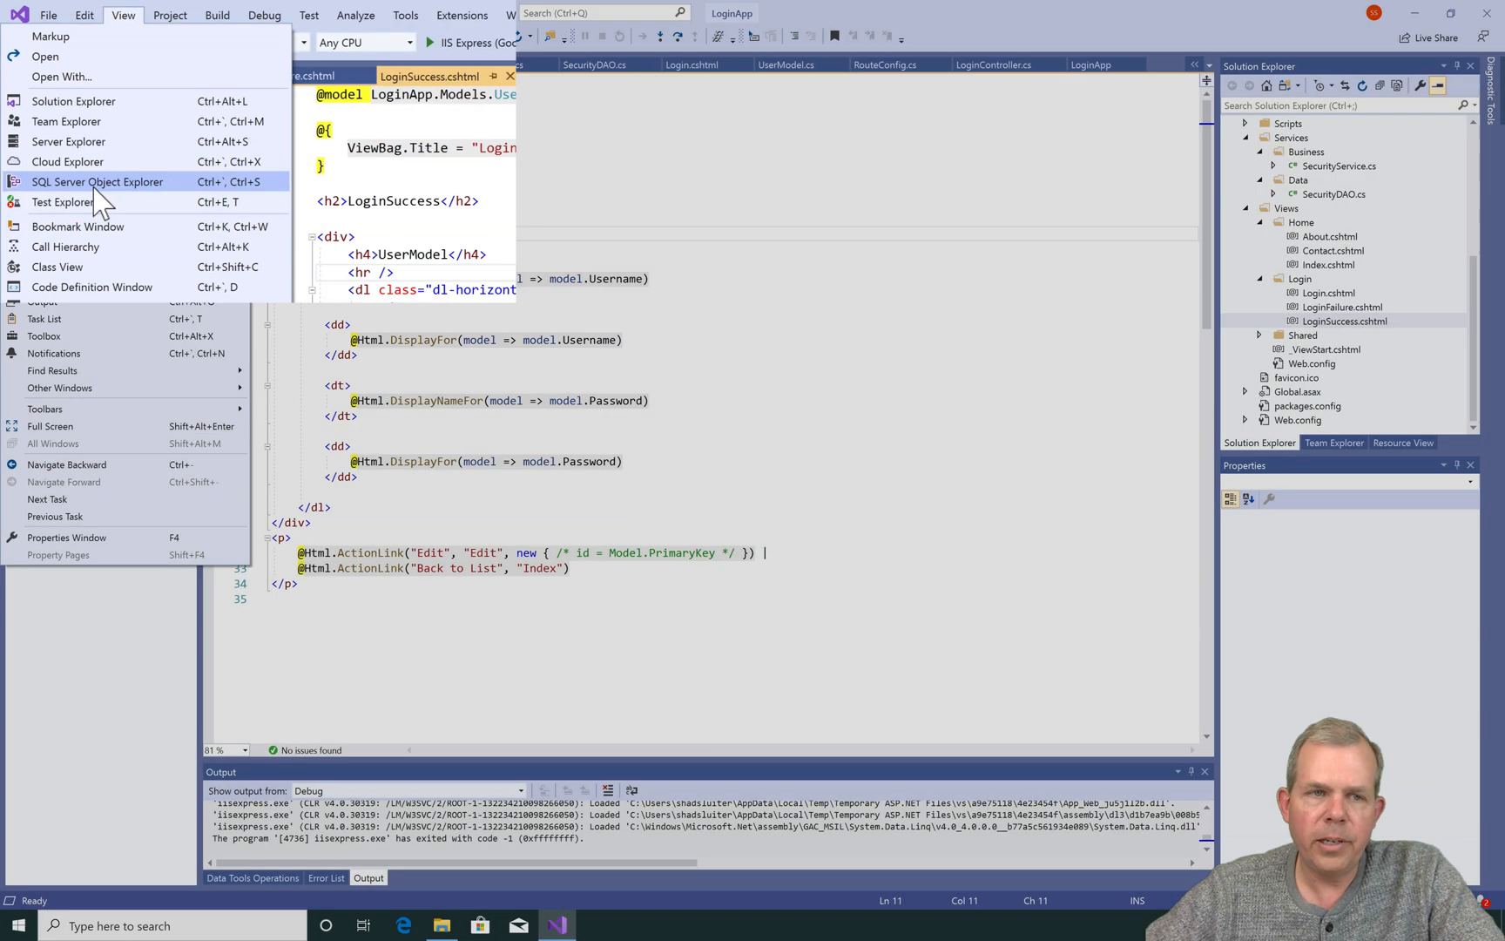
click(96, 182)
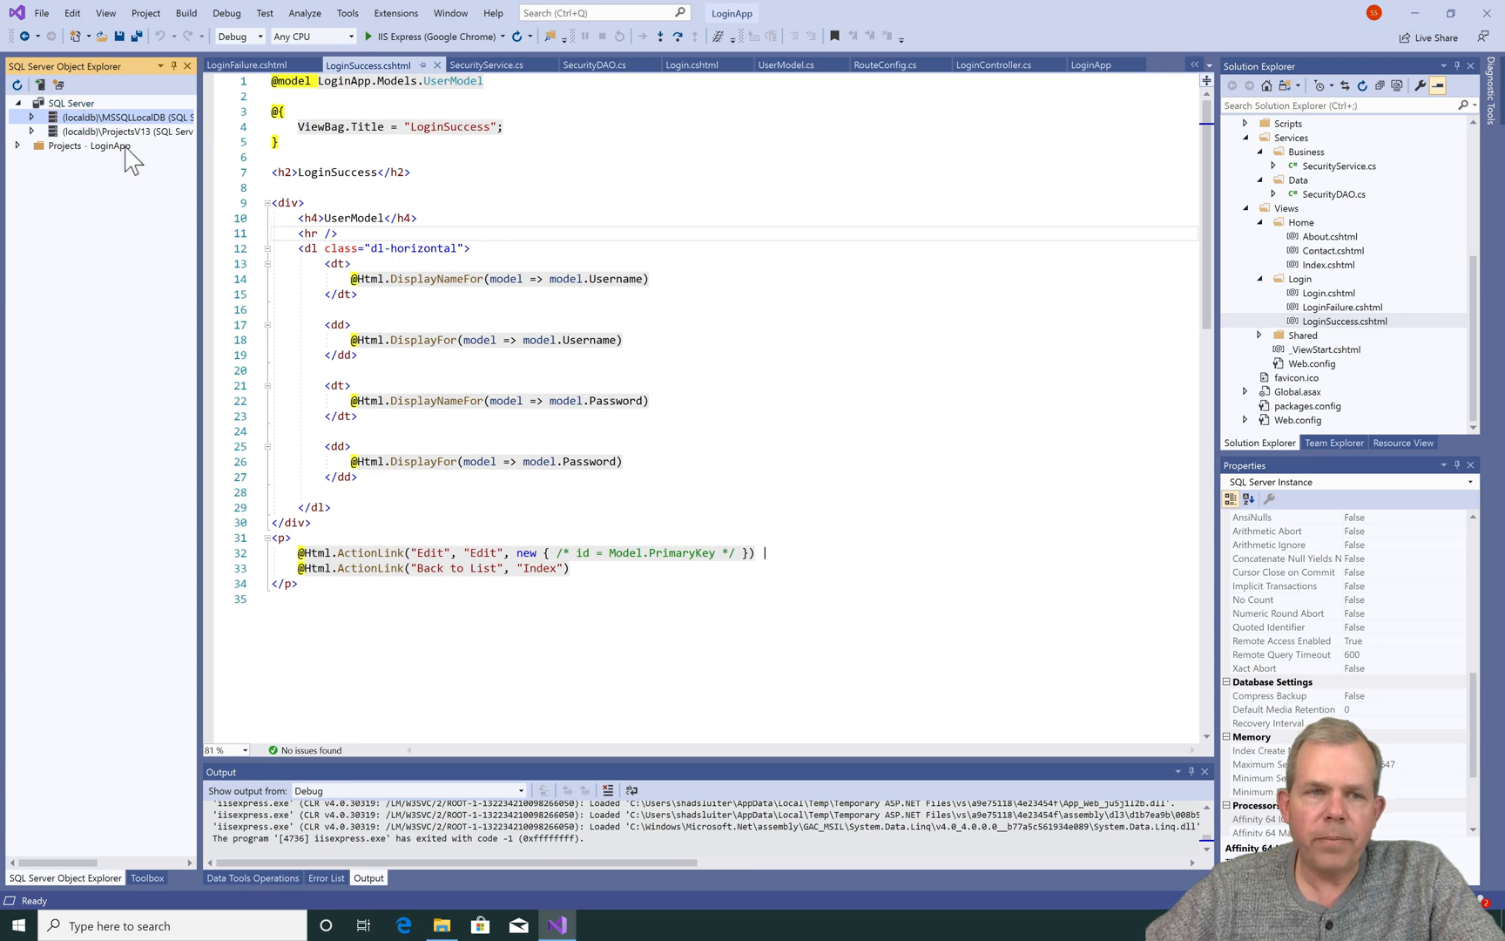
mouse_move(268, 158)
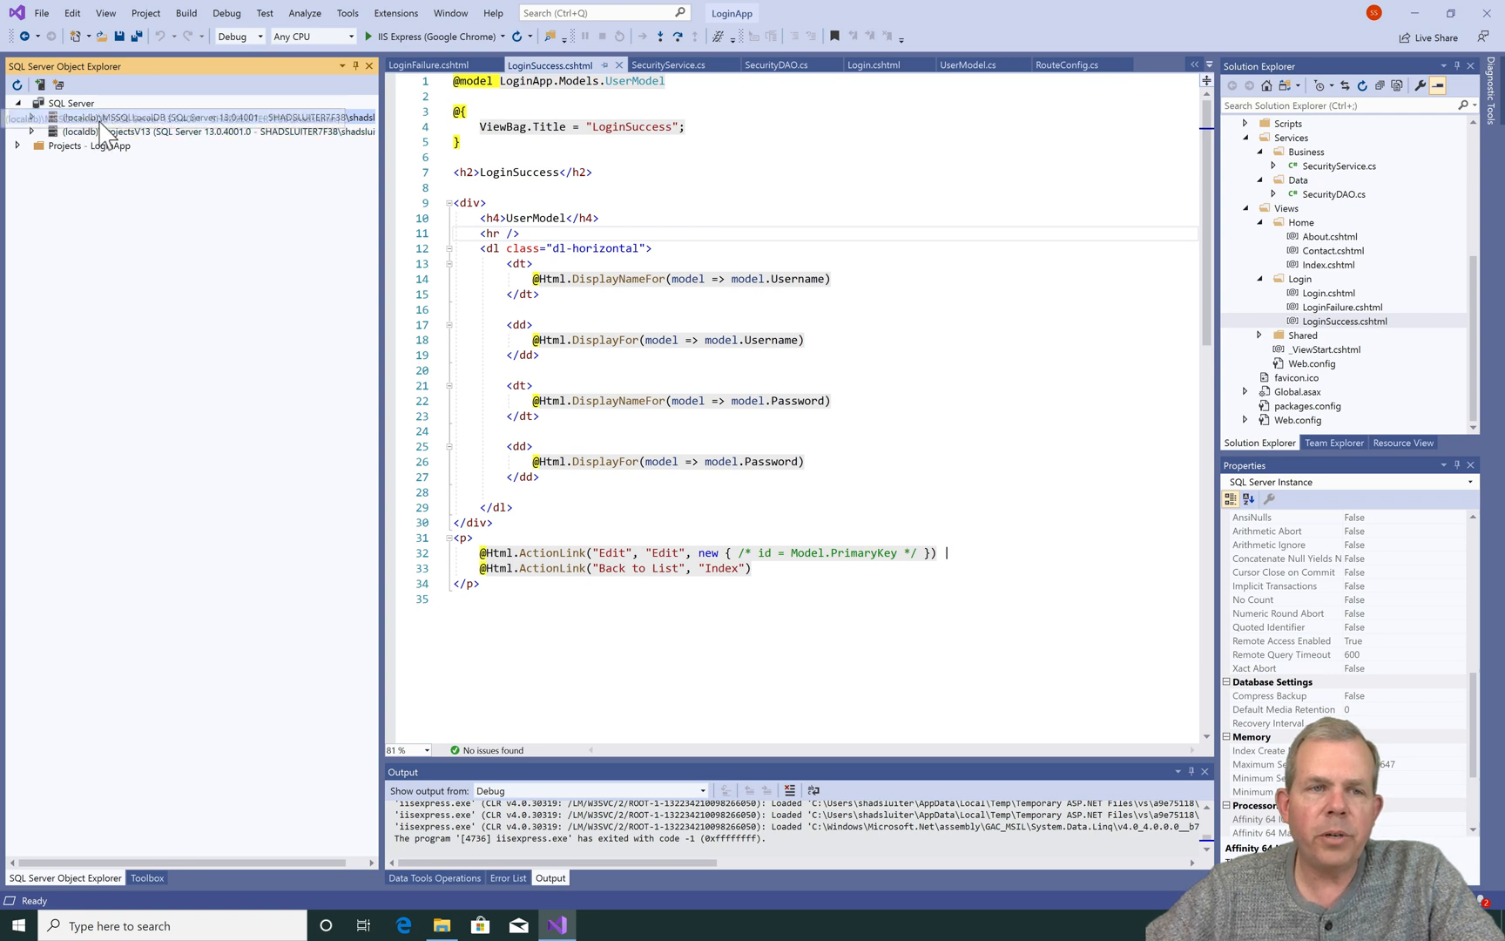
mouse_move(108, 206)
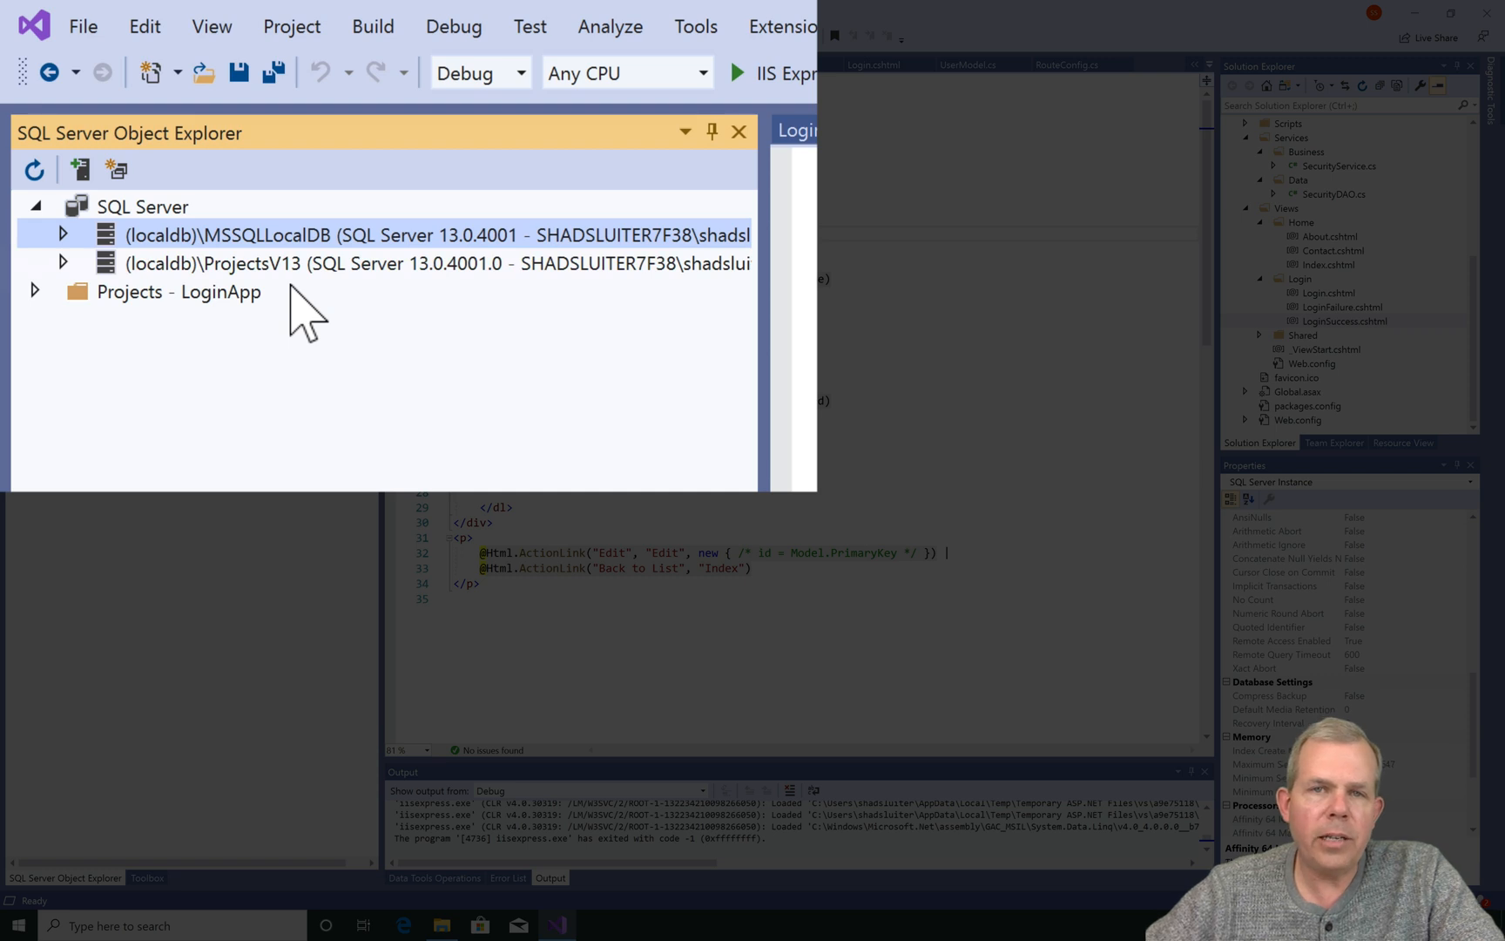
mouse_move(287, 265)
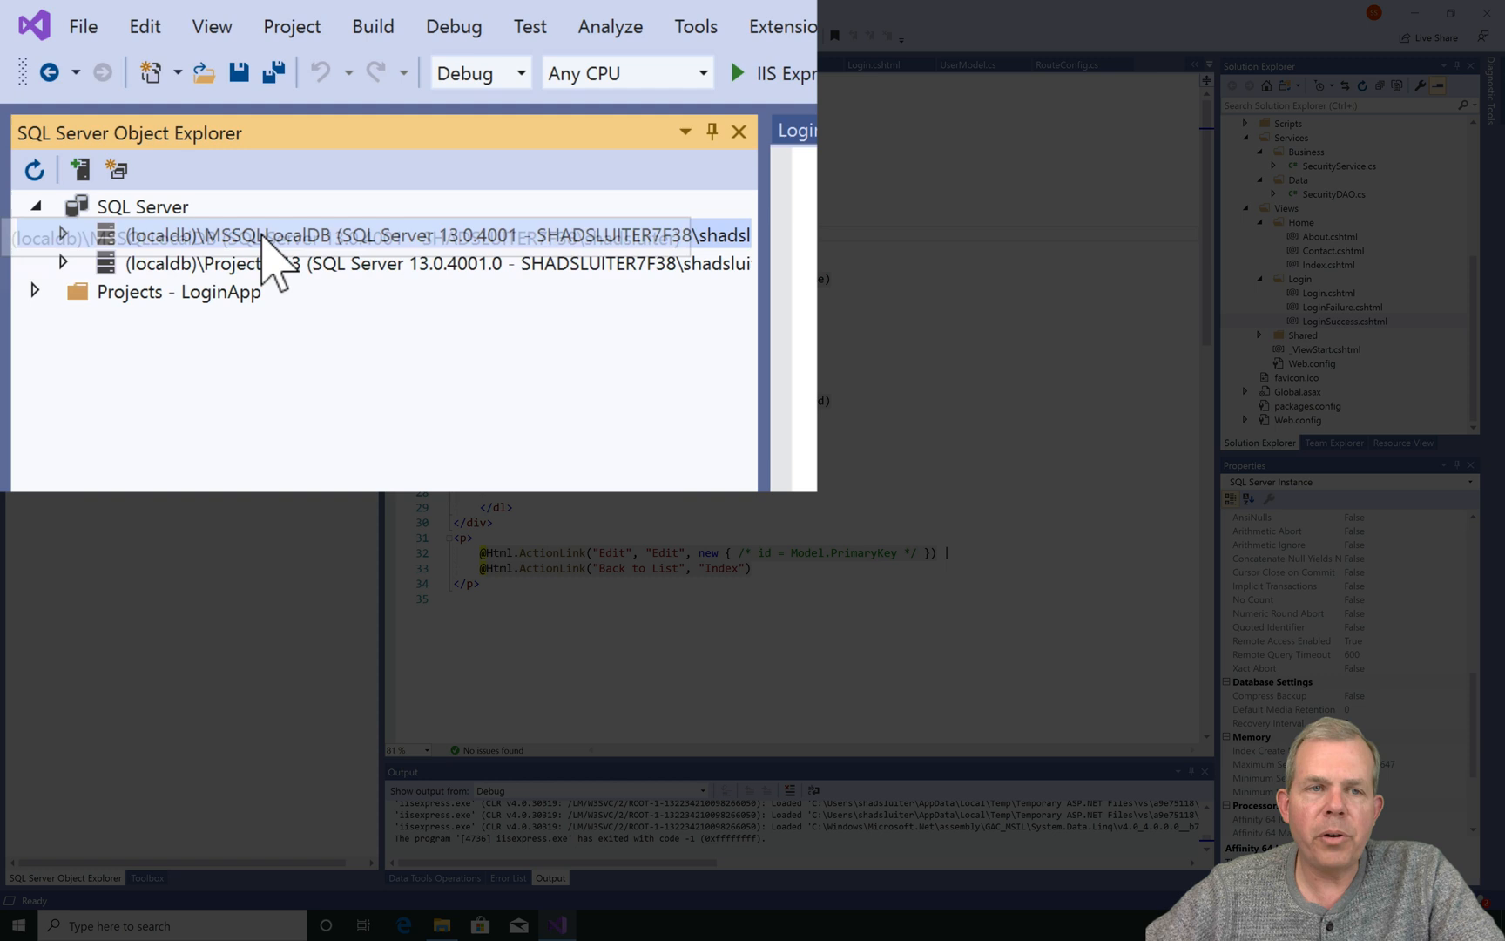
click(61, 236)
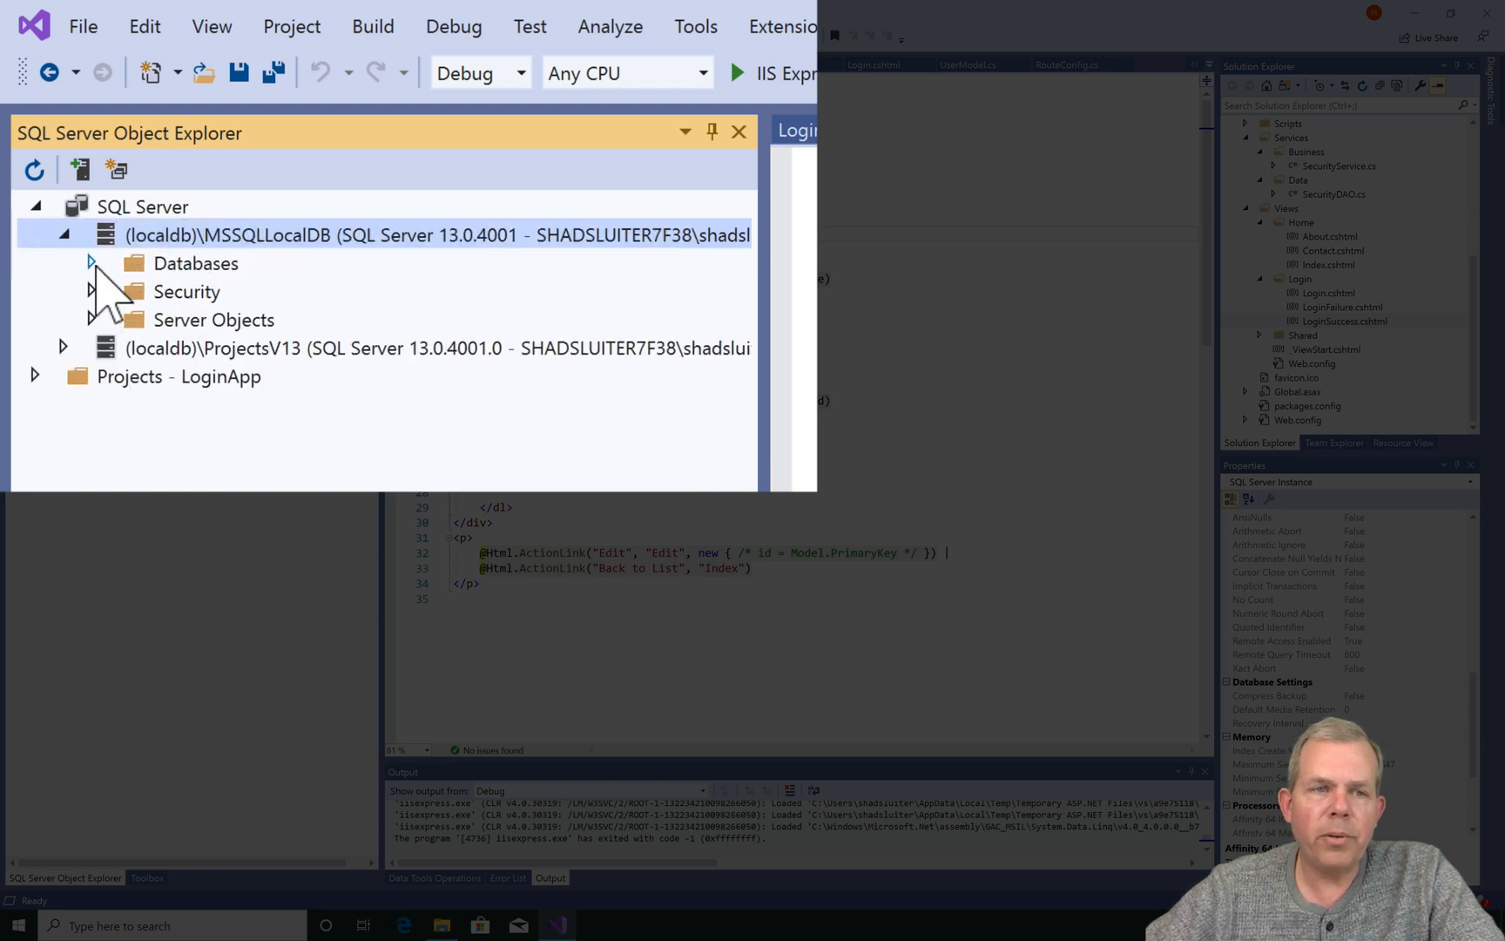
click(89, 263)
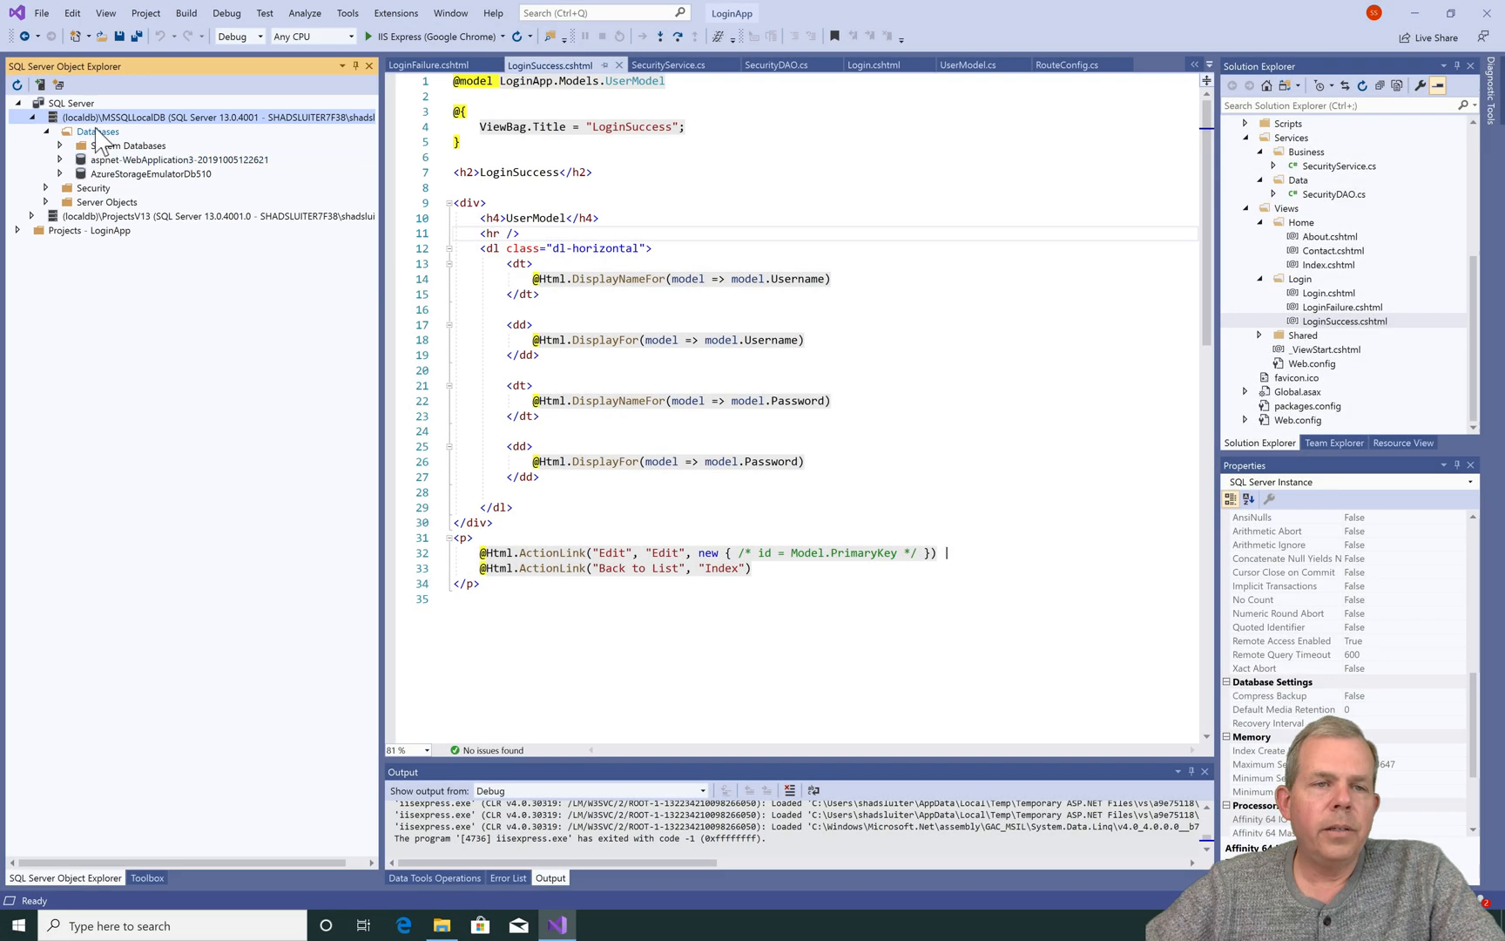
click(99, 131)
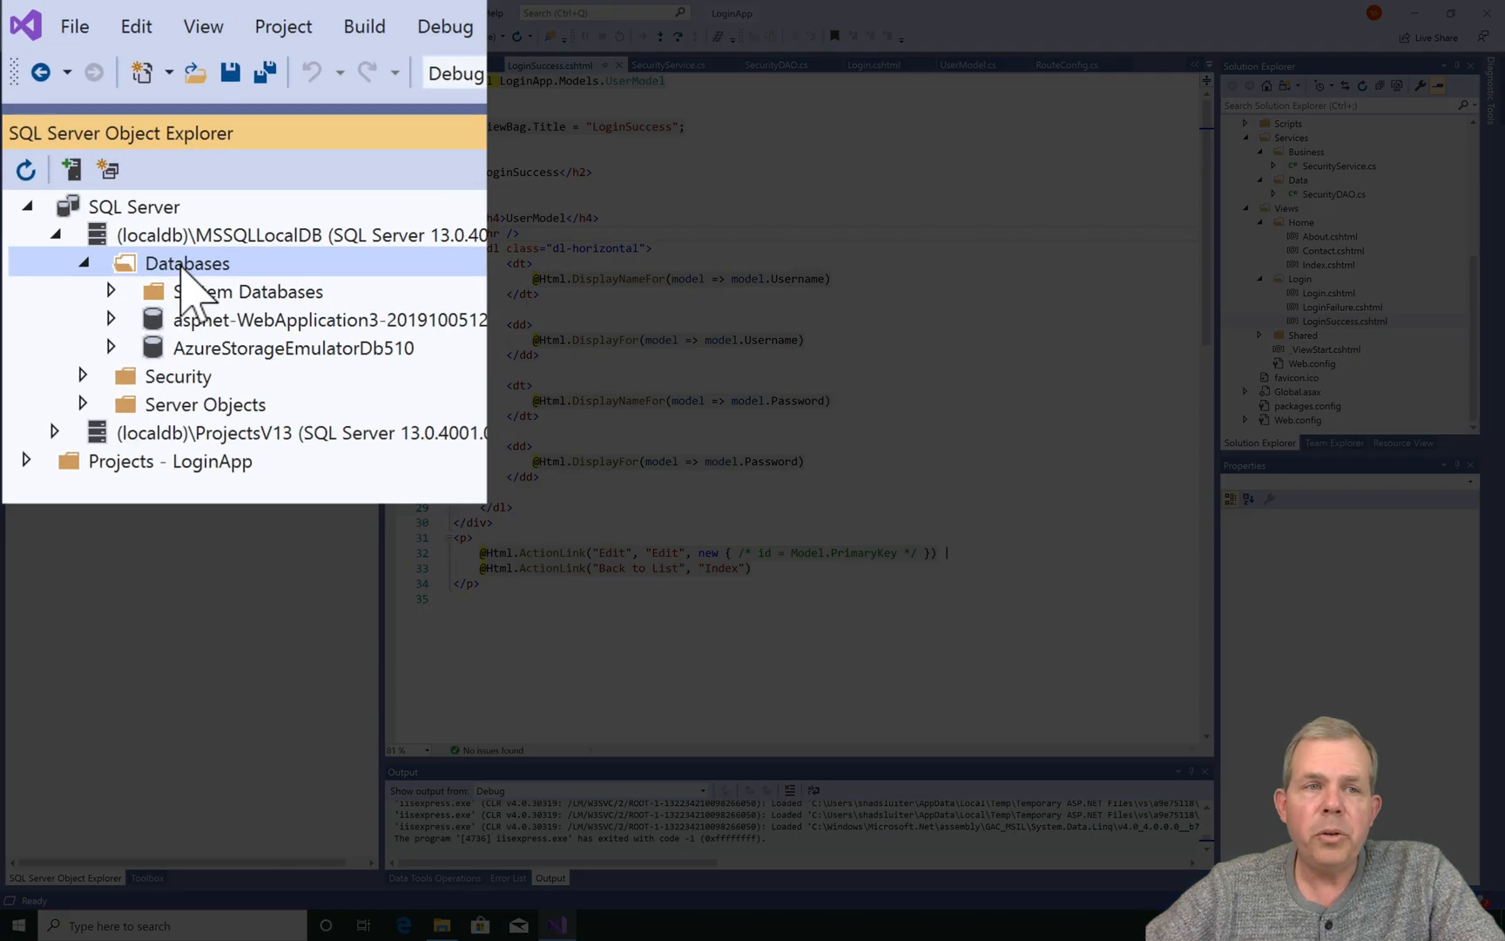
Step: Add a new database named Test to the local server
right_click(186, 263)
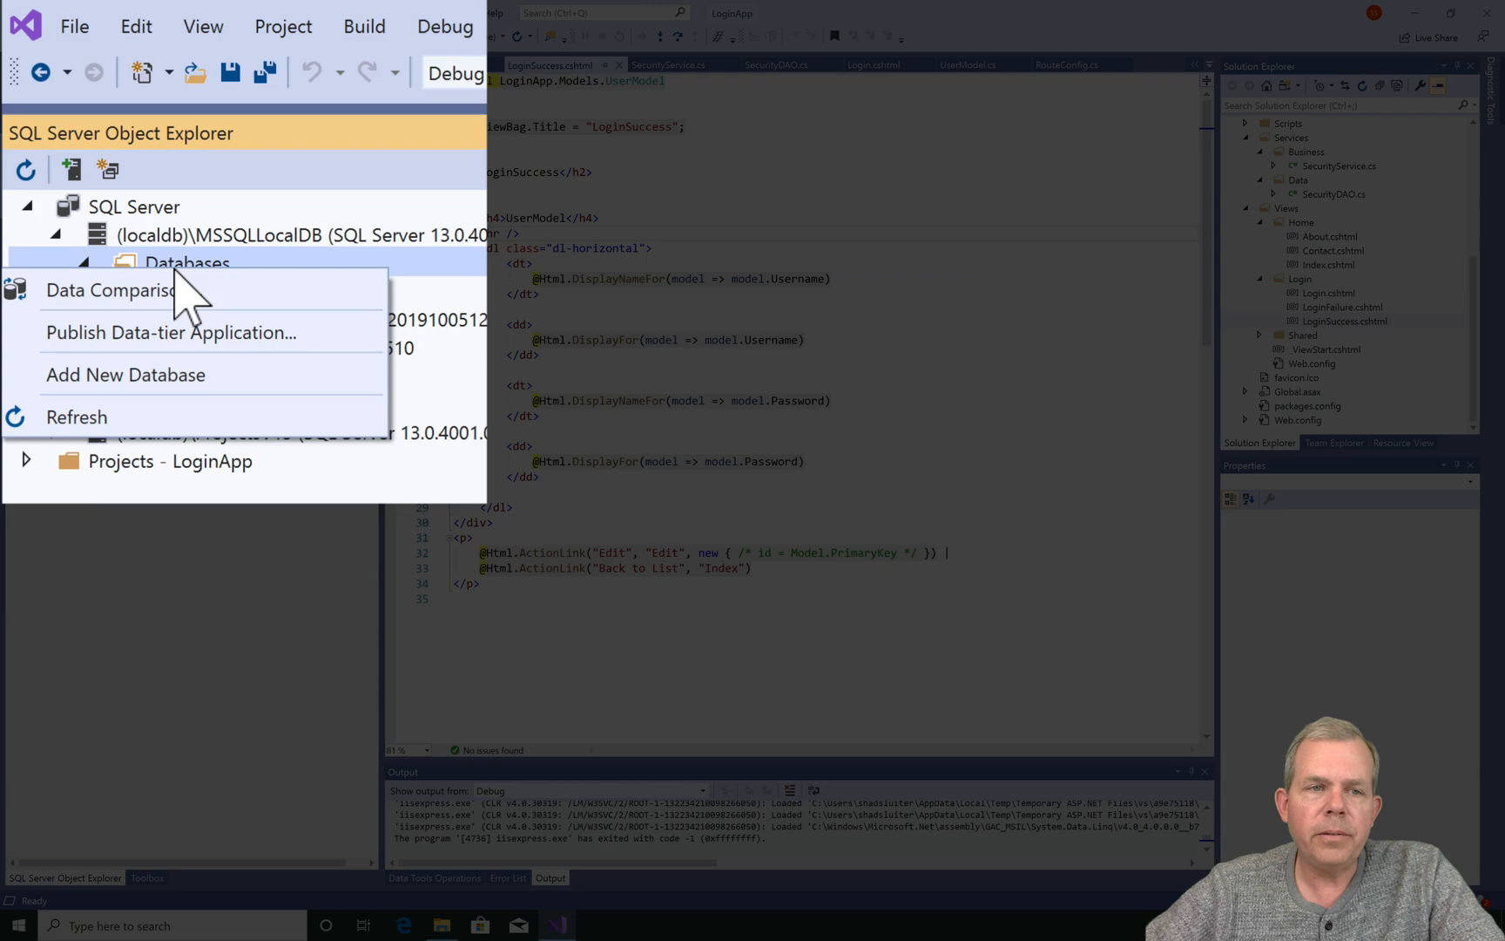
mouse_move(191, 394)
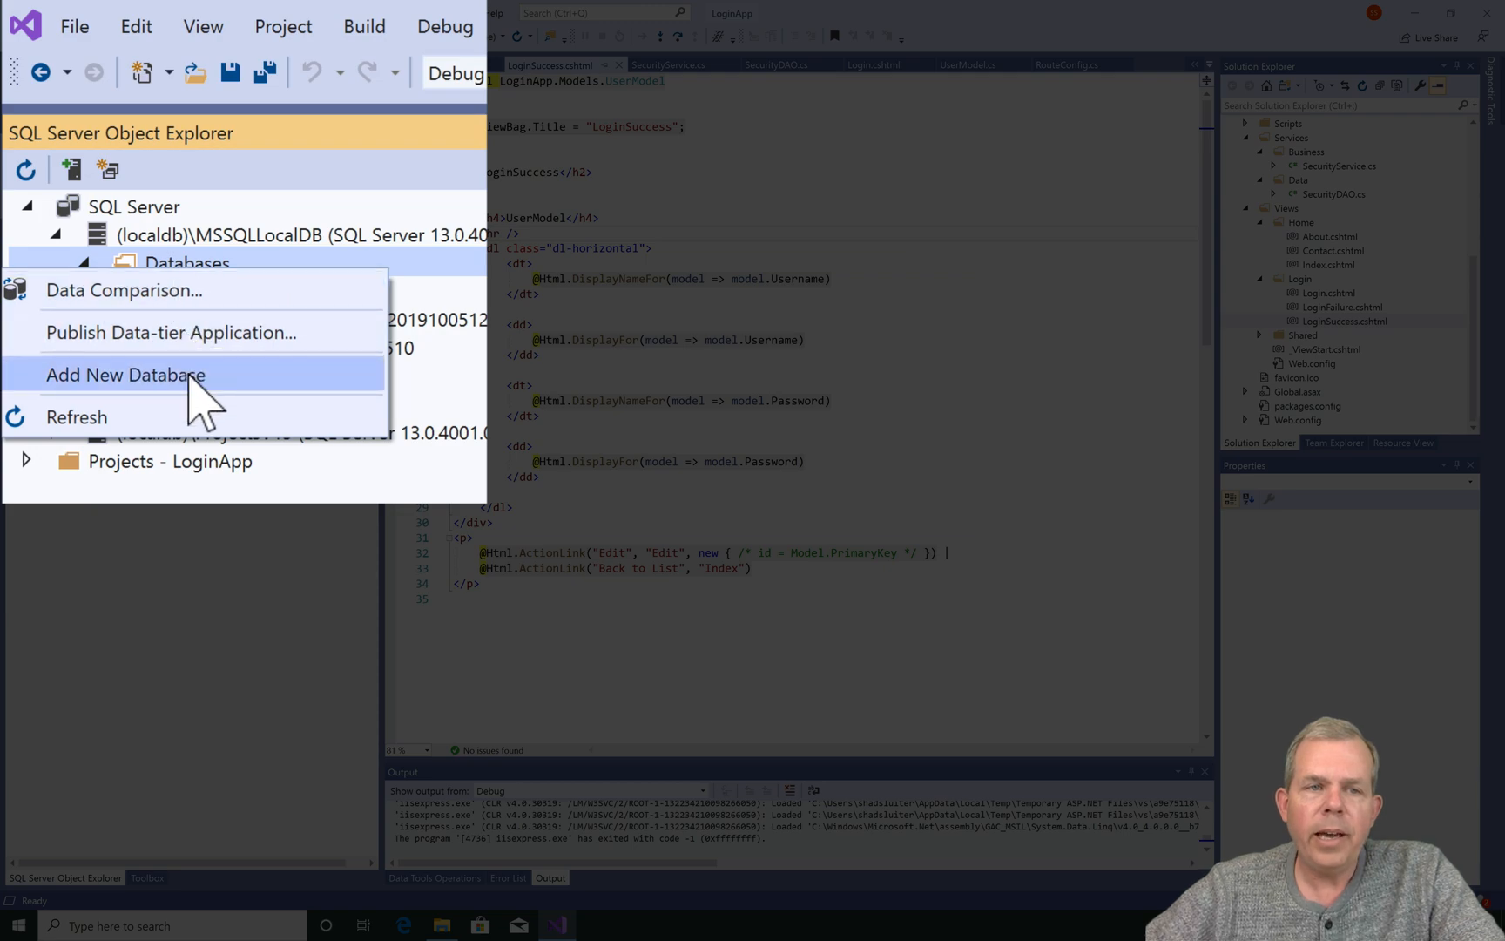
click(124, 374)
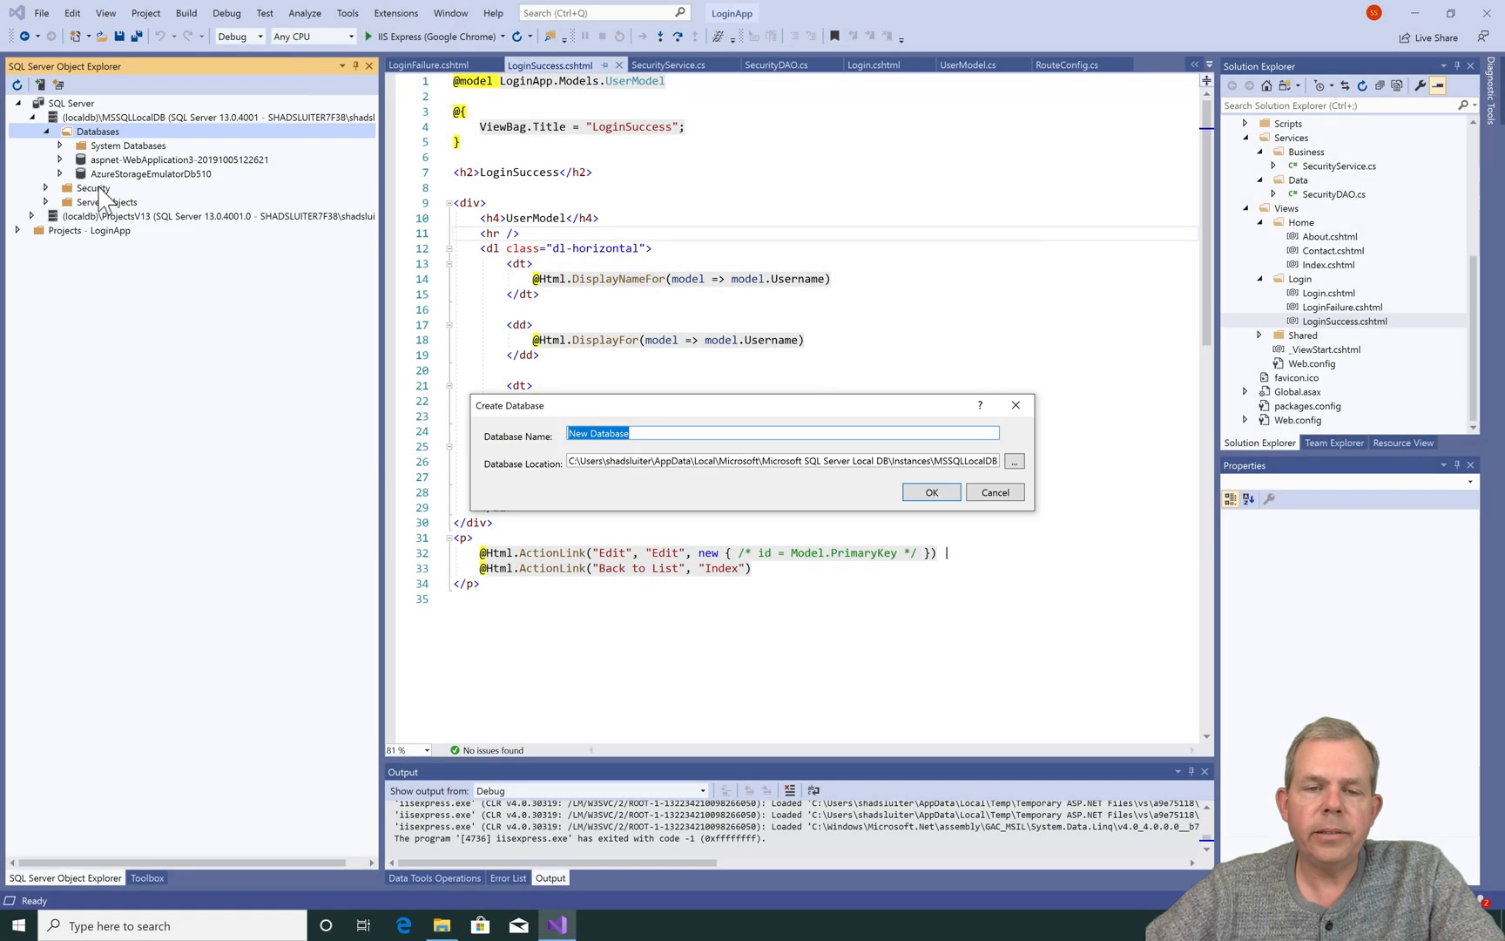
text(Test)
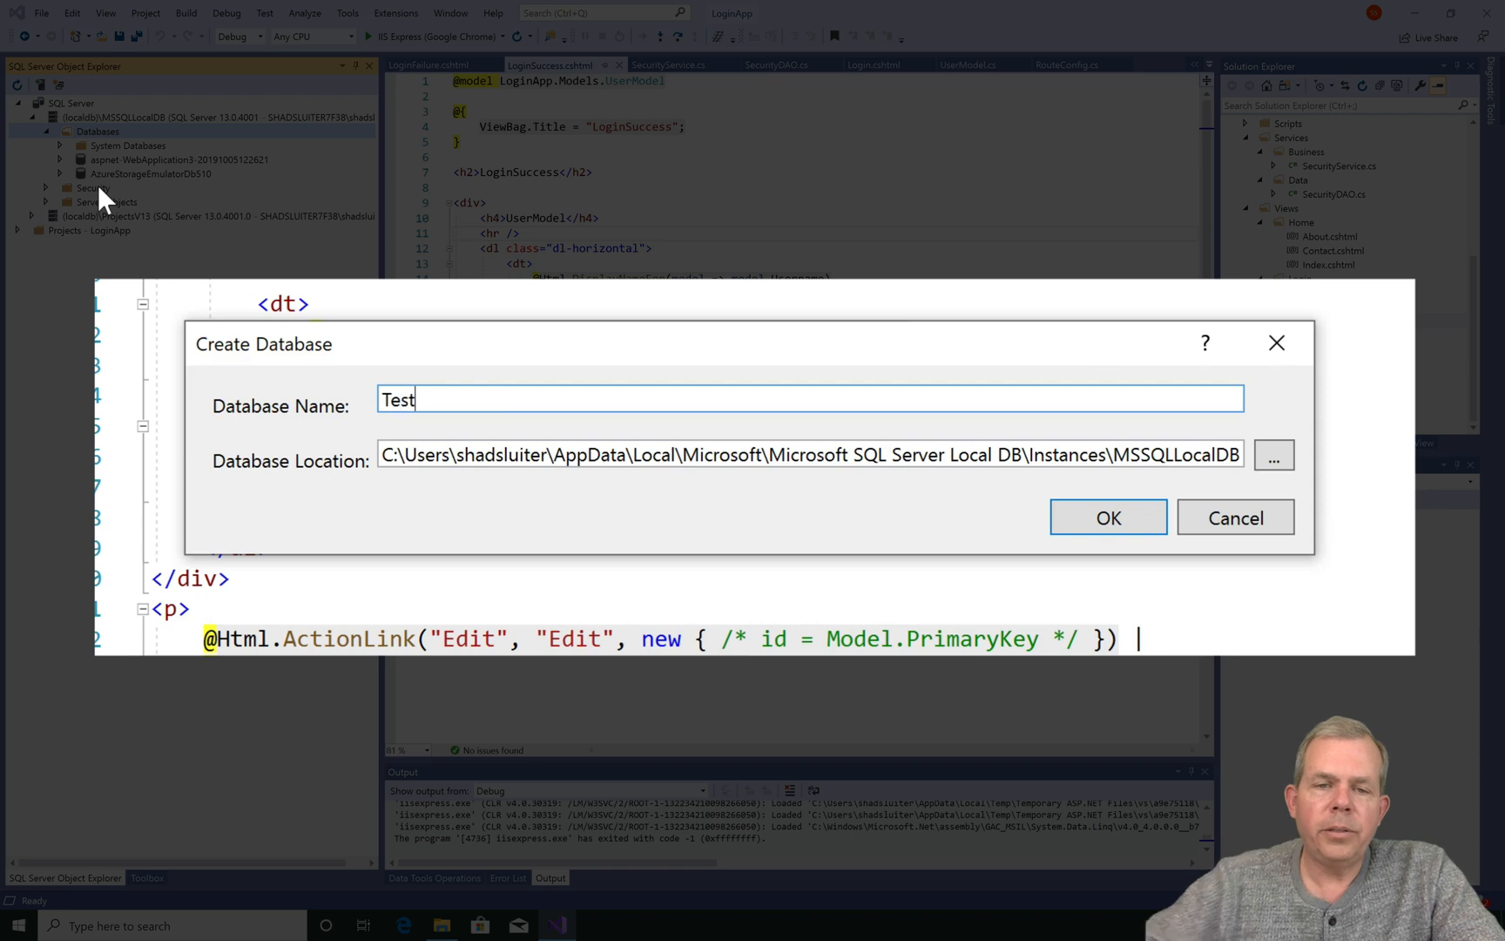
mouse_move(311, 432)
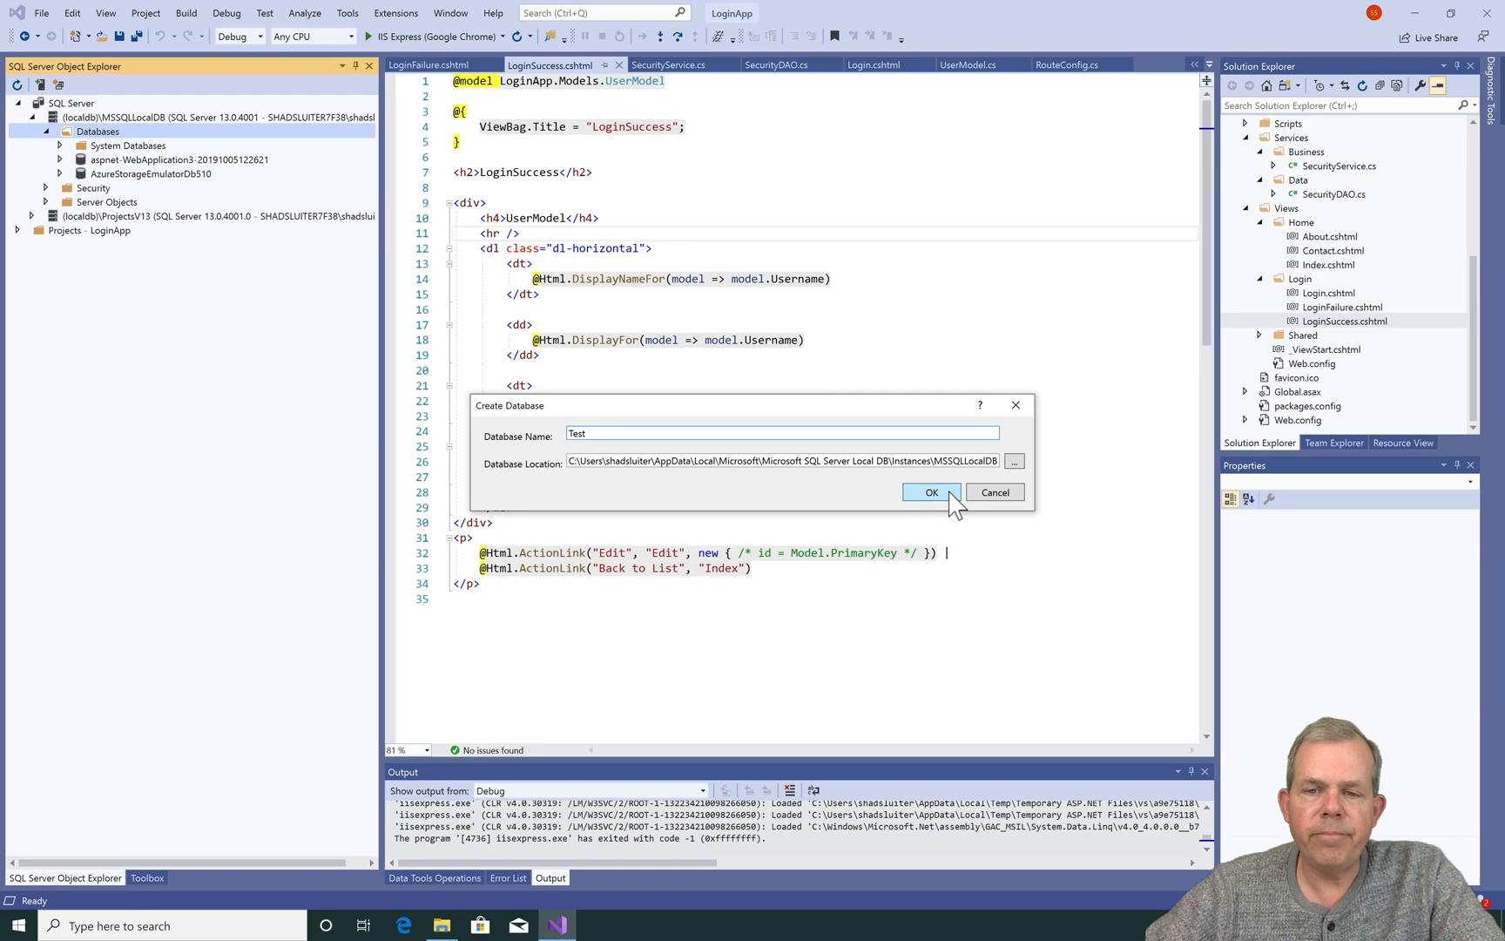
click(928, 493)
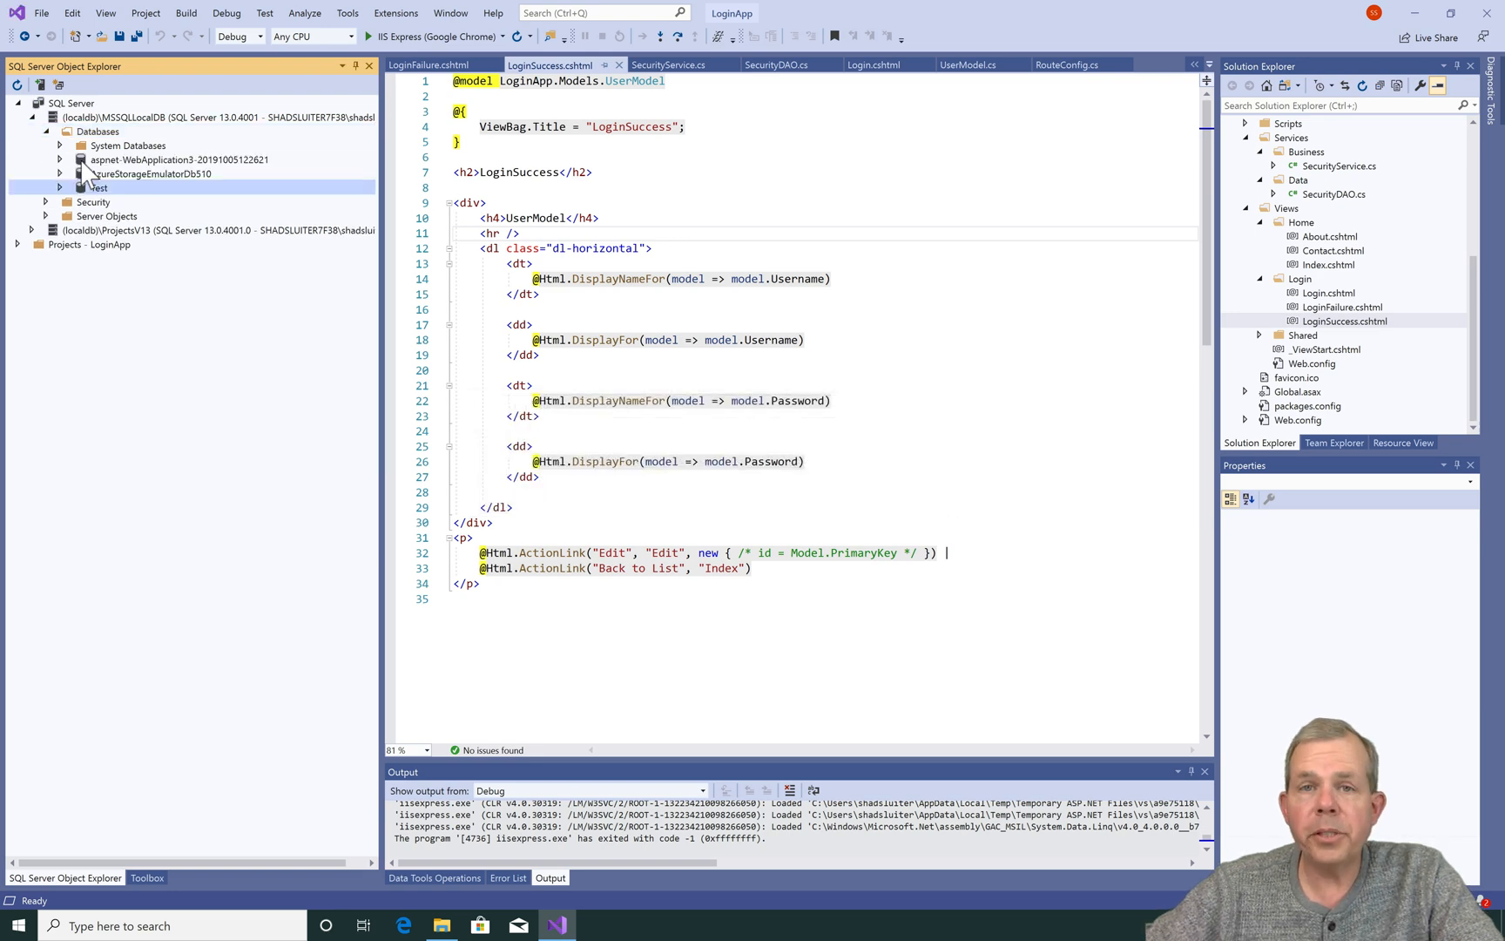
Step: Expand the Test database to show its Tables folder
click(59, 187)
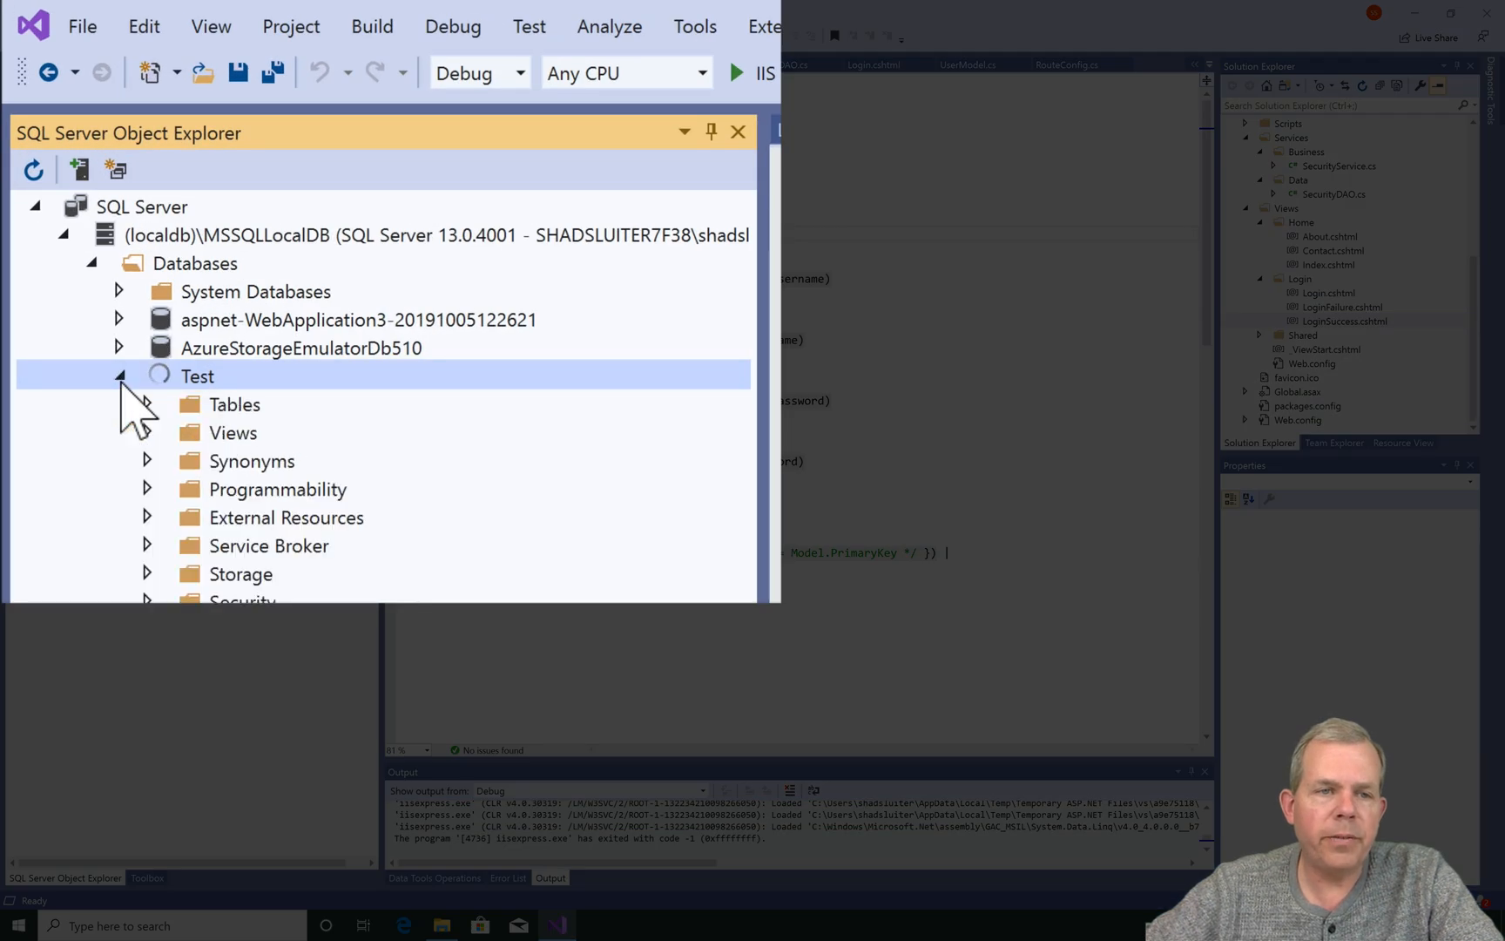
click(197, 375)
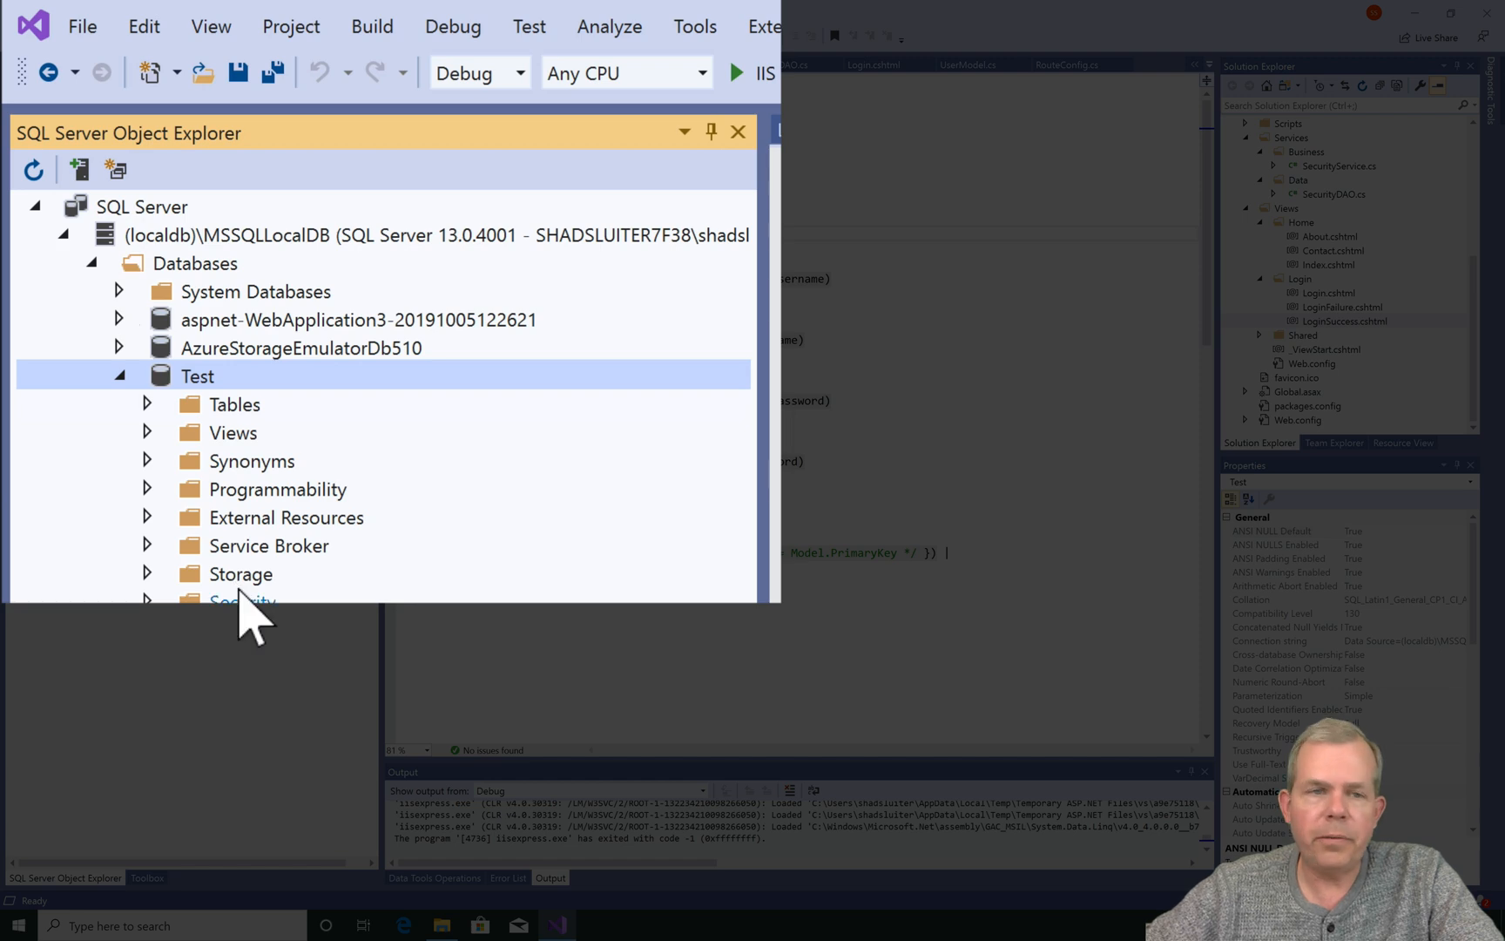
click(146, 404)
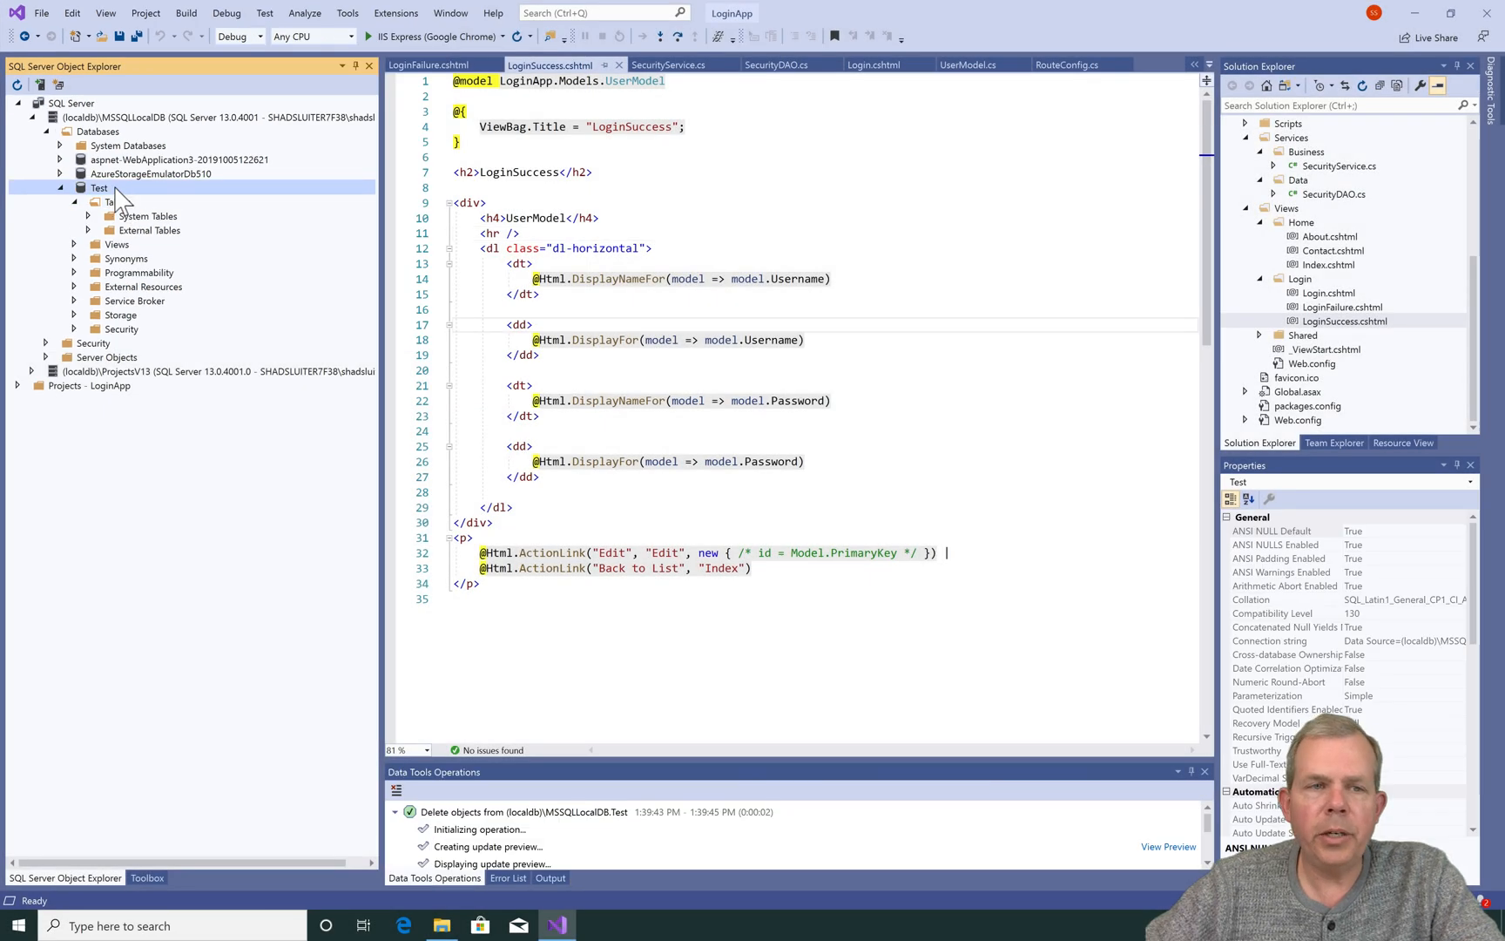
Step: Start a new table design under Test's Tables folder
click(117, 202)
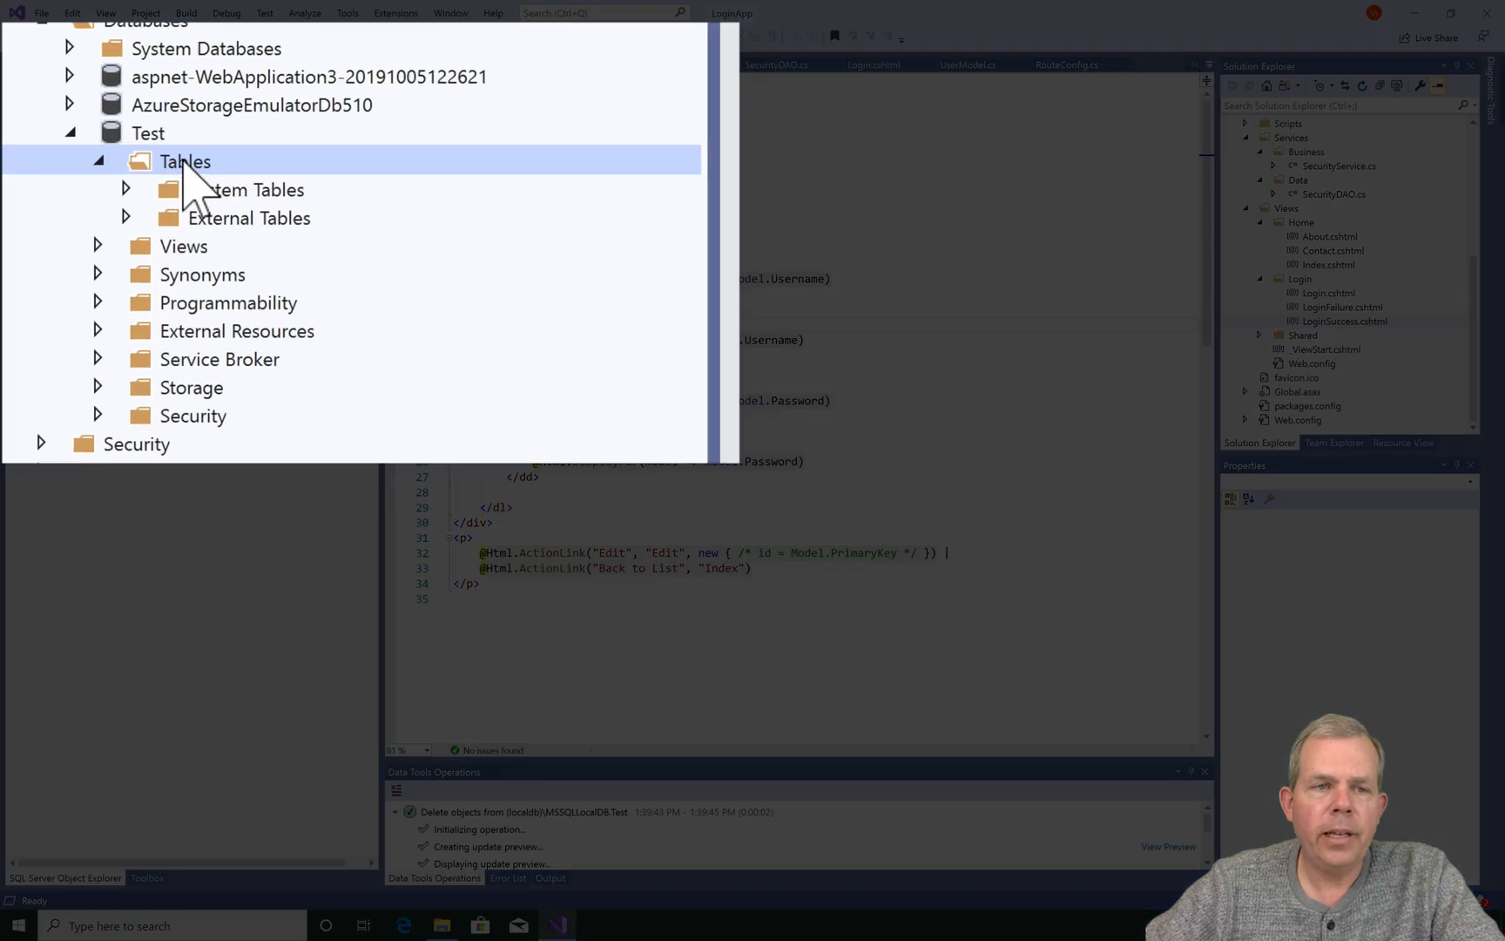
right_click(184, 162)
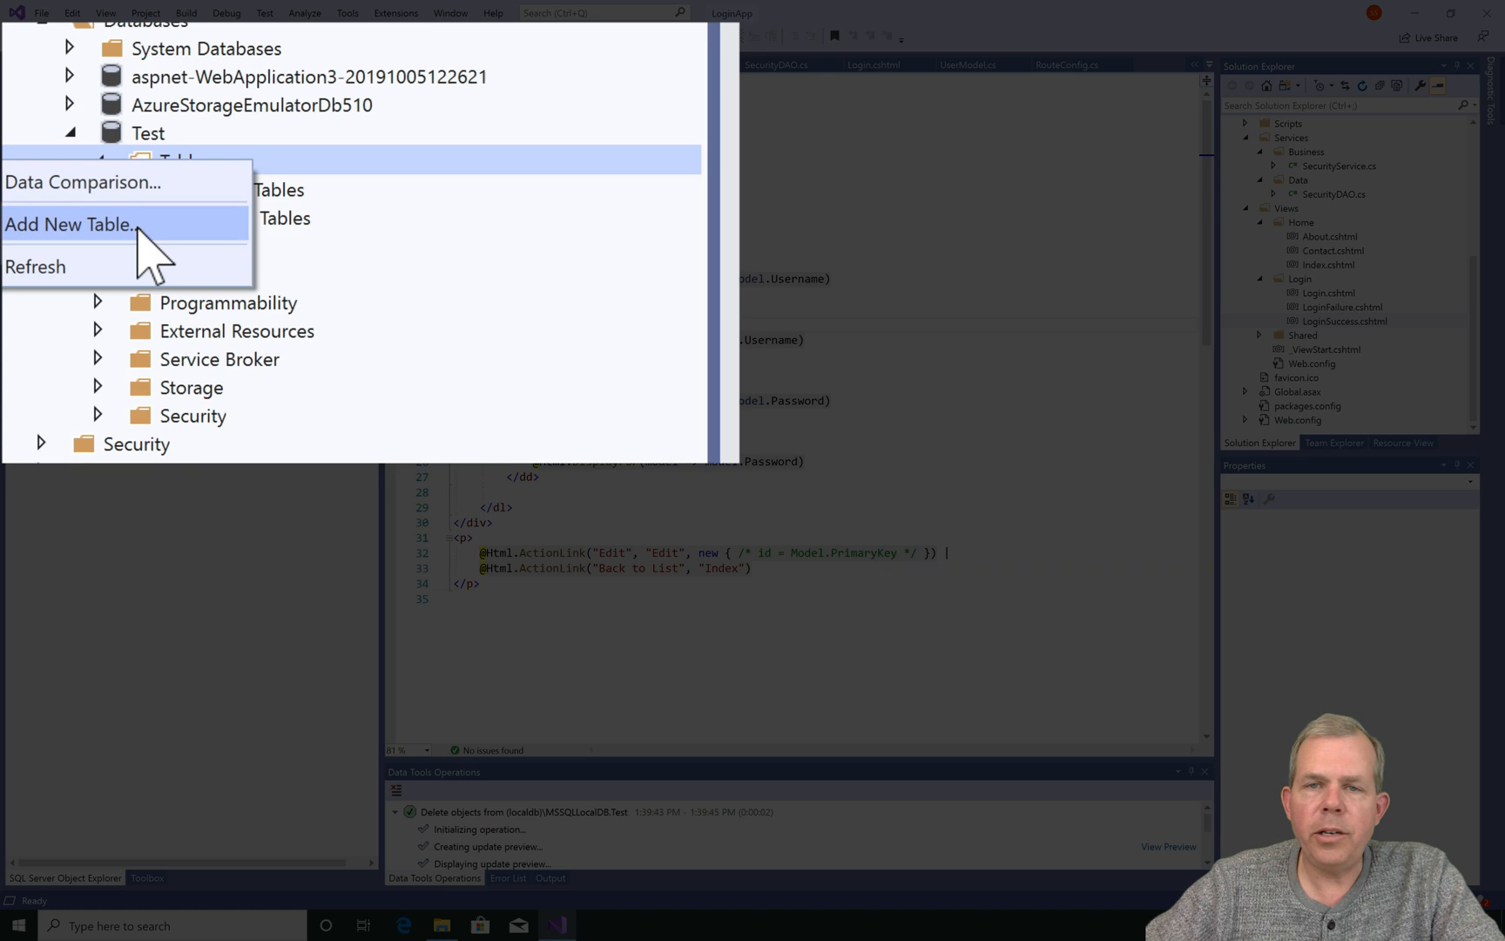
click(69, 223)
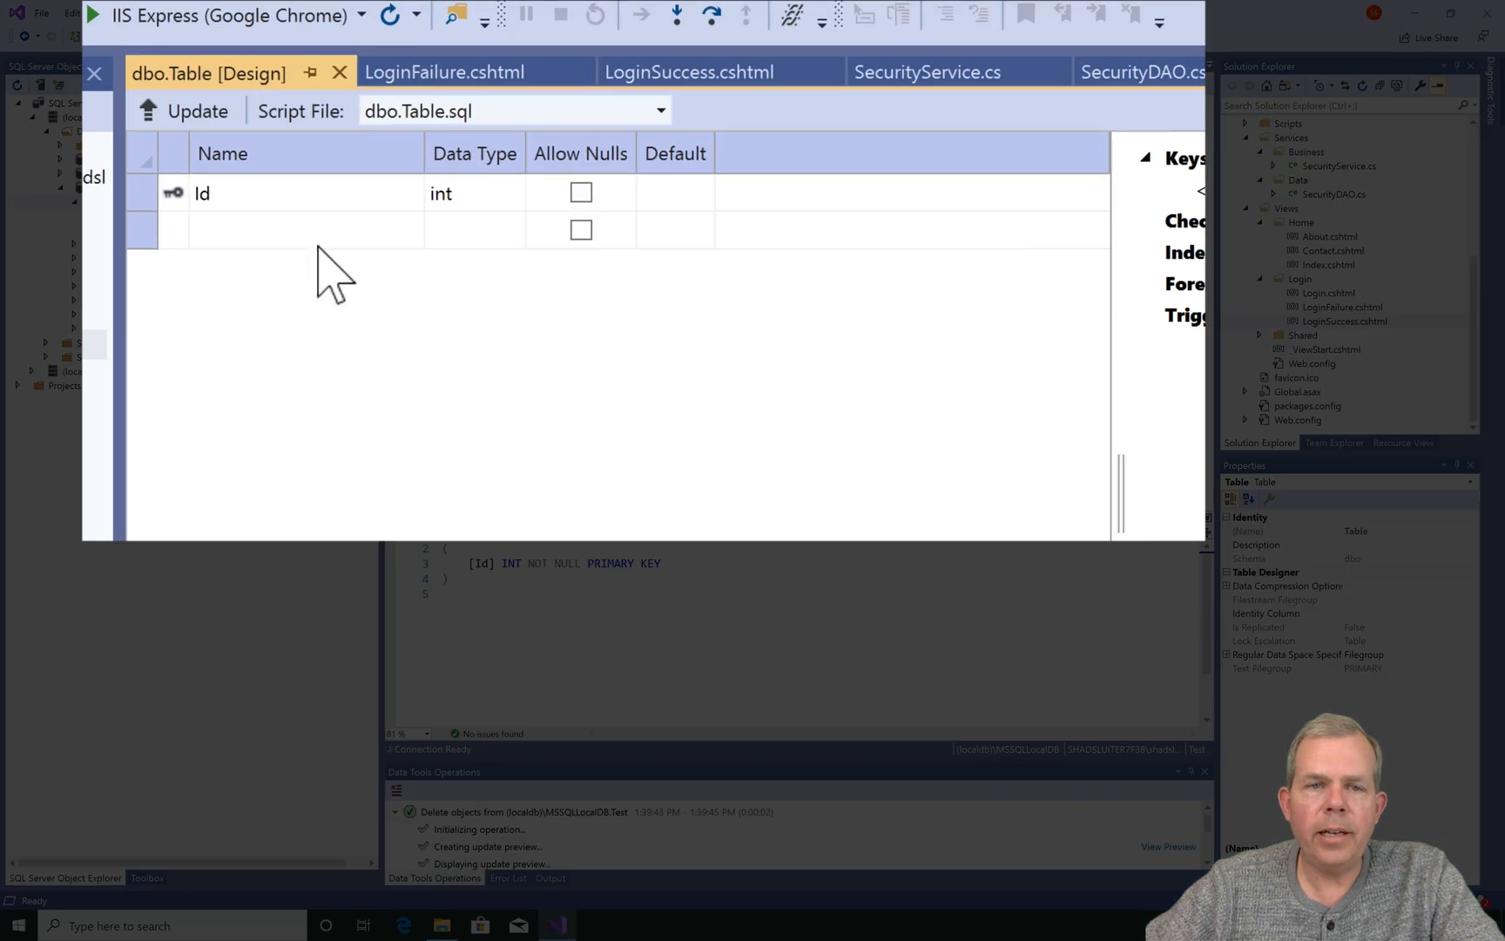
Step: Add a username column of type nvarchar(50) below Id
click(305, 230)
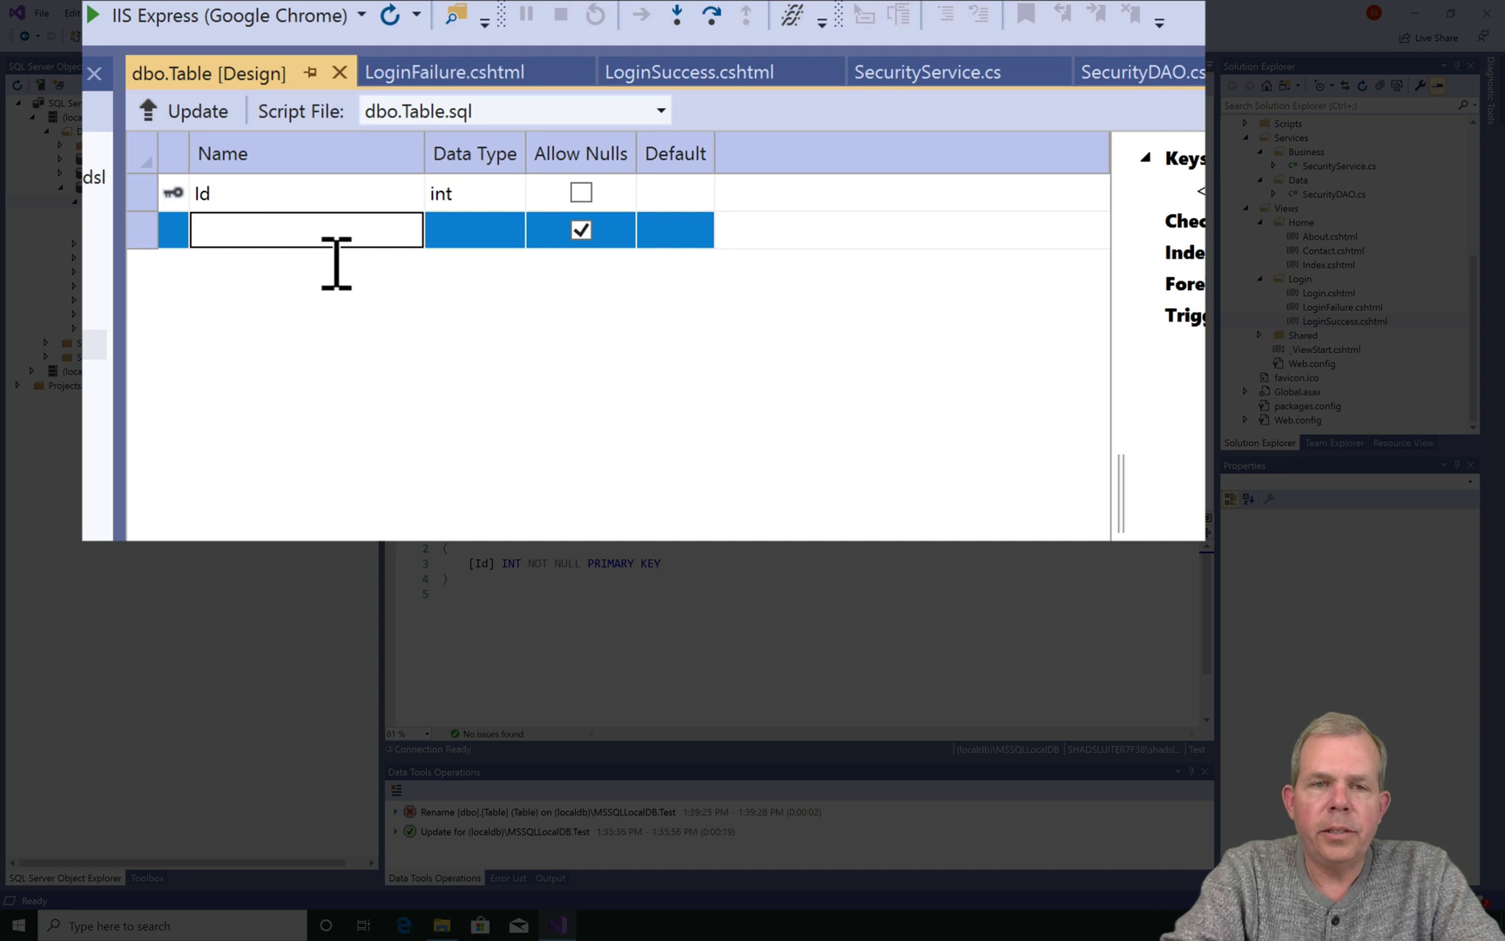
text(username)
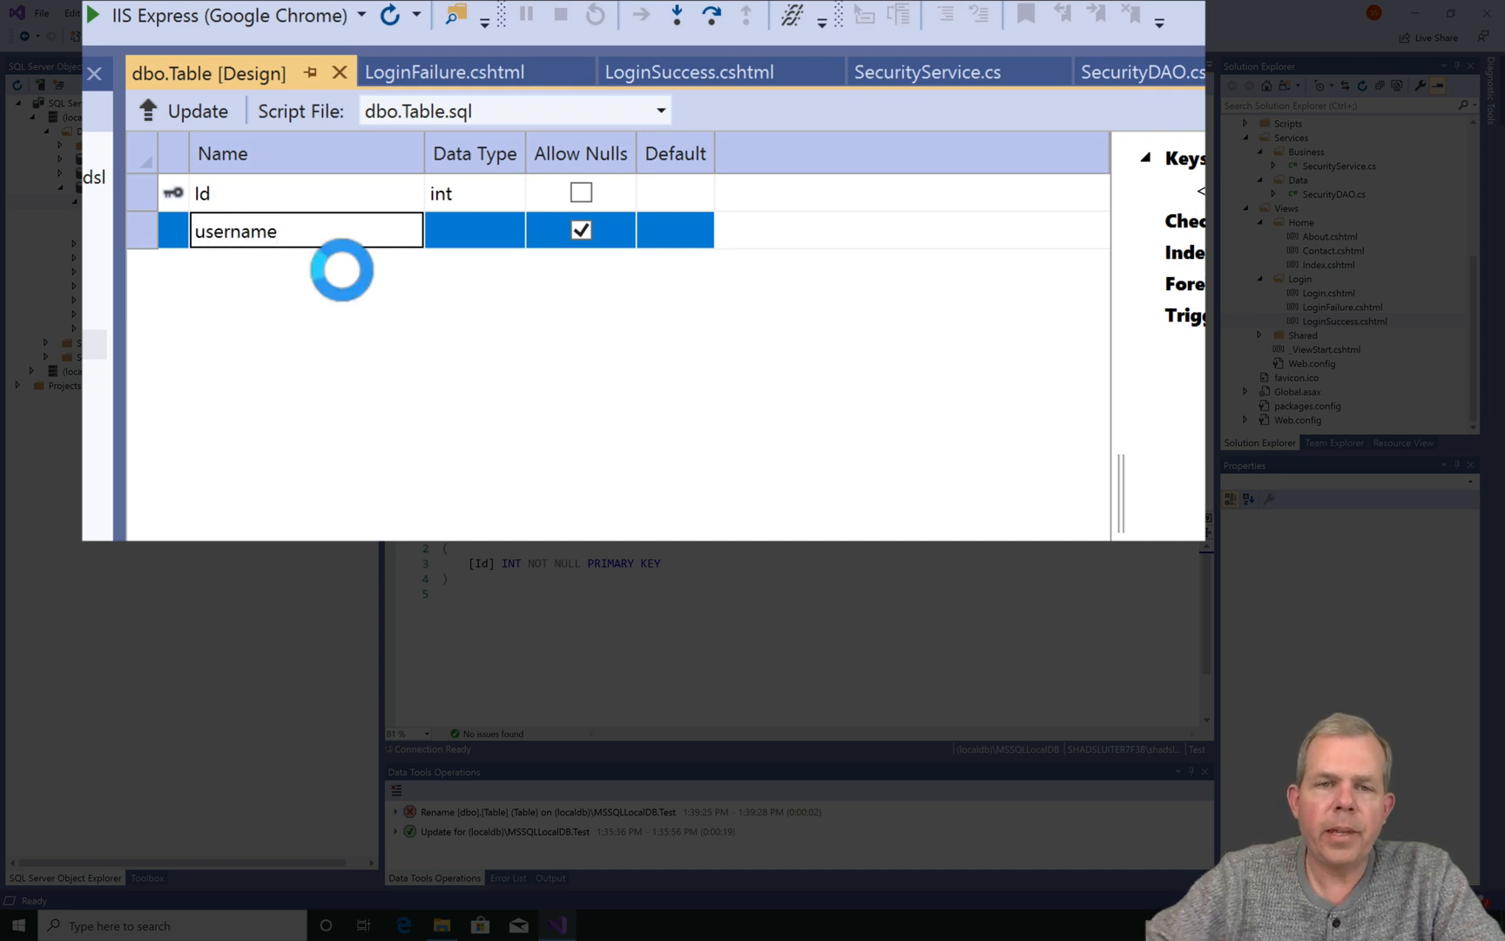
click(532, 231)
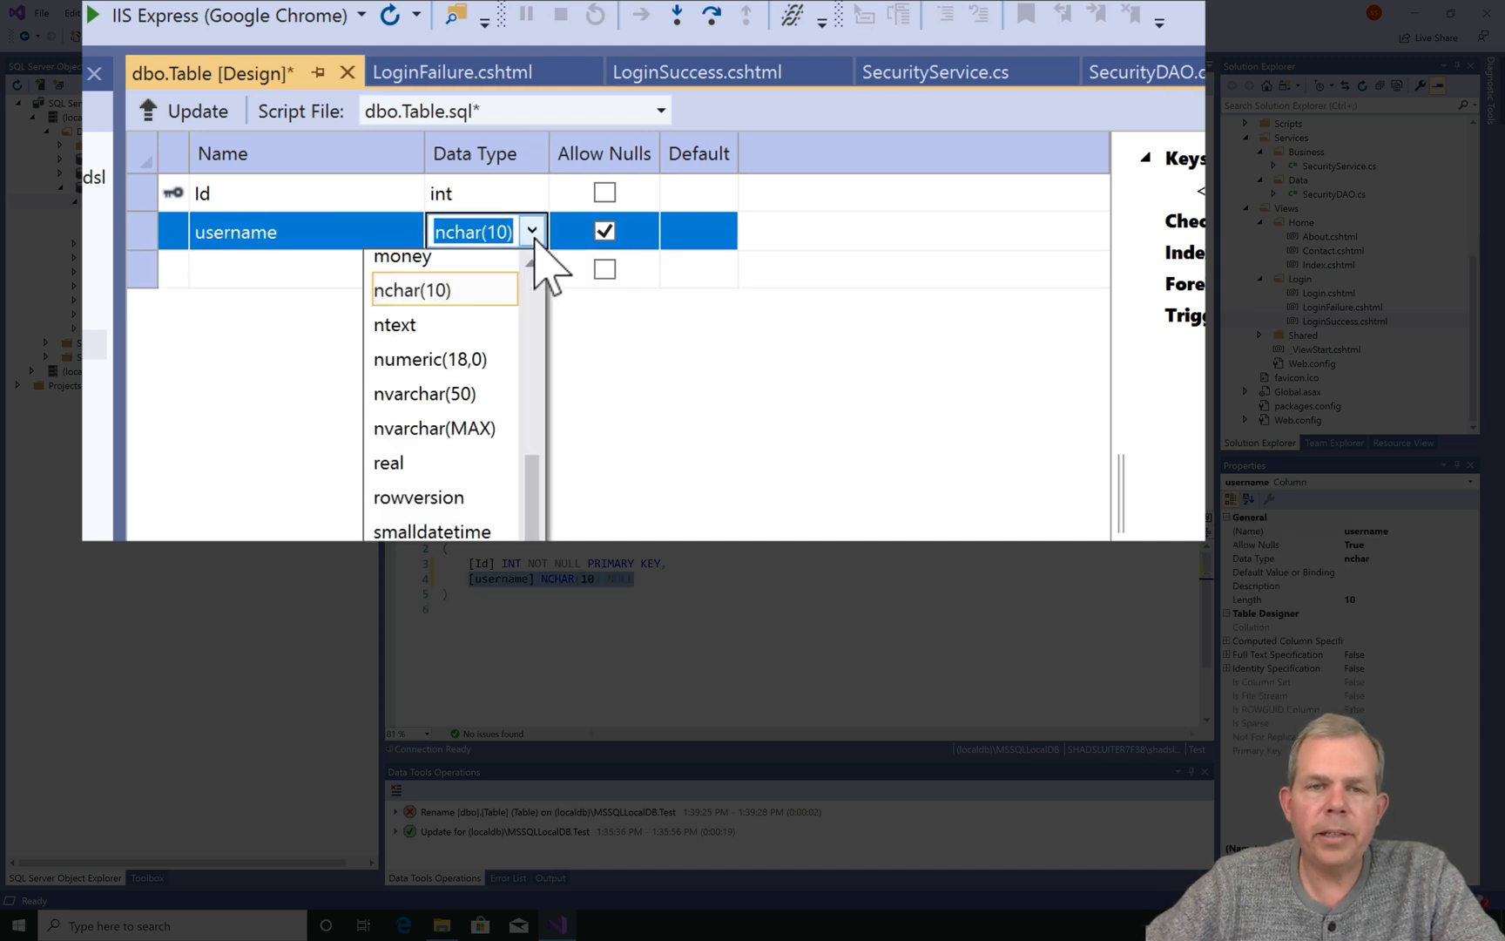
mouse_move(444, 394)
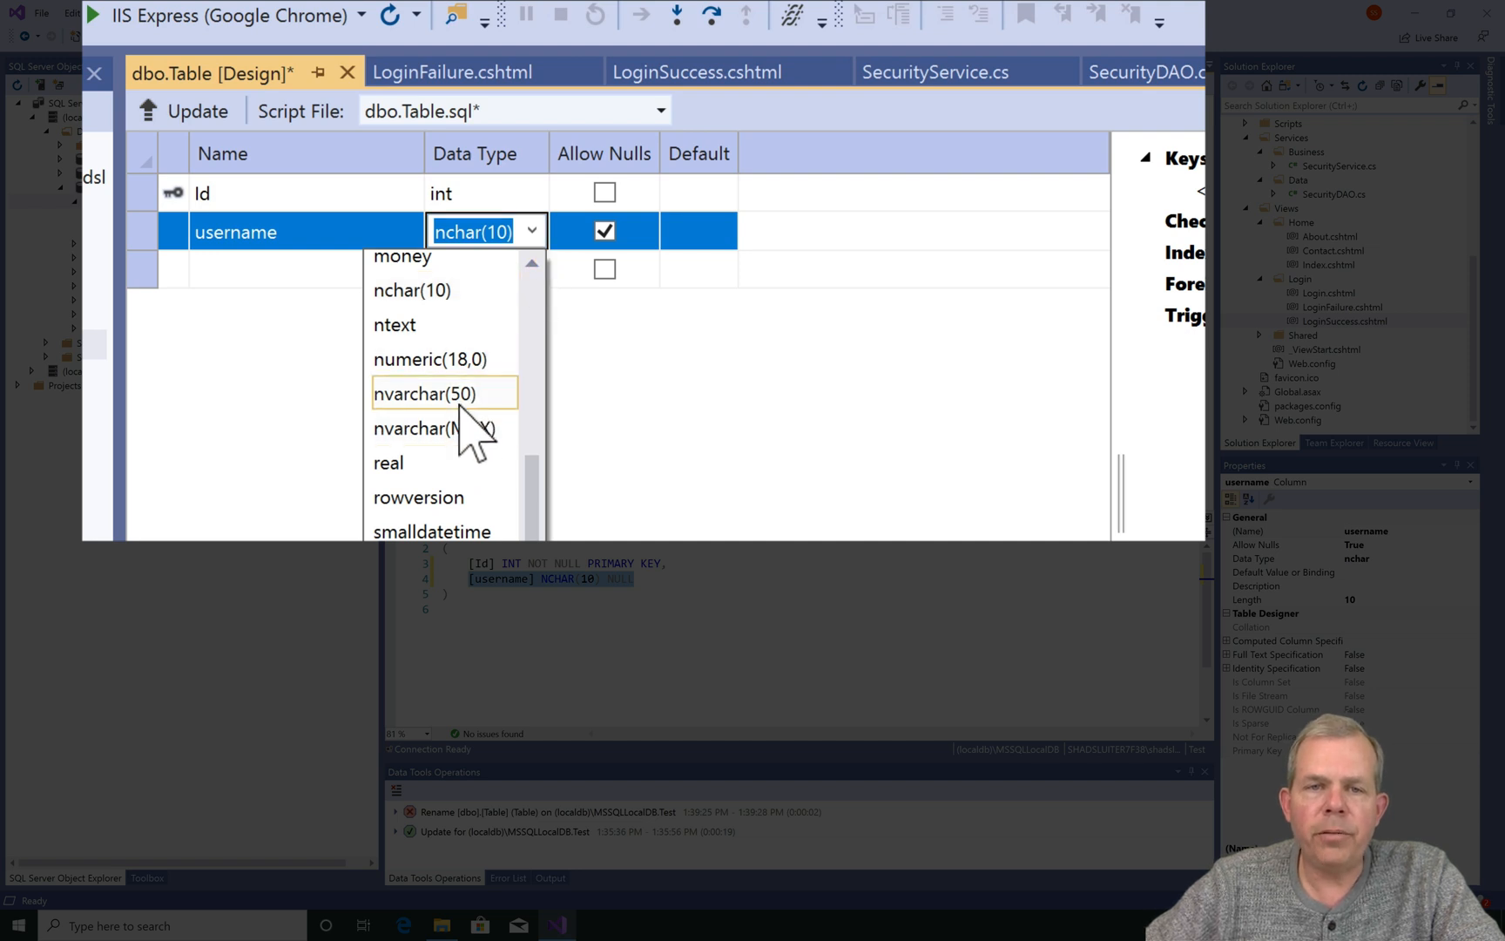
click(418, 394)
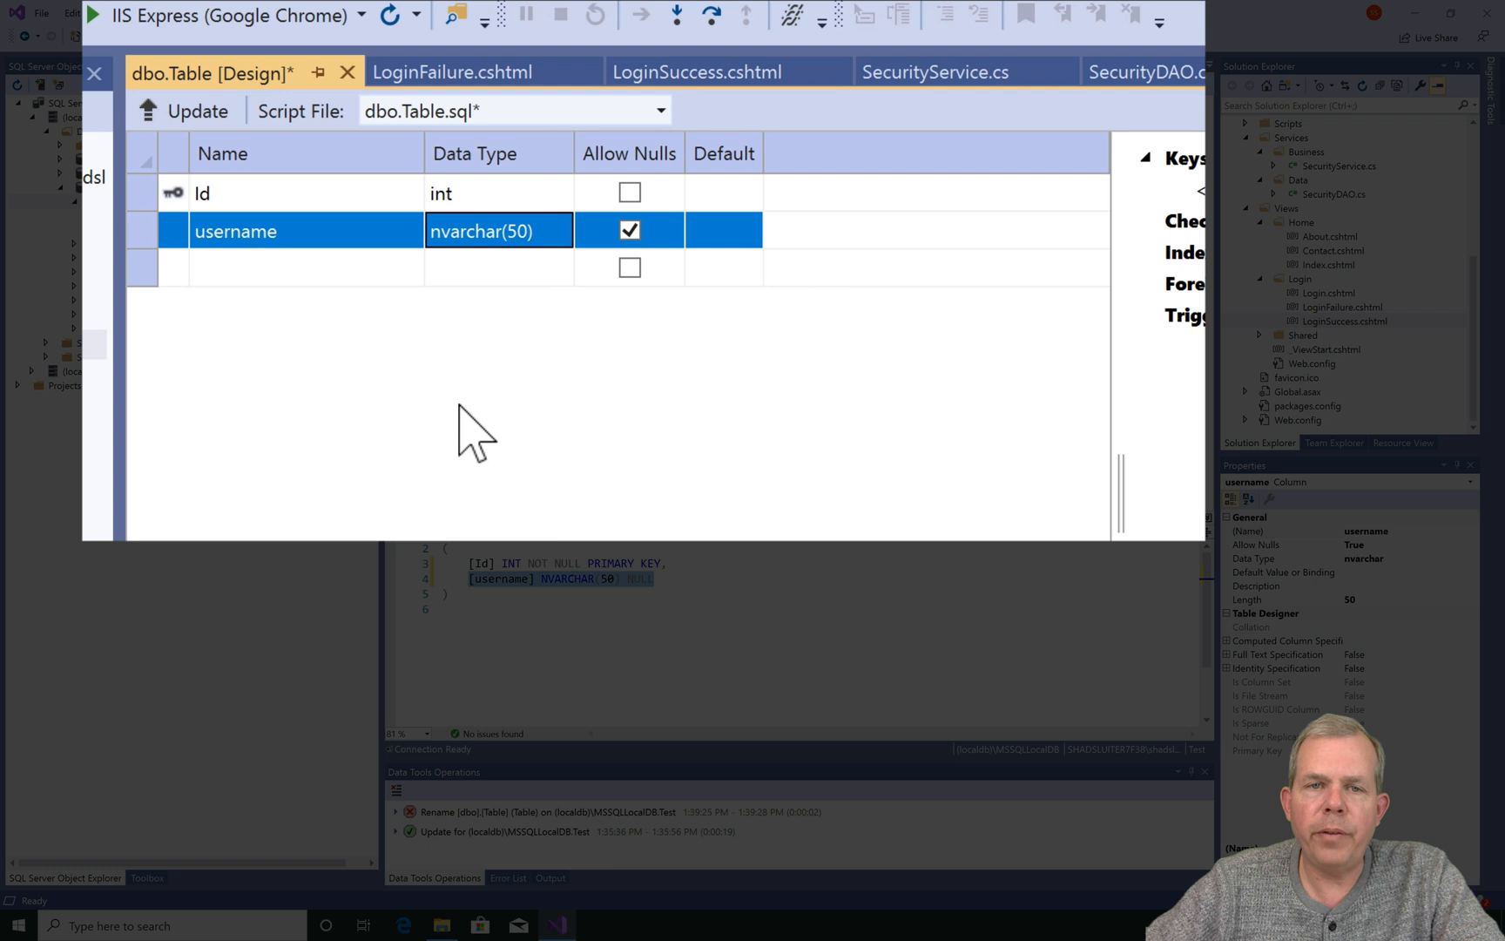
Step: Add a password column of type nvarchar(50)
click(305, 267)
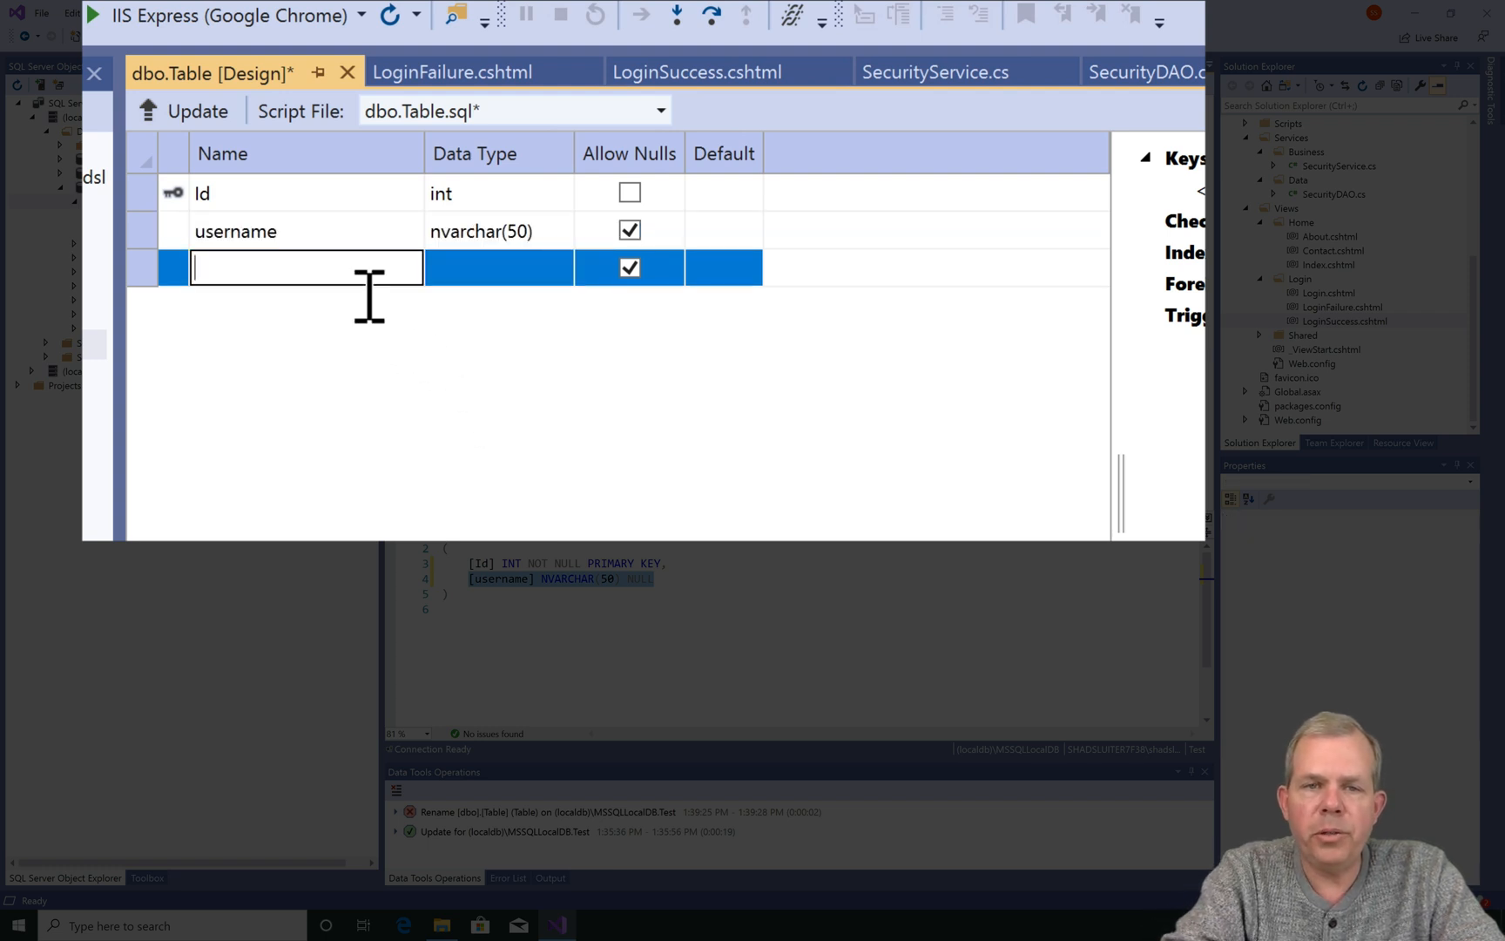
text(pass)
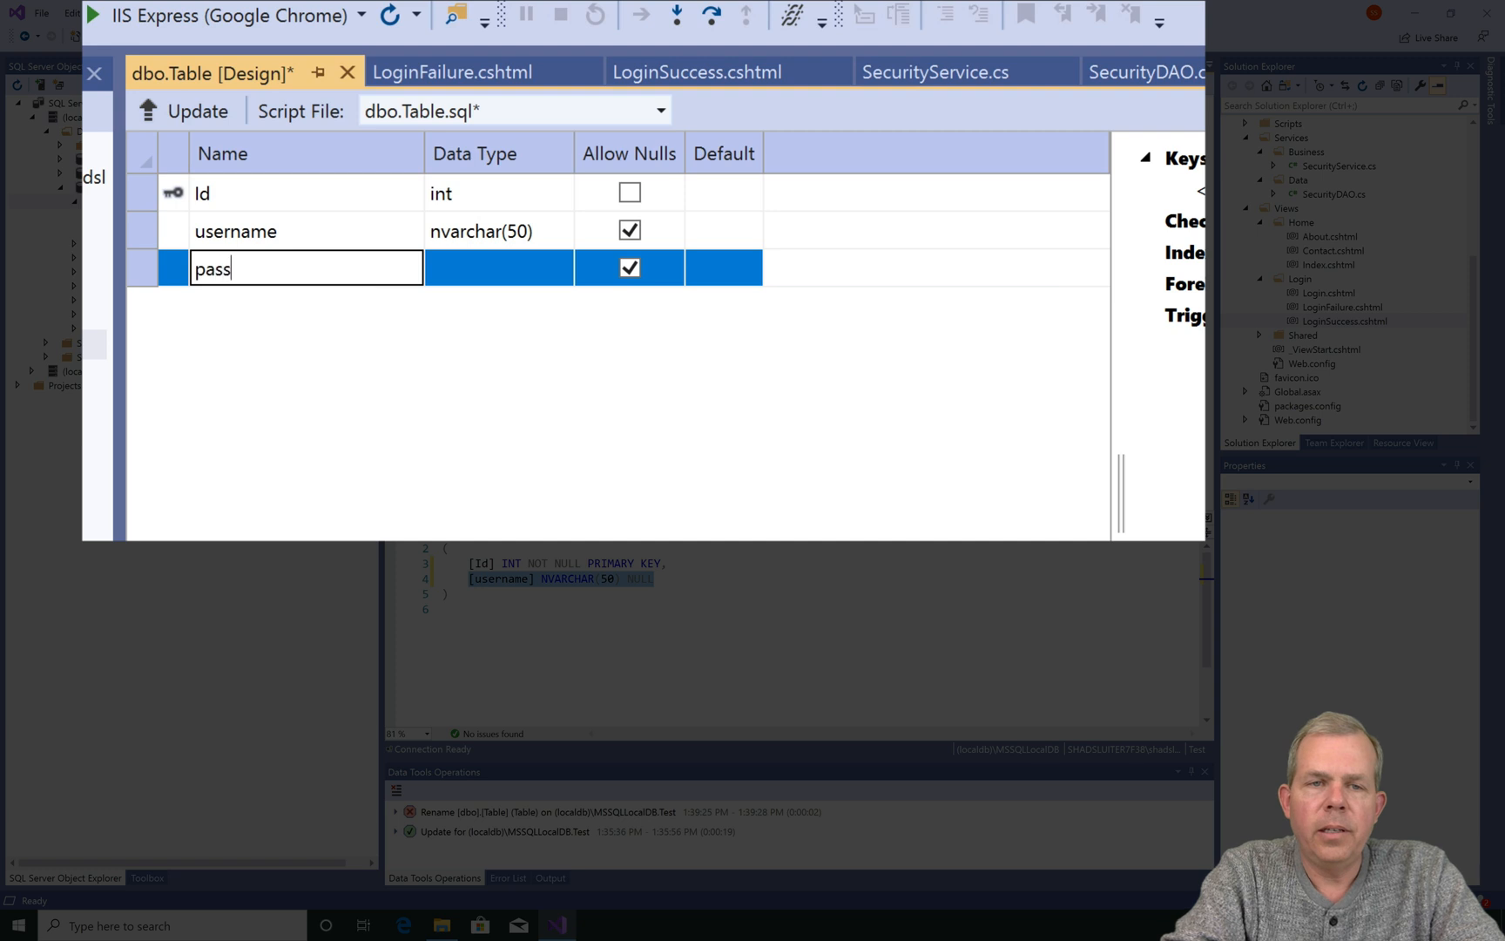
text(word)
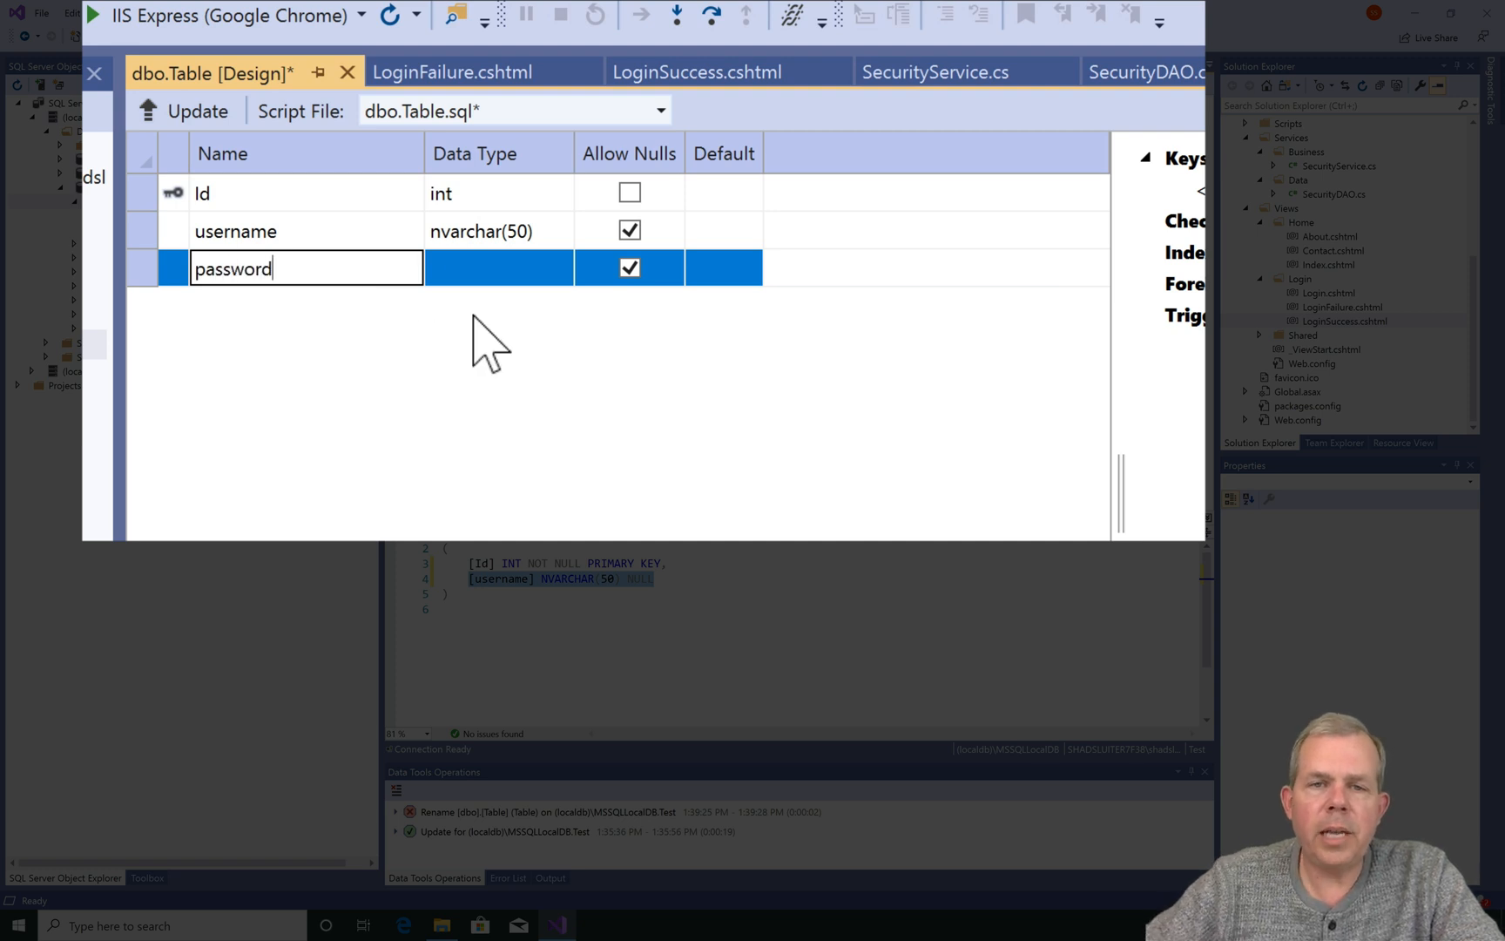
click(552, 269)
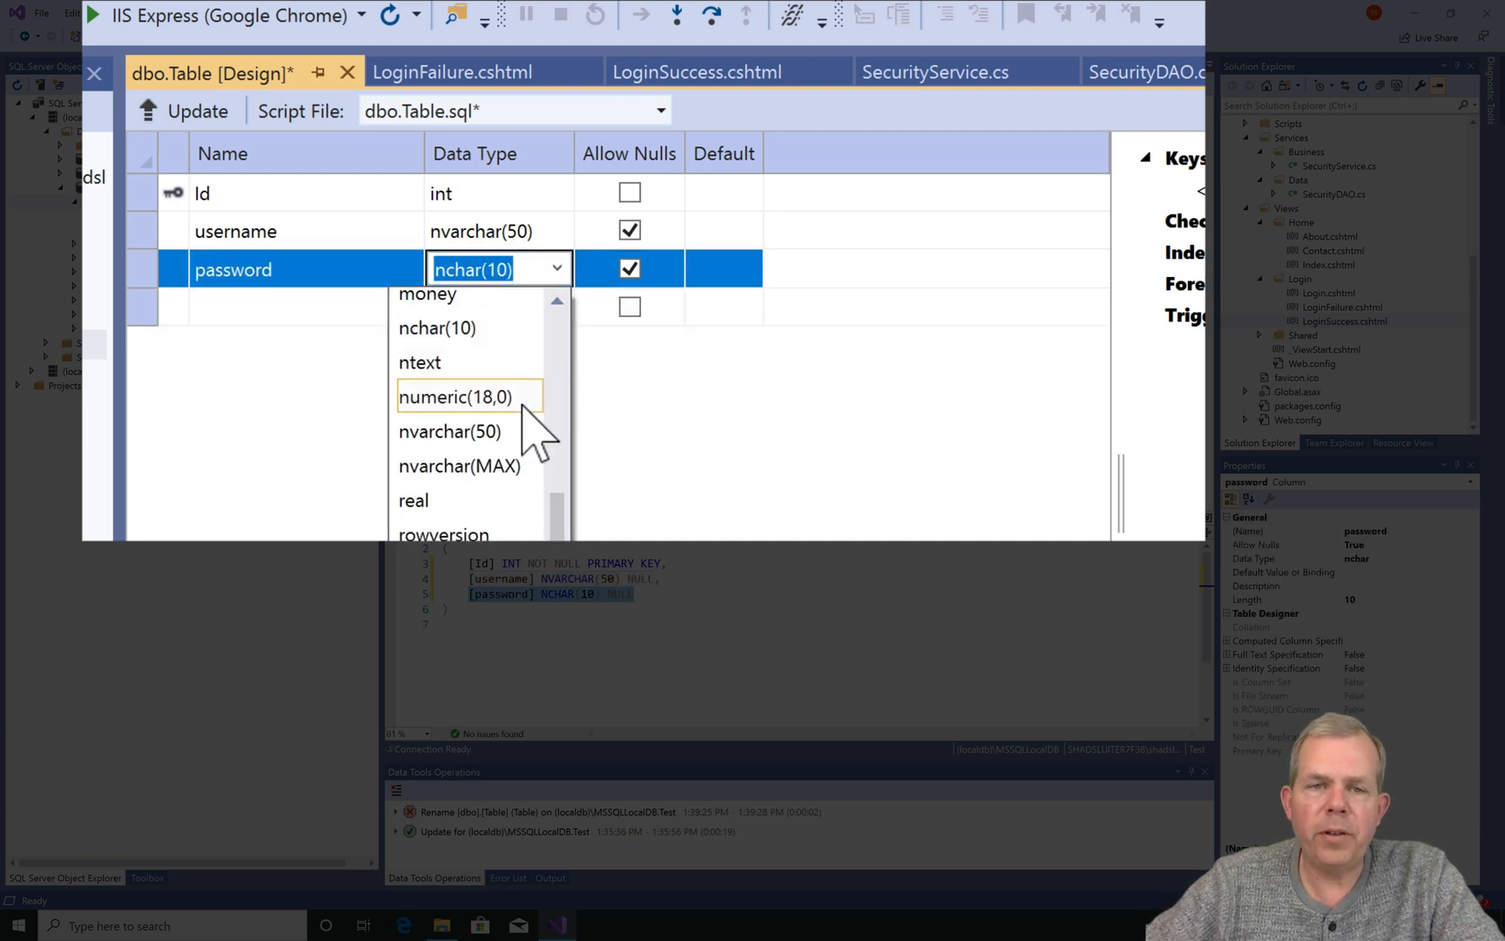
click(450, 430)
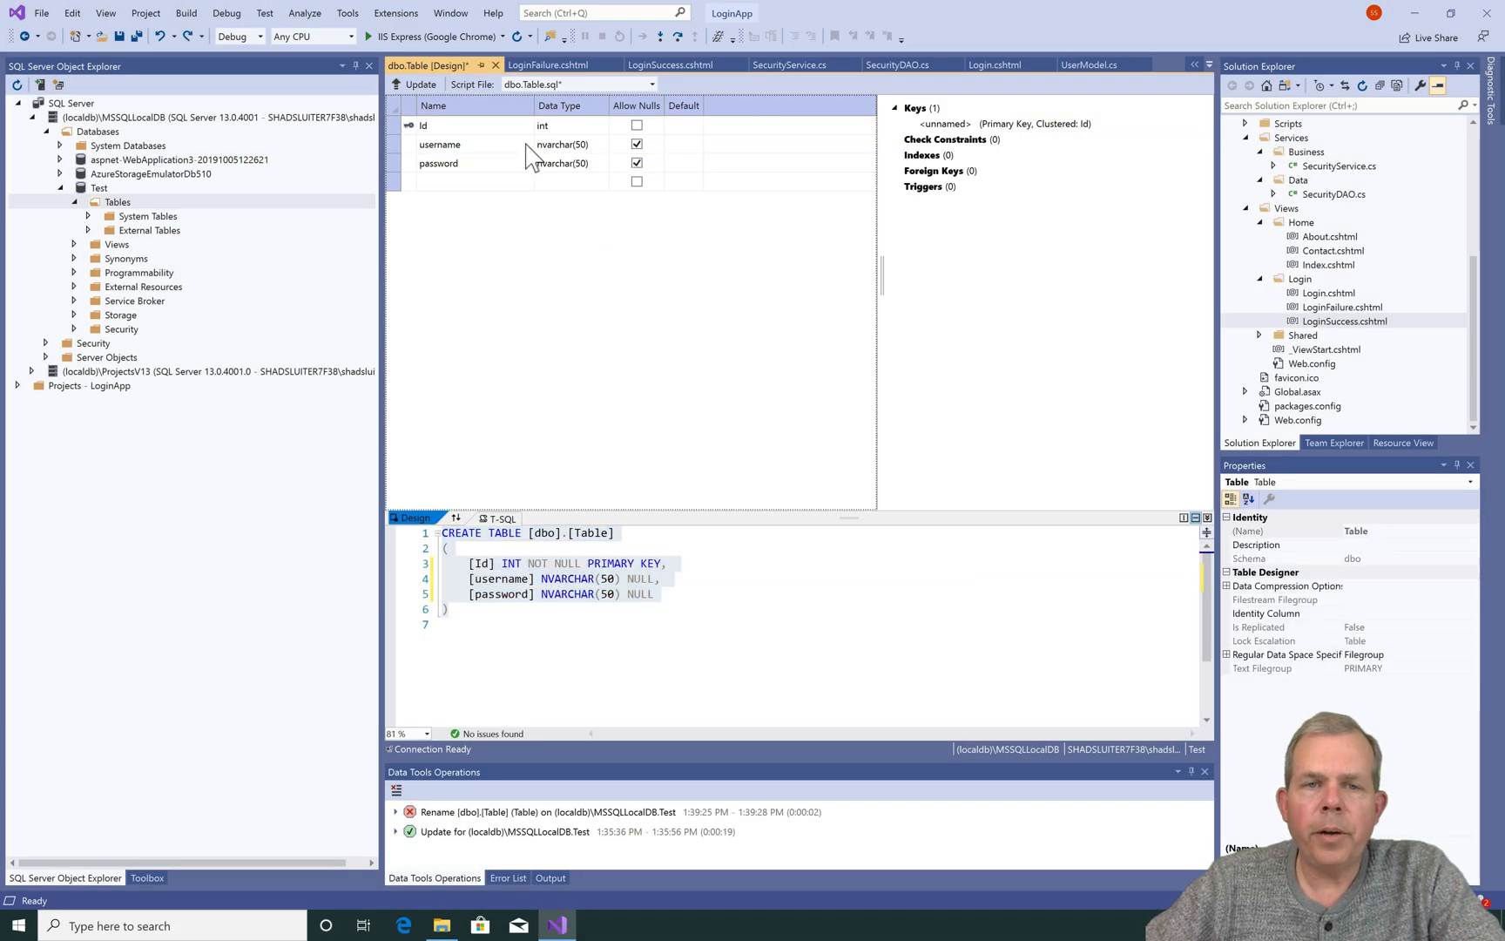
mouse_move(533, 154)
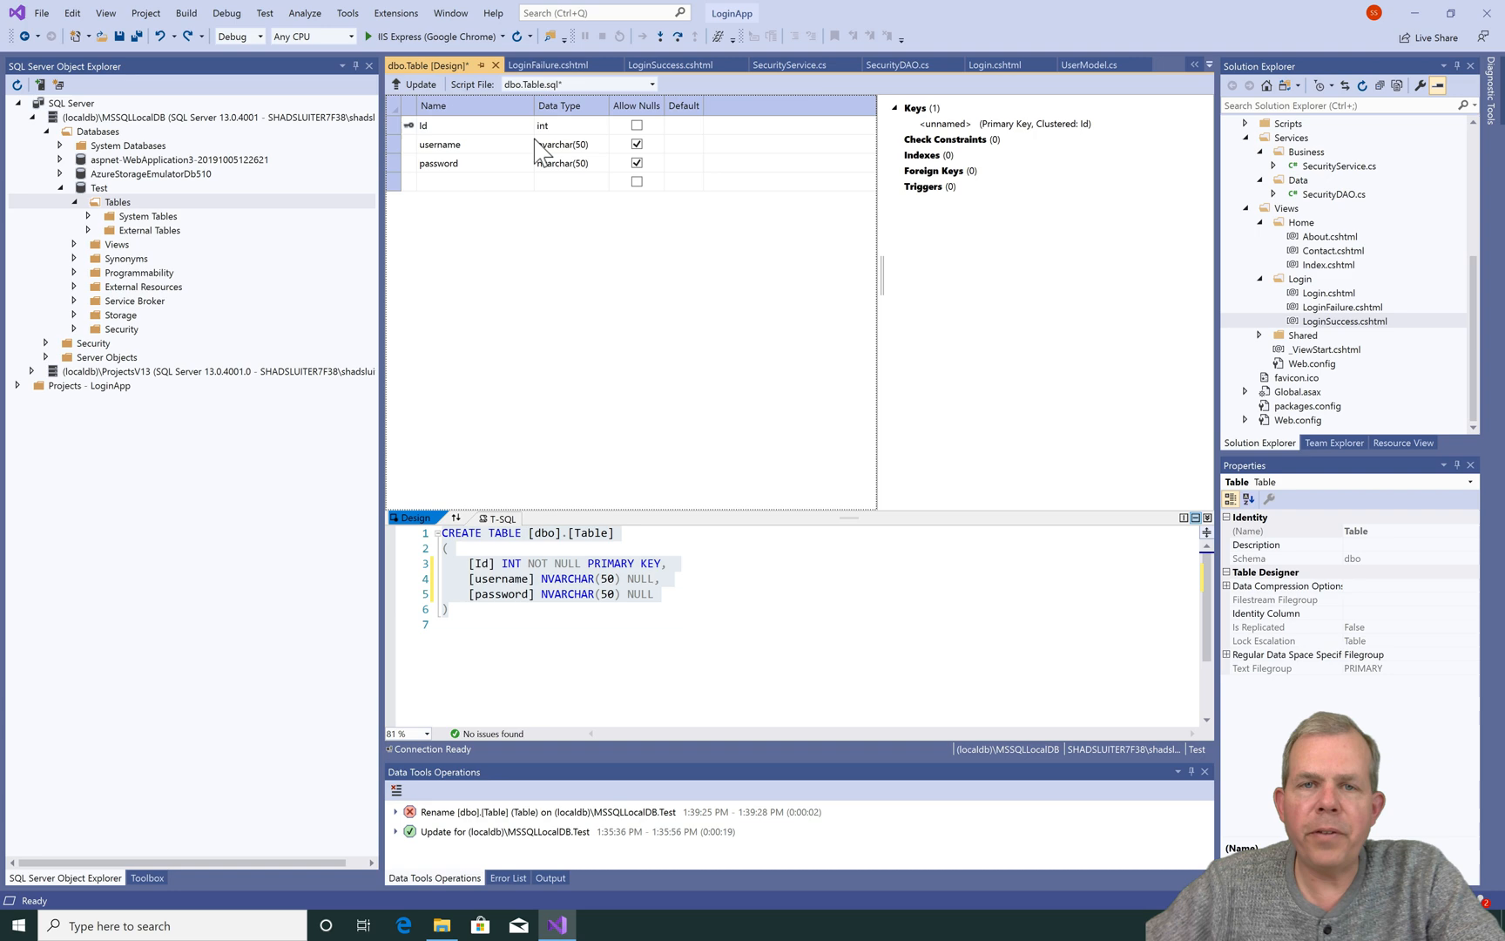
mouse_move(526, 646)
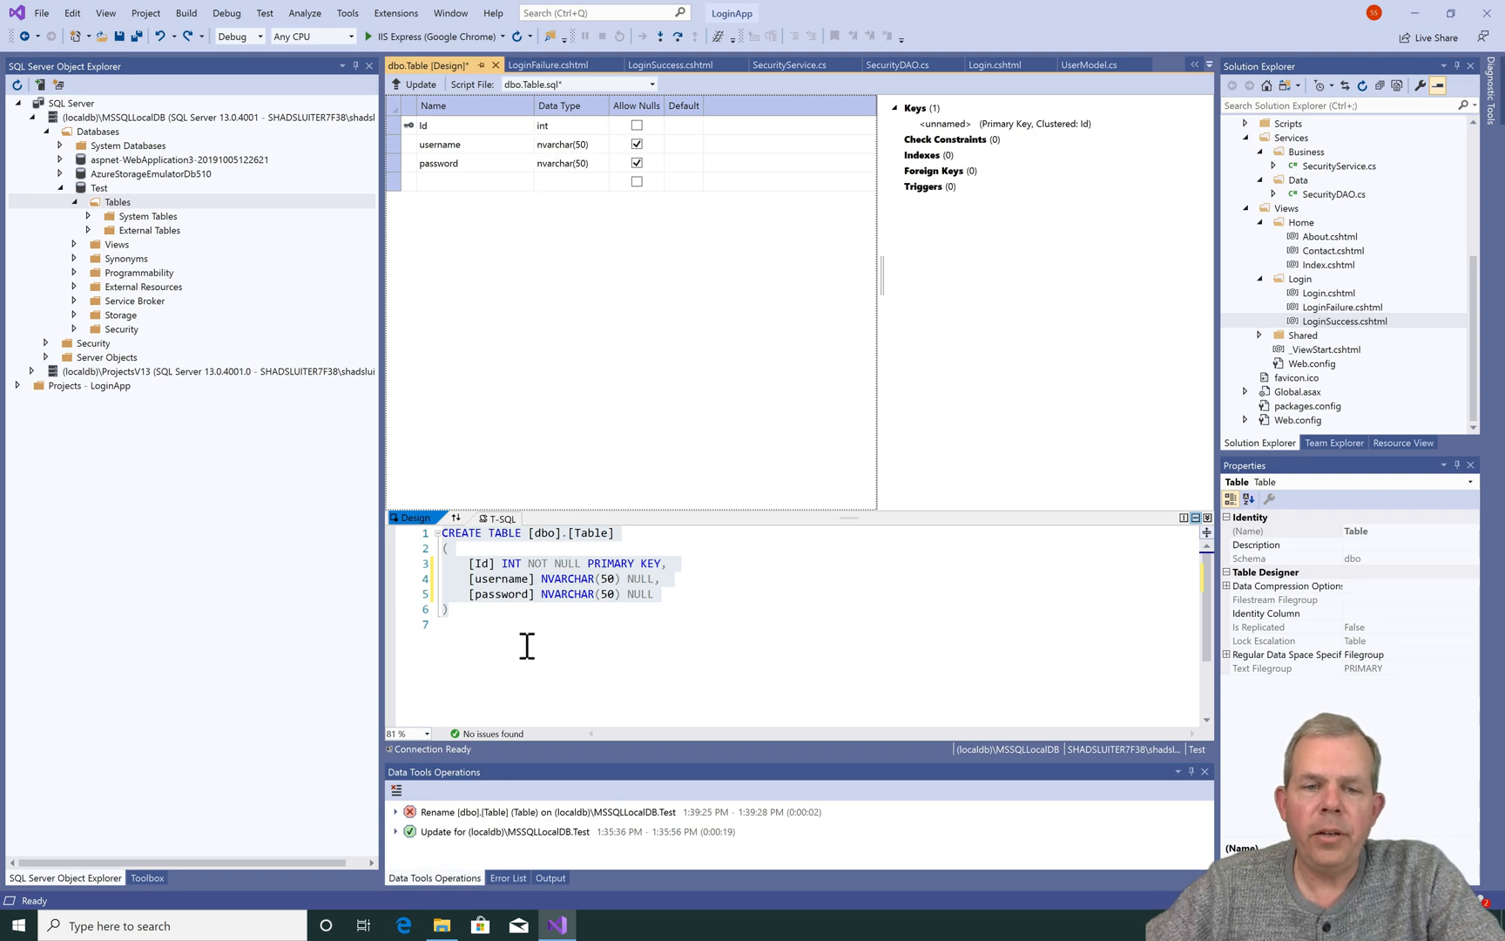
Step: Rename the table from Table to Users in the CREATE TABLE script
click(498, 519)
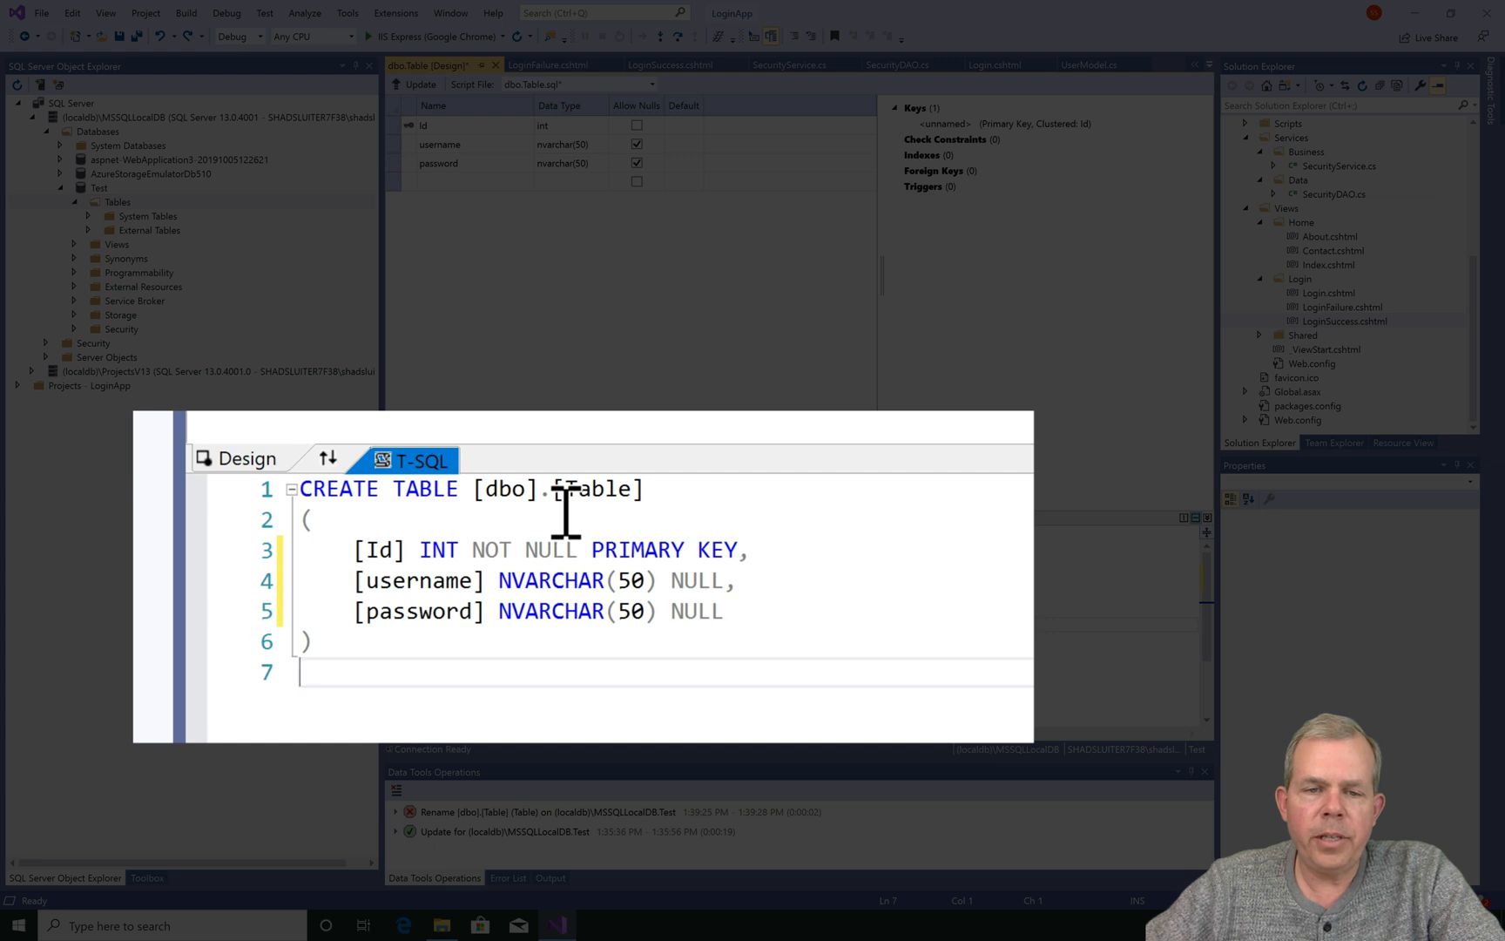
click(627, 488)
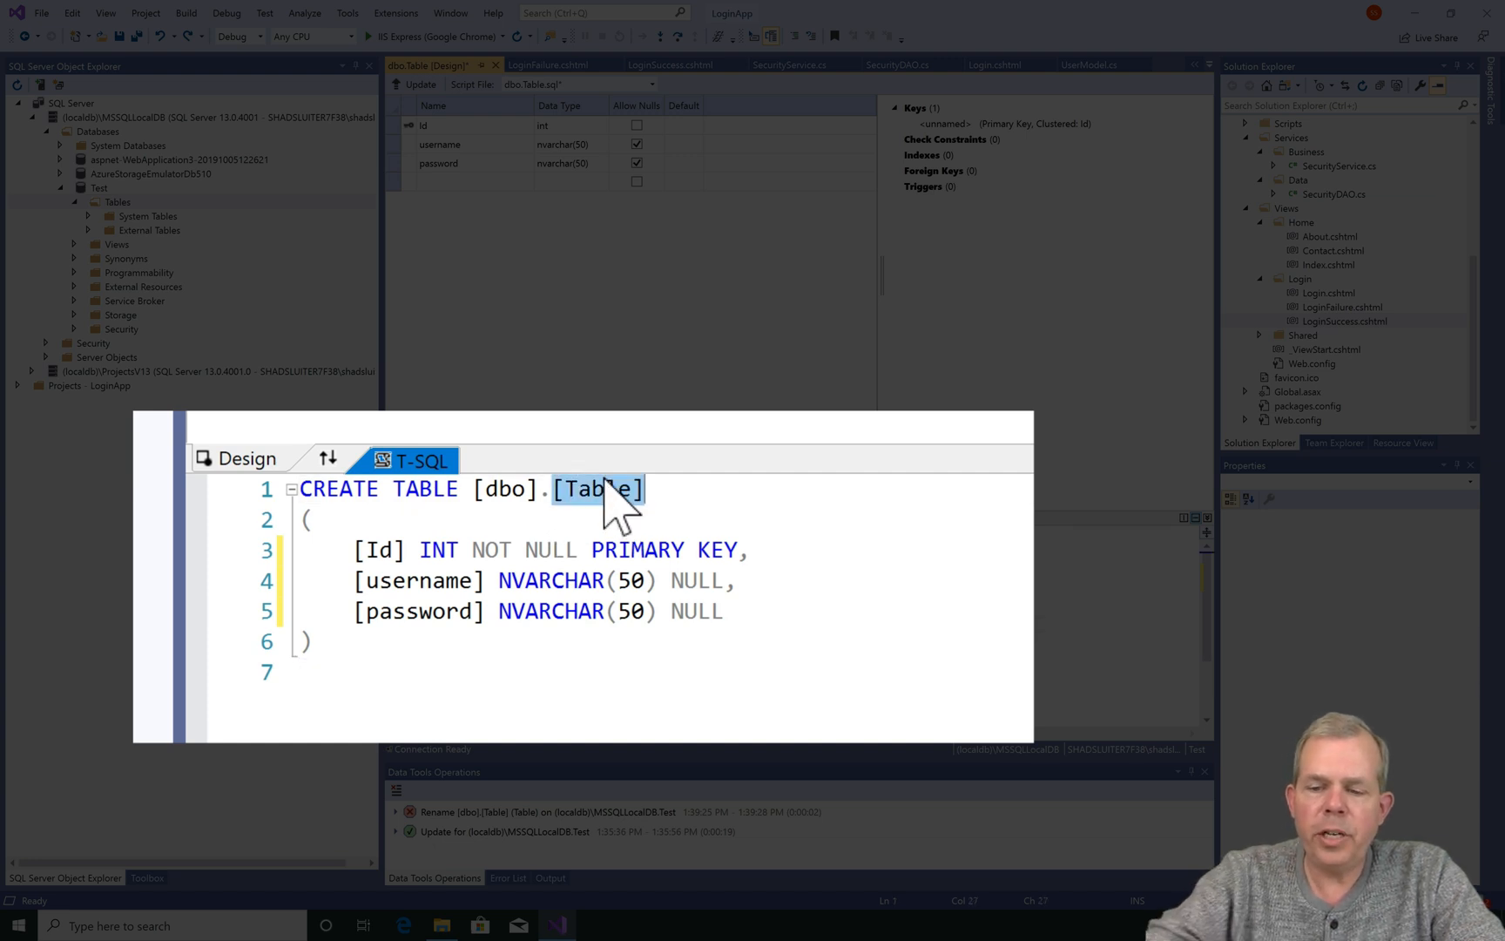
text(User)
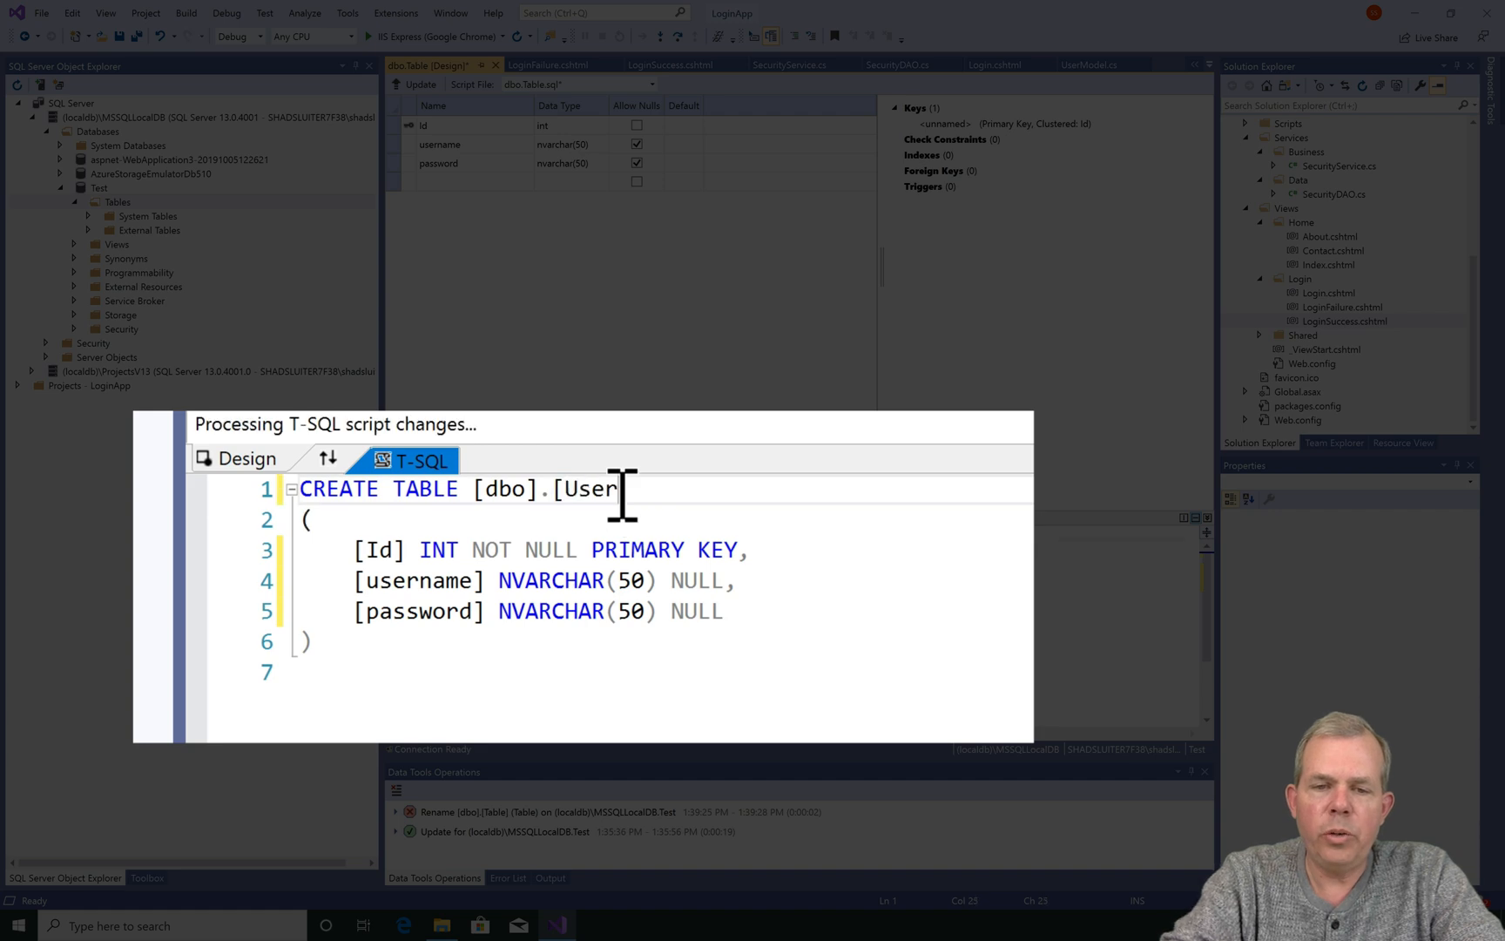
text(s])
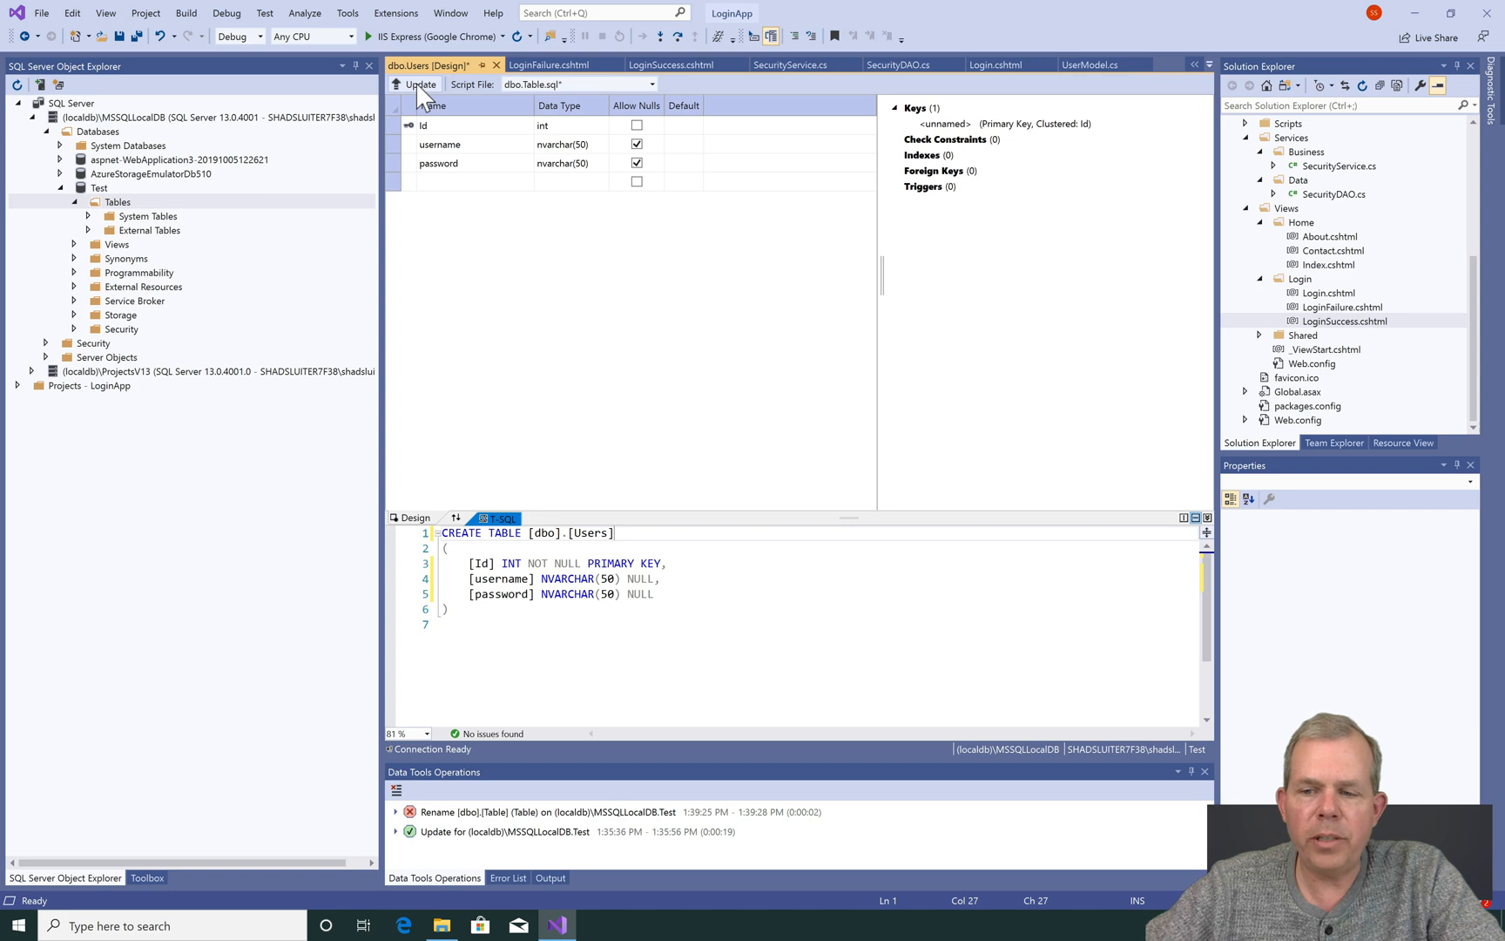
Step: Update the database so dbo.Users is created in Test
click(420, 84)
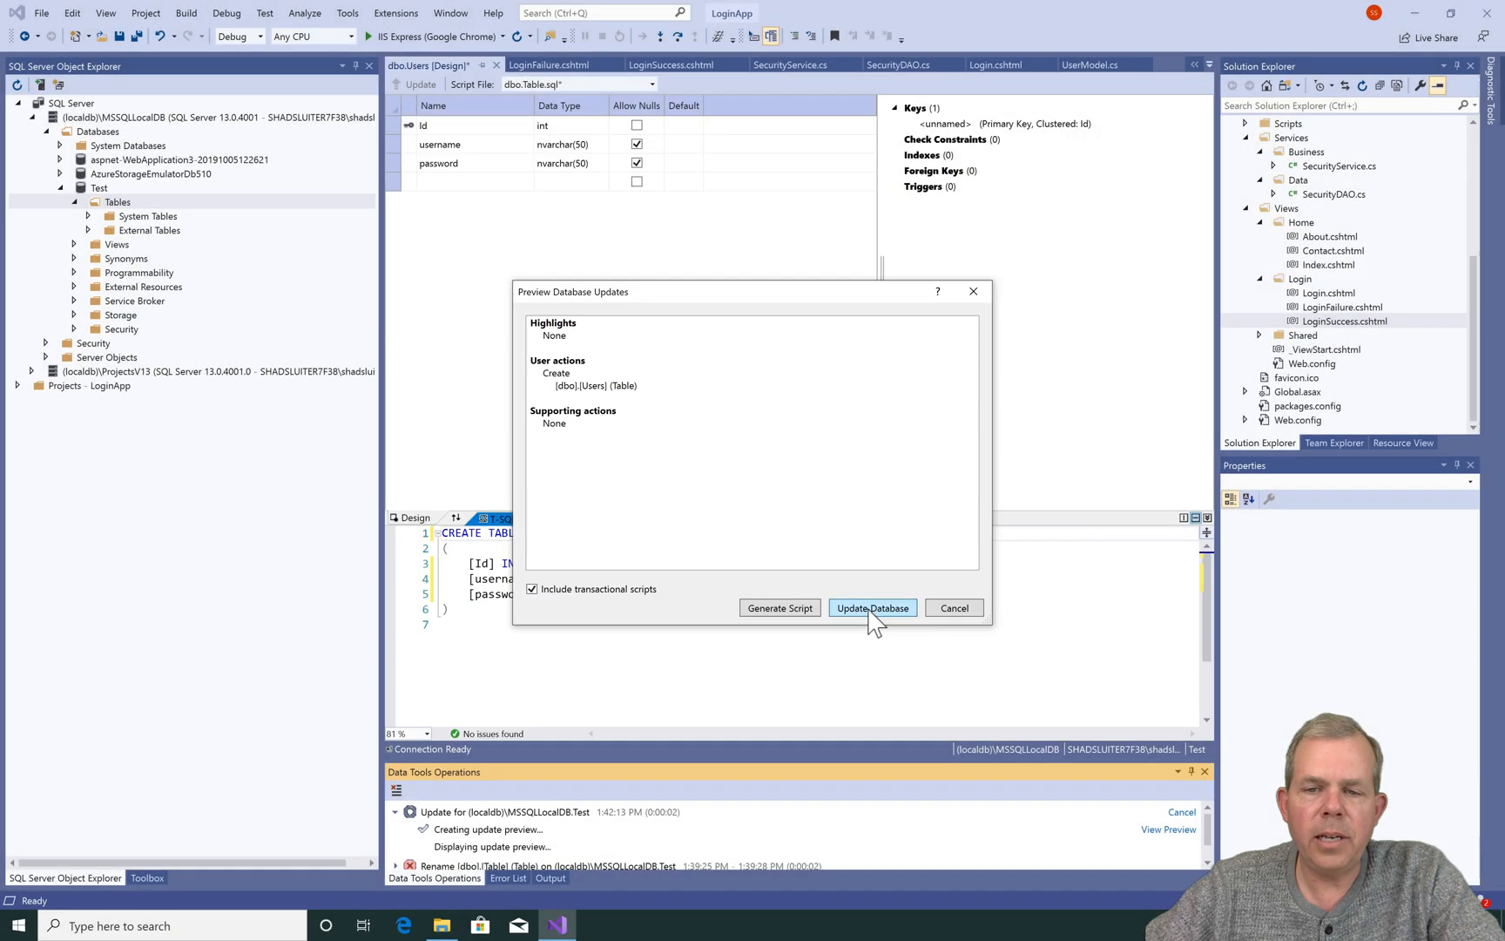
click(870, 608)
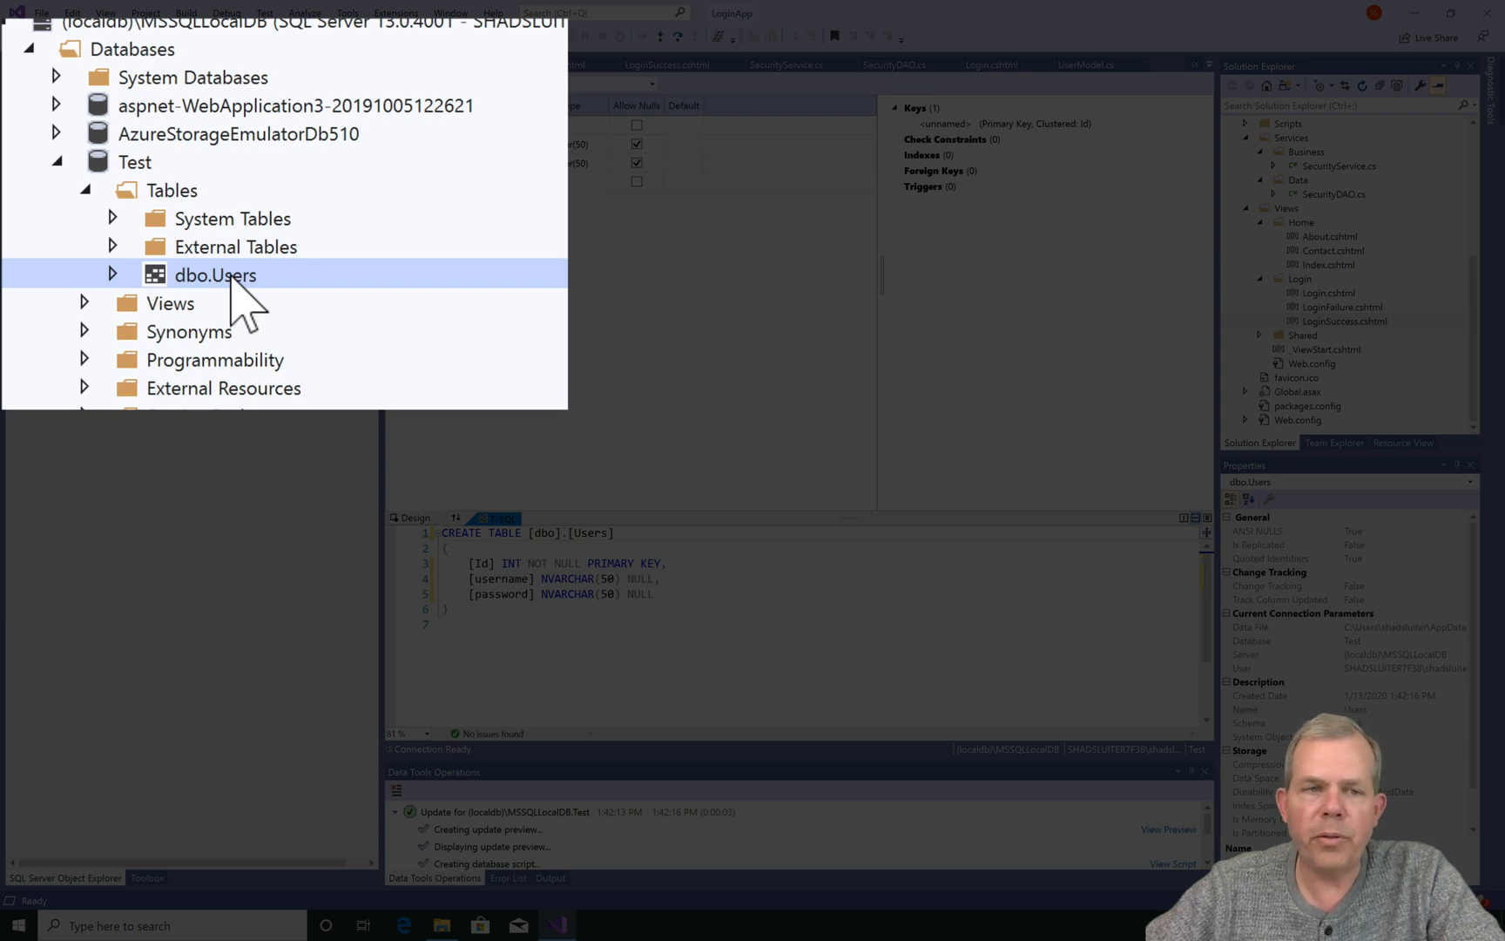
Step: View the data of dbo.Users, which has no rows yet
right_click(214, 275)
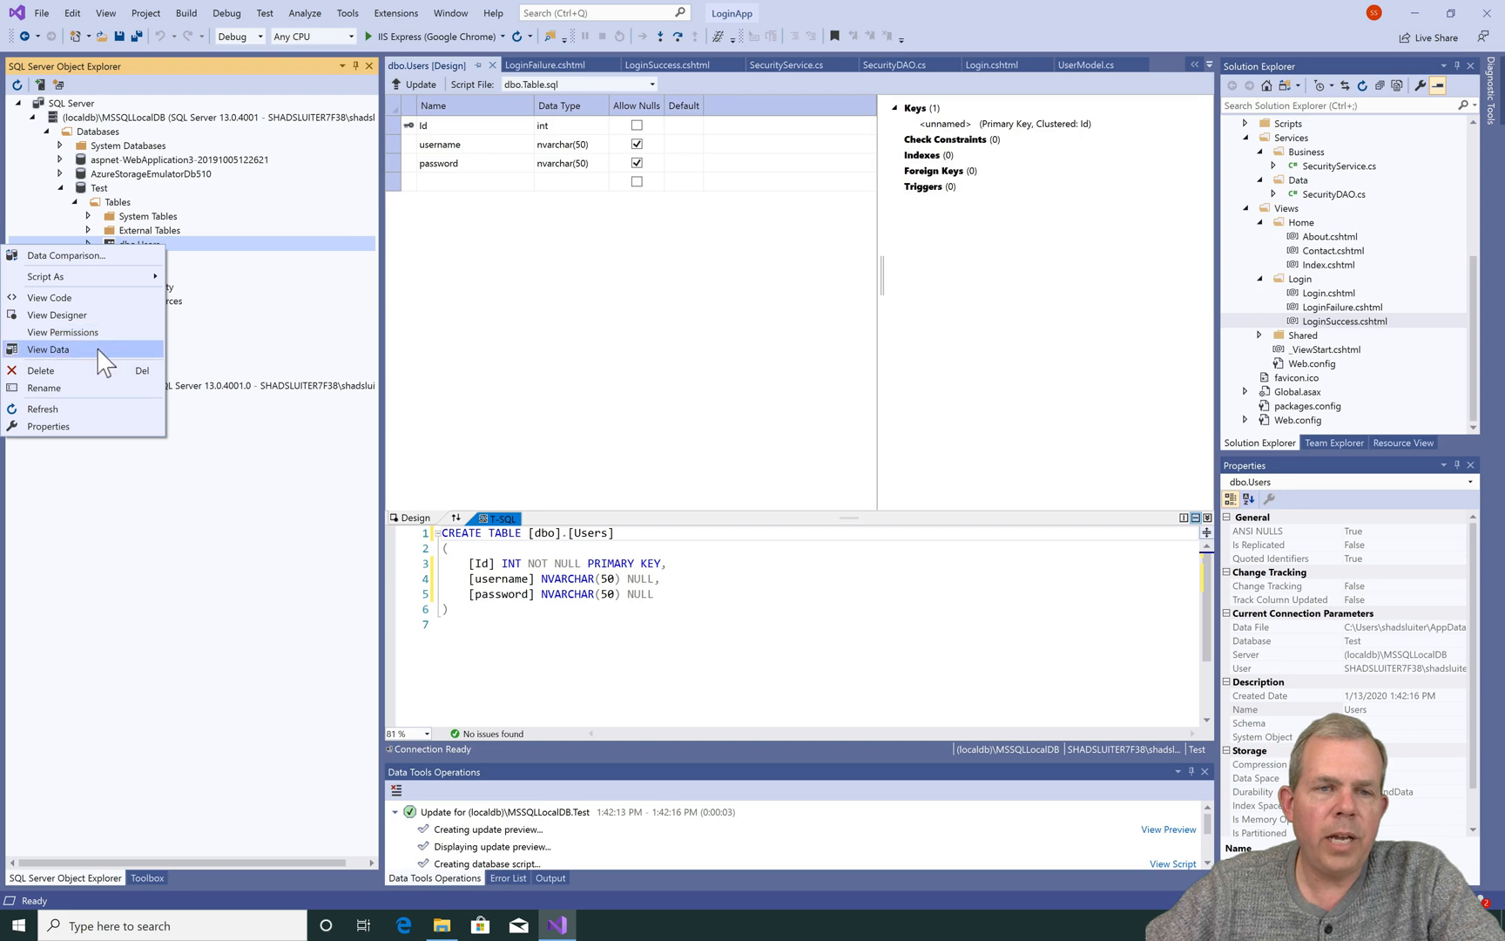
click(49, 349)
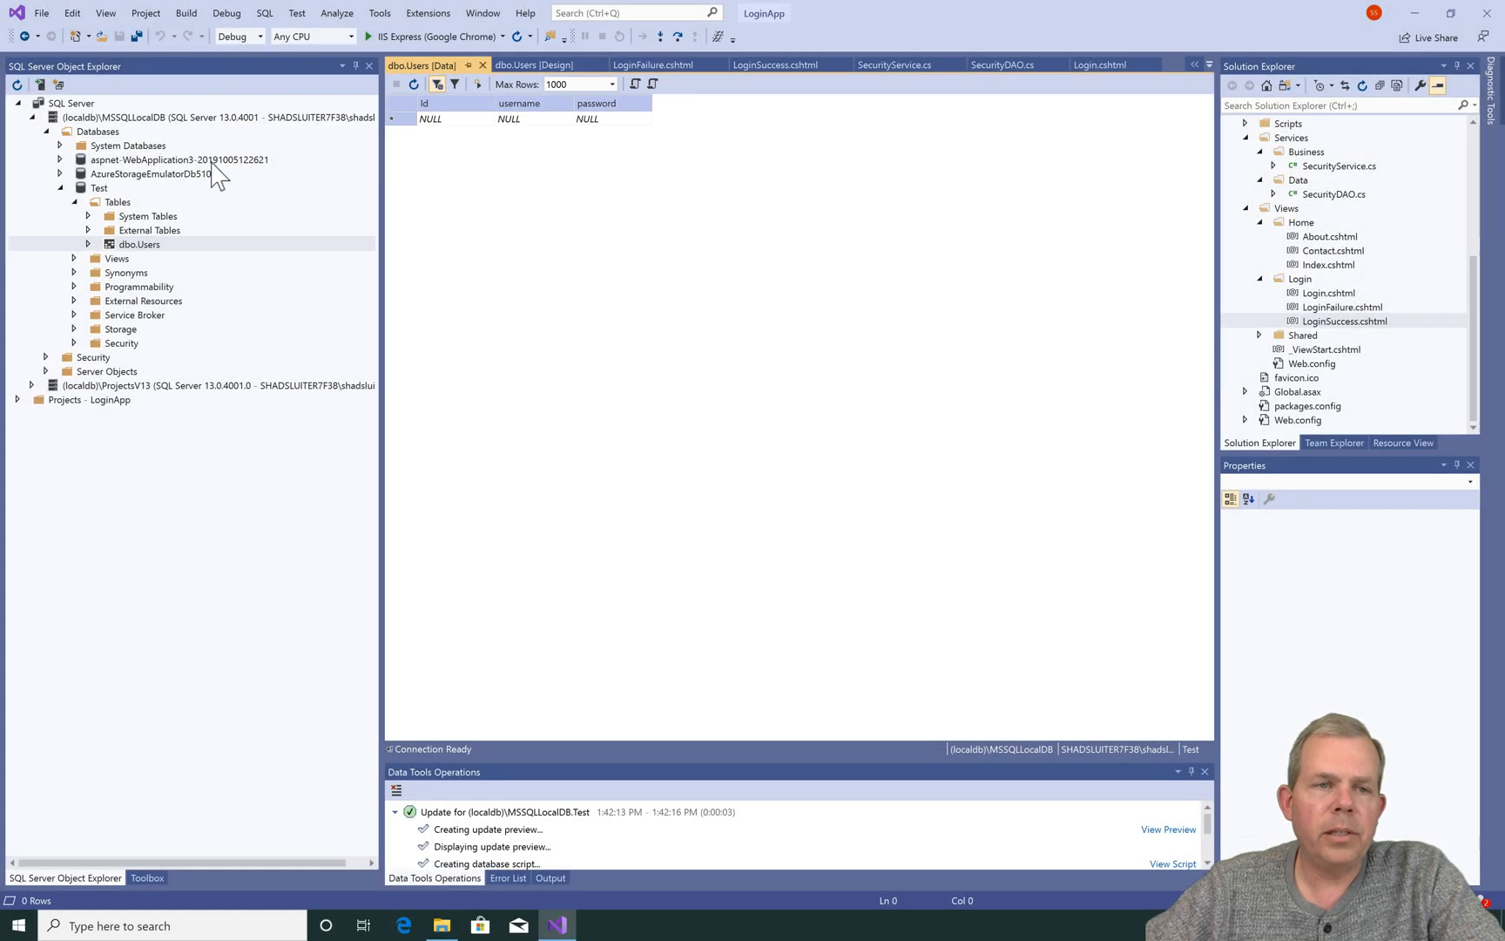
click(99, 186)
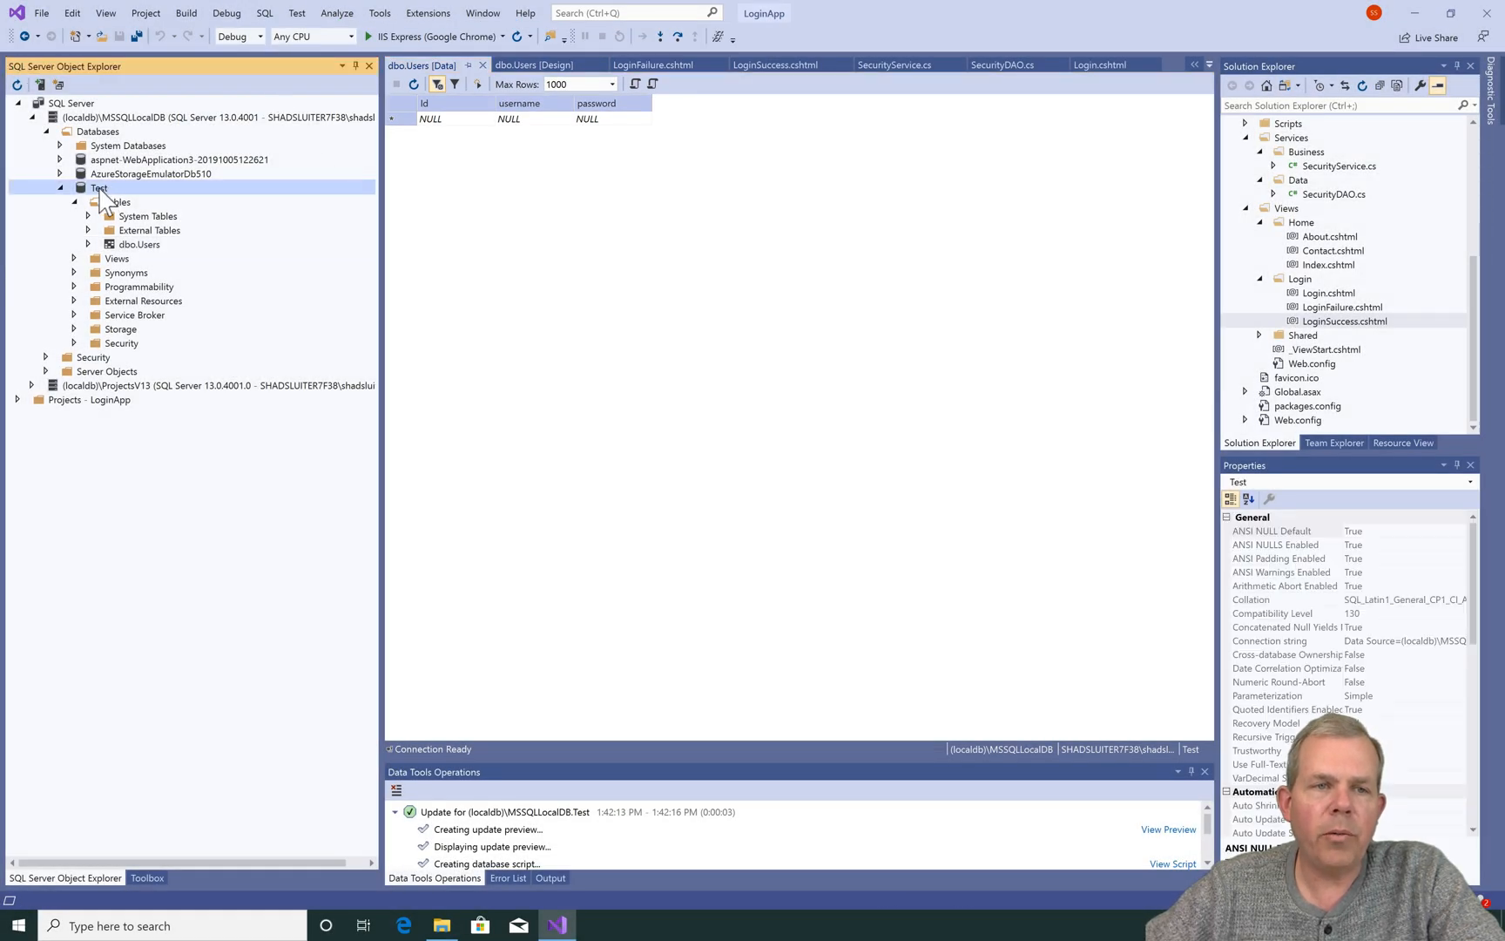
Step: Run 'select * from Users' in a new query window on Test, returning no rows
right_click(100, 186)
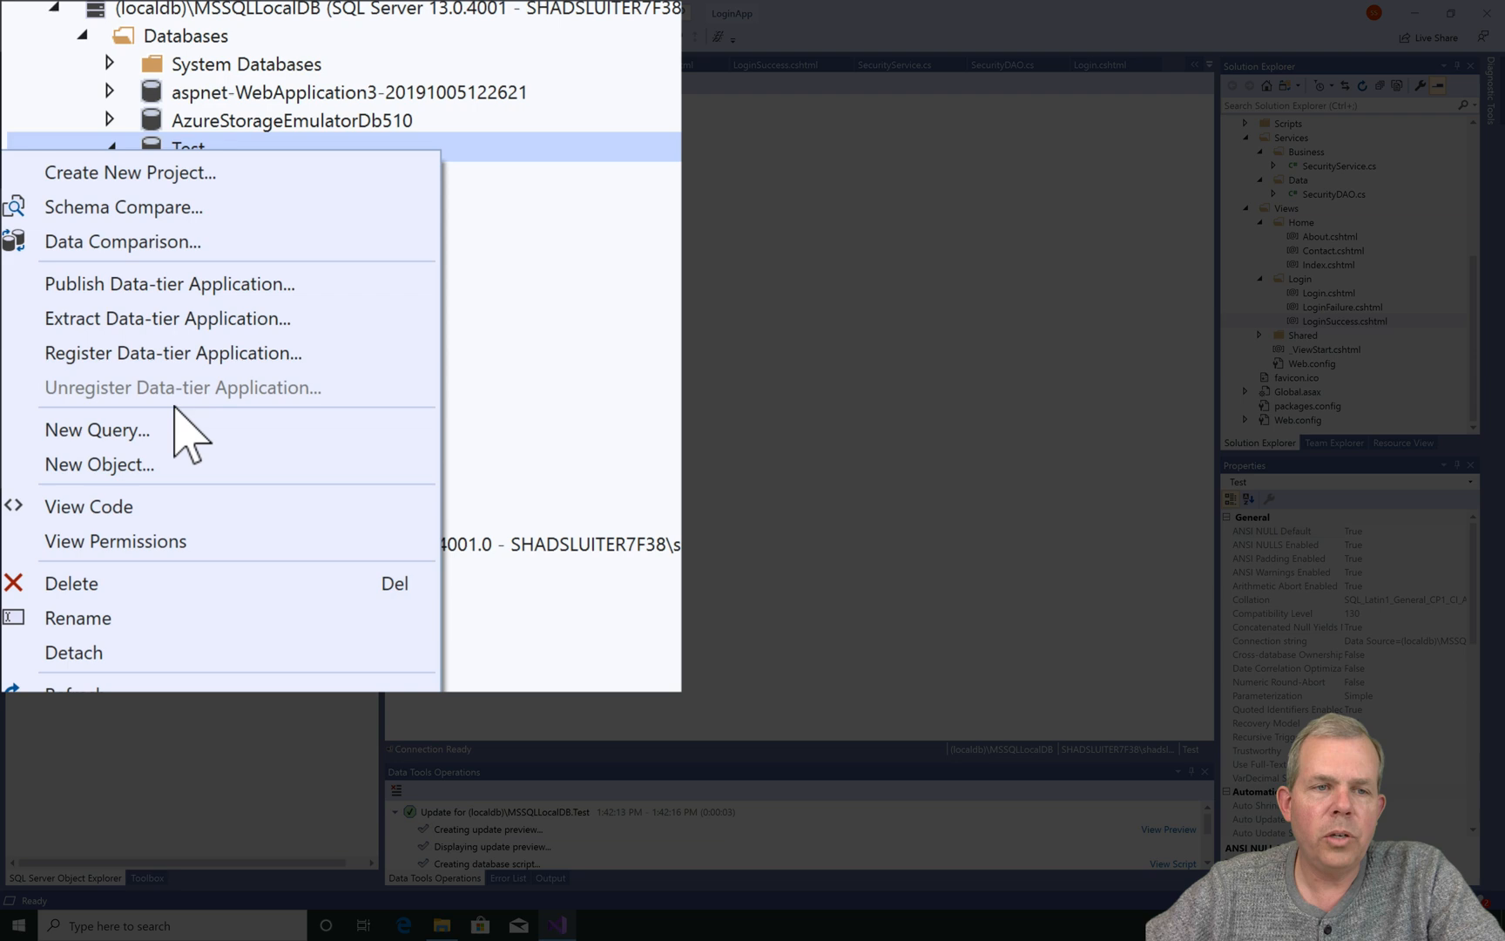
mouse_move(96, 428)
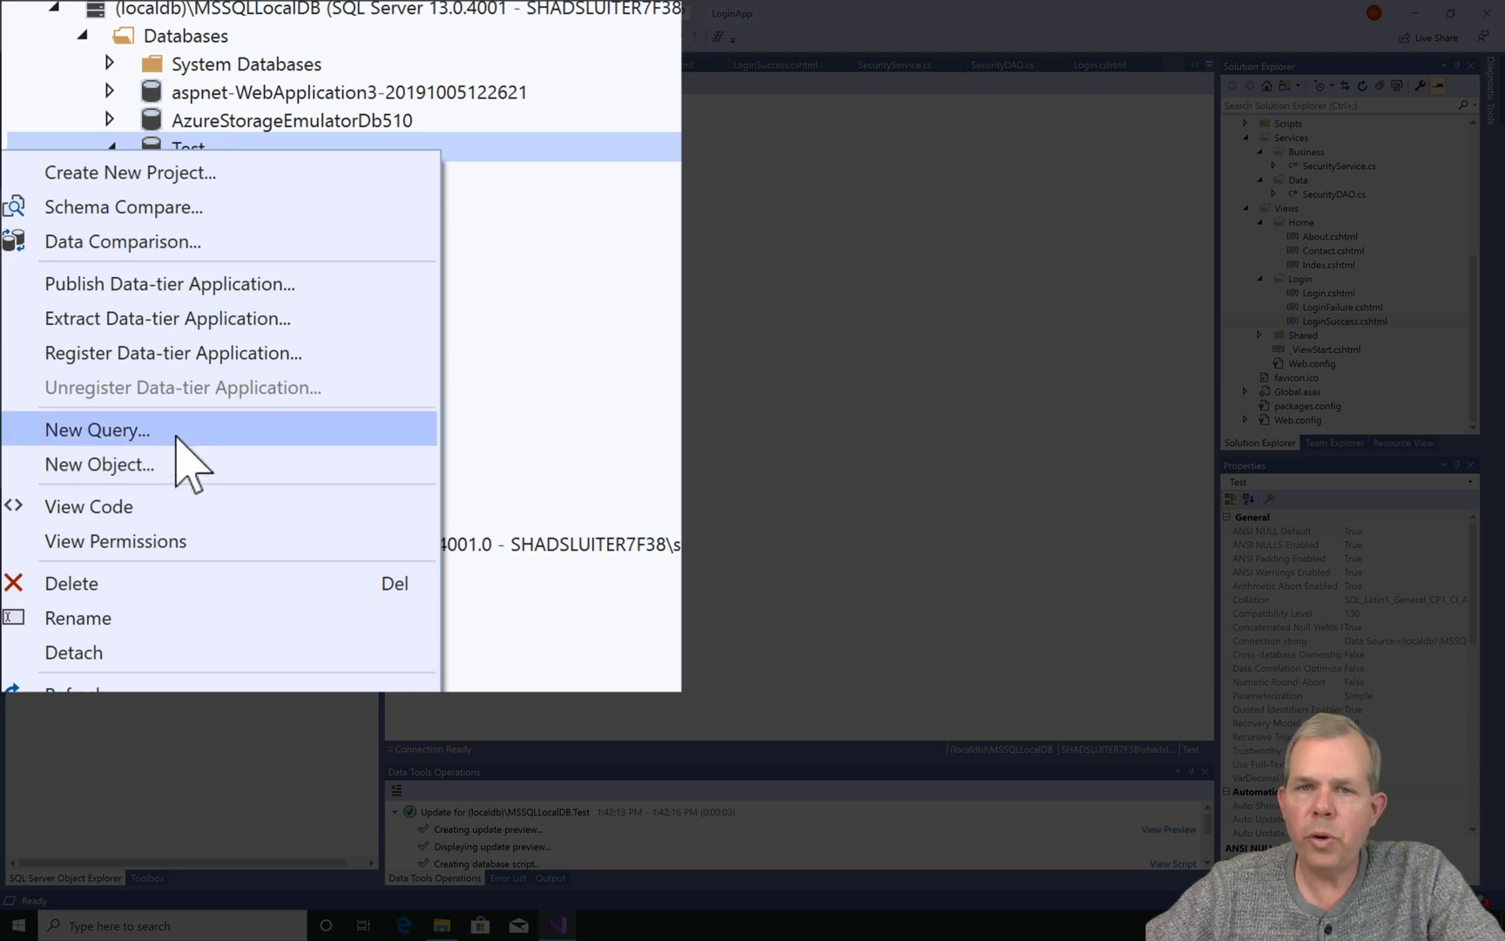
click(97, 428)
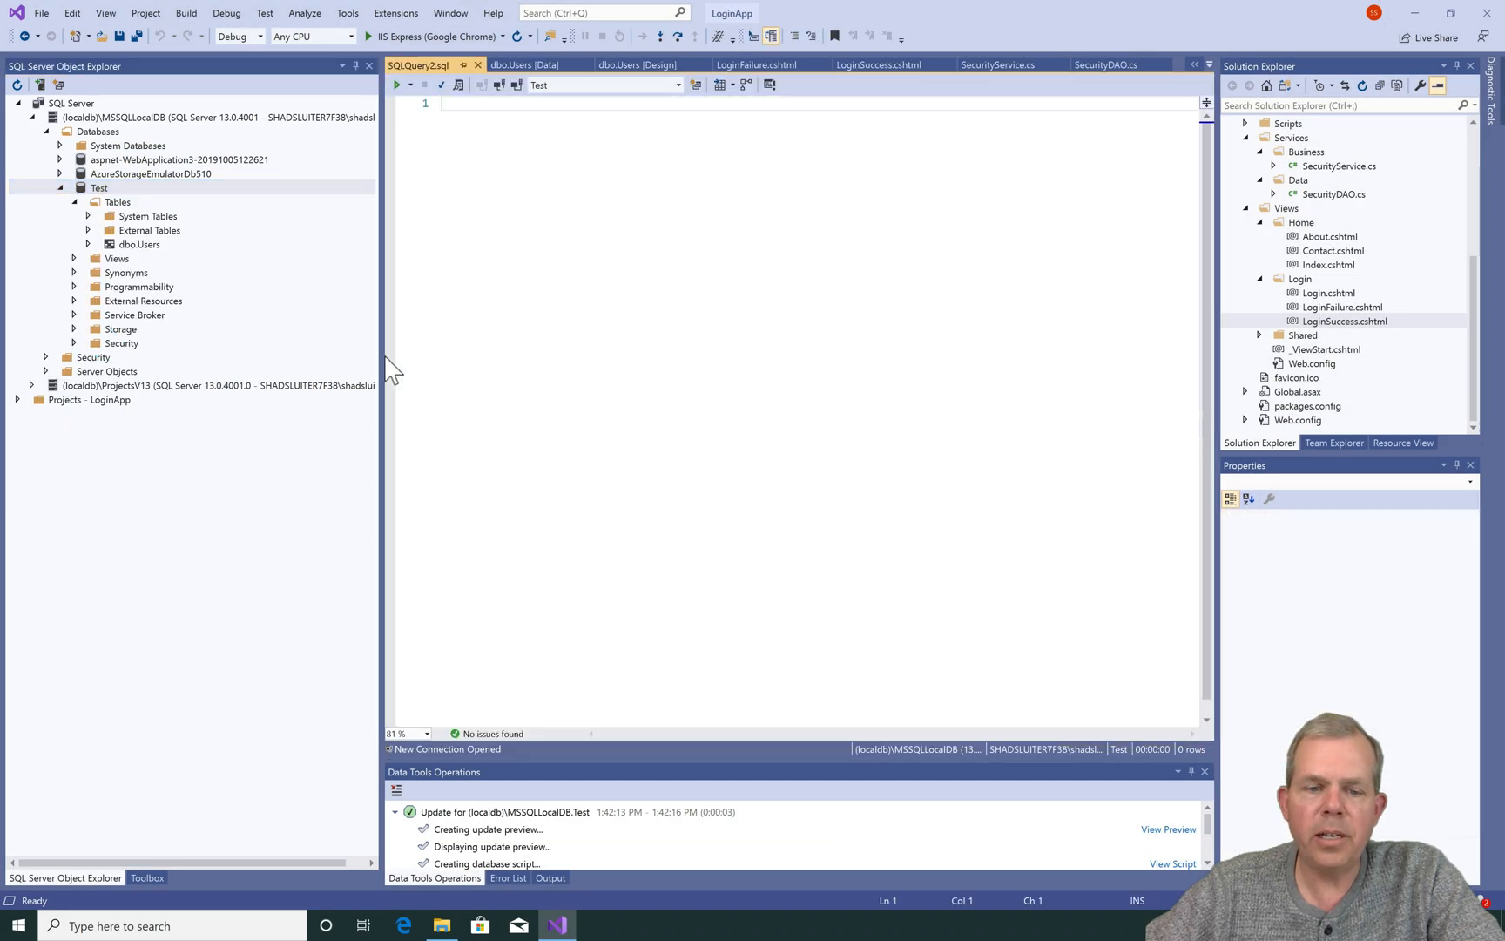
text(sele)
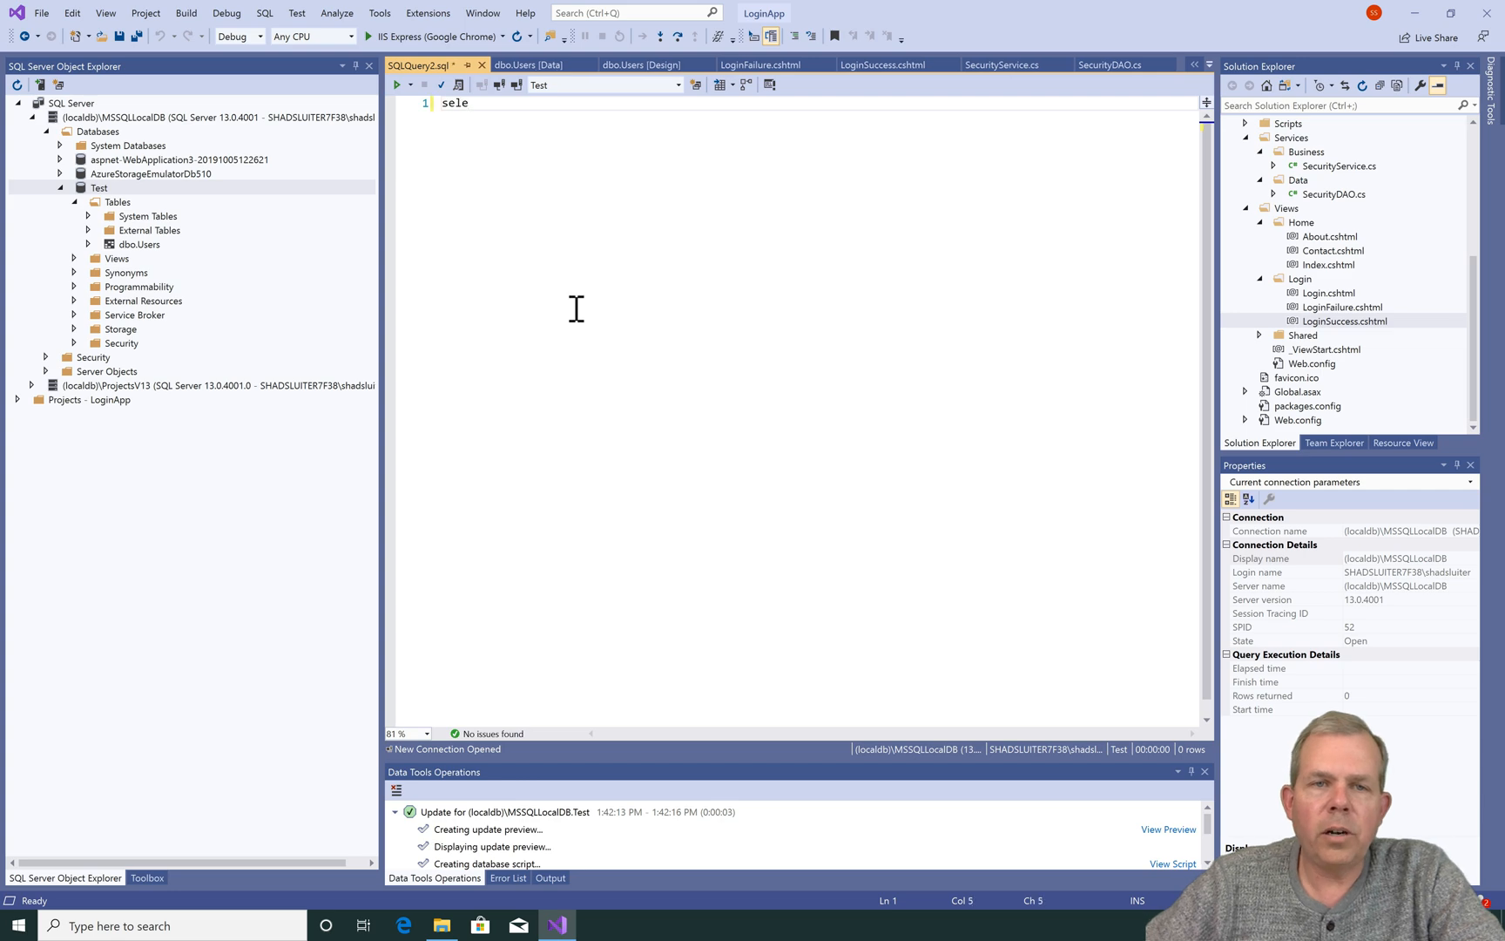
text(ct * from)
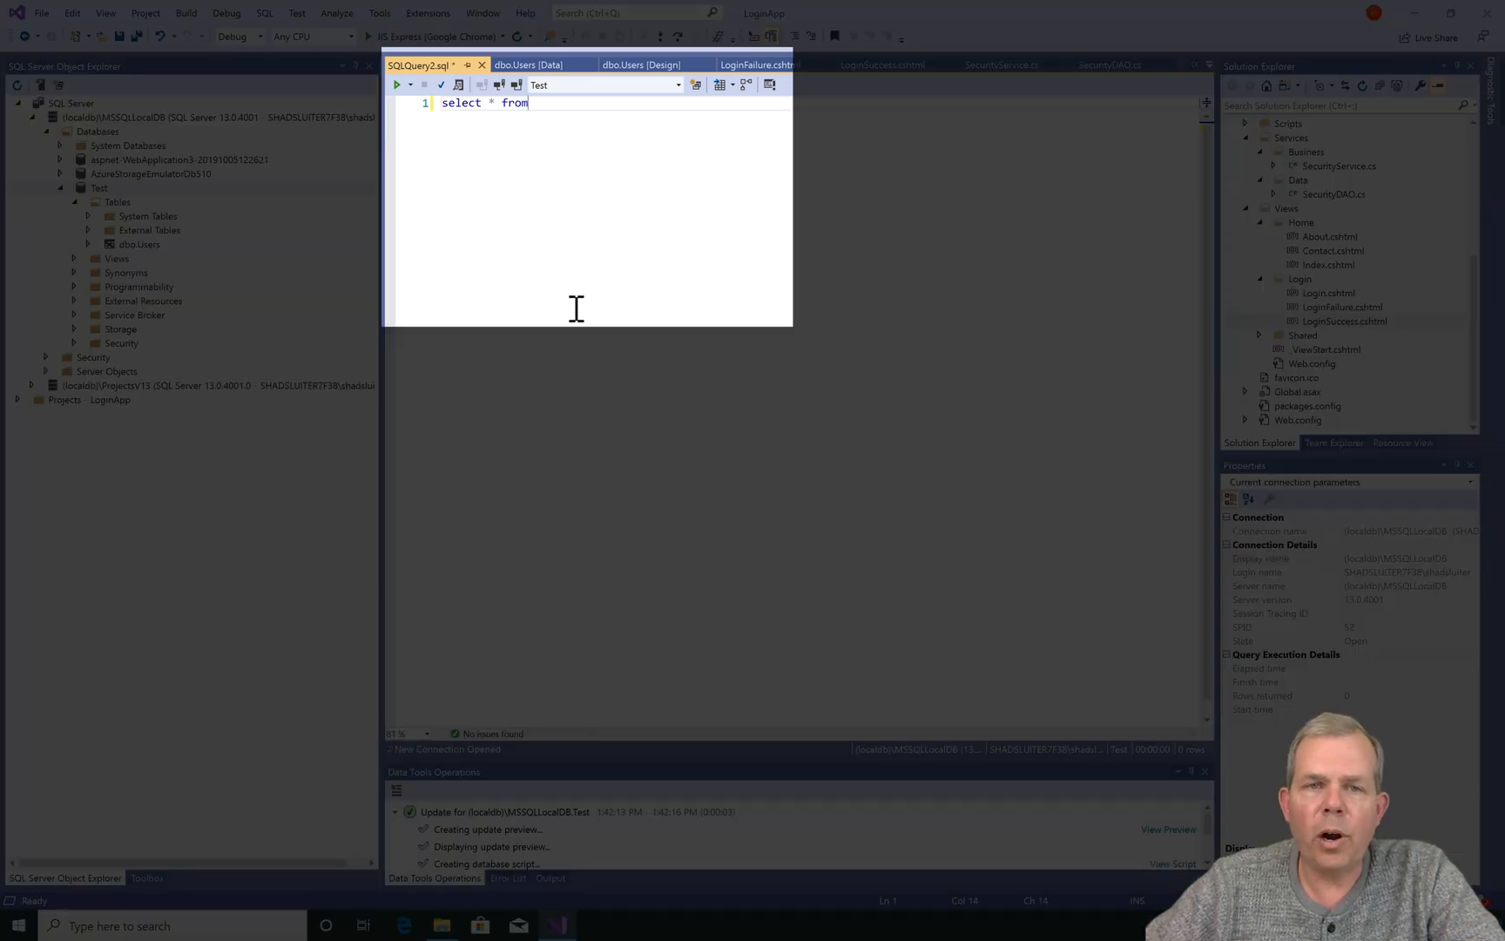
text(user)
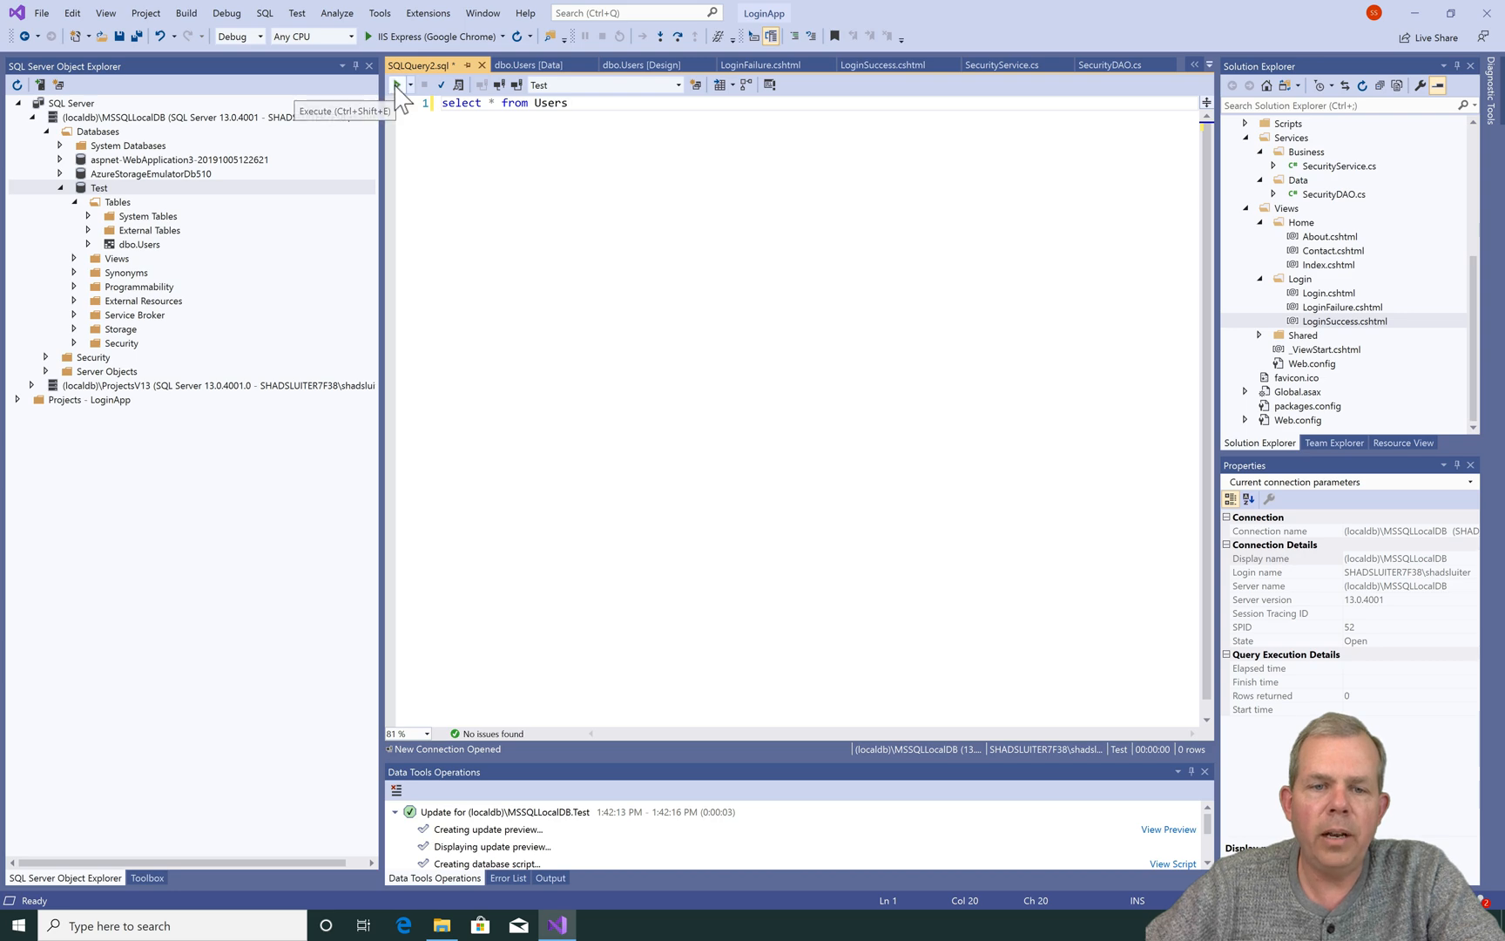
click(394, 83)
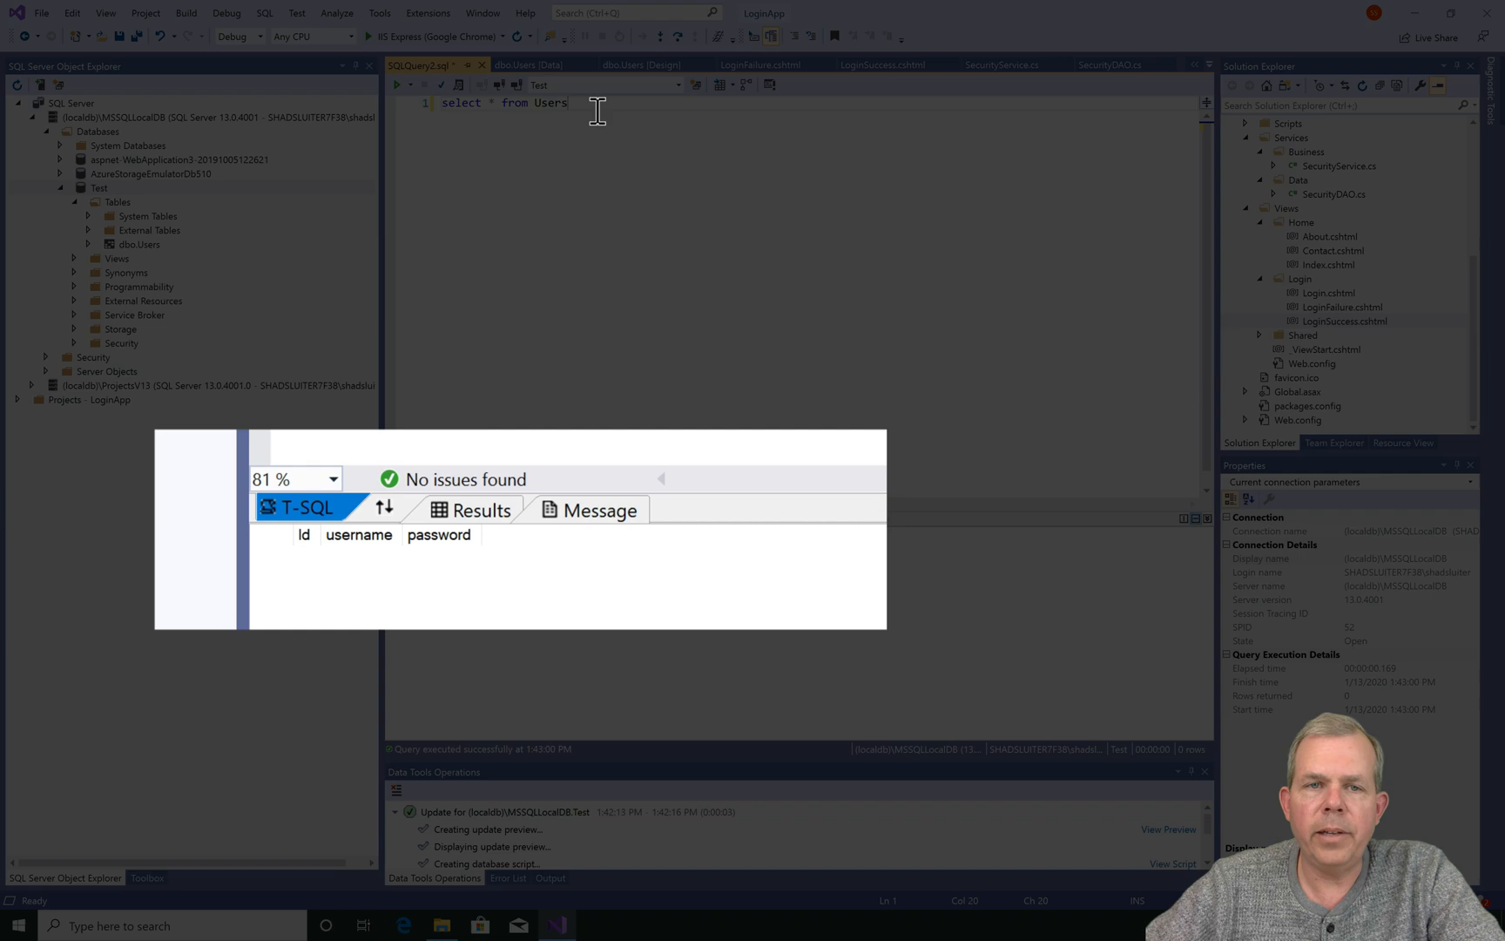
Step: Run an insert into Users of username 'Max' with password 'Password1', which fails on a NULL Id
text(ins)
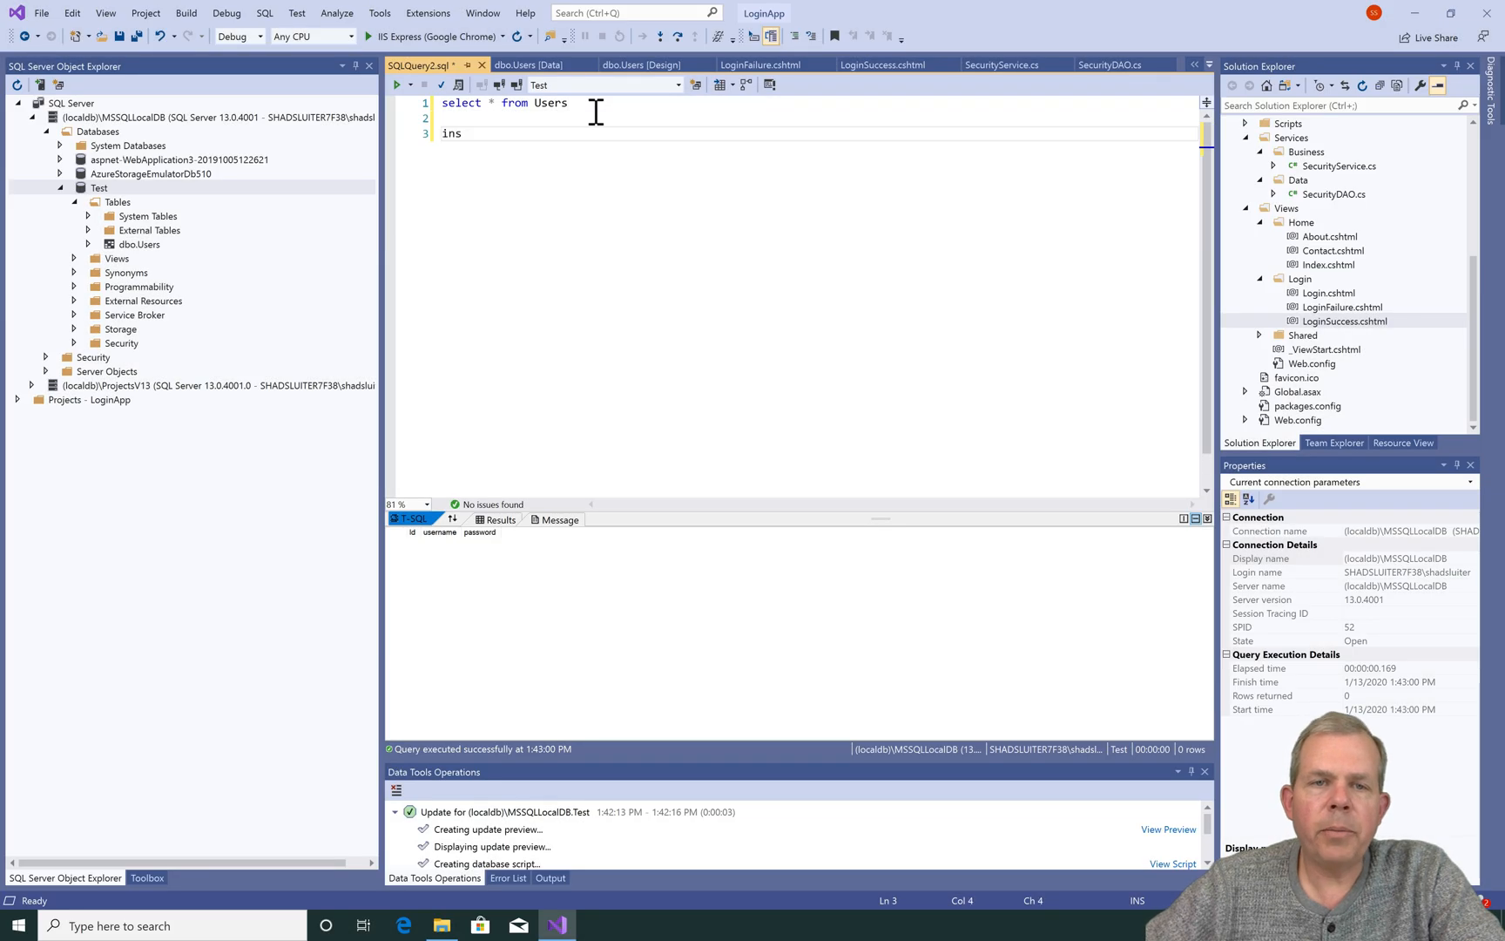
text(ert into)
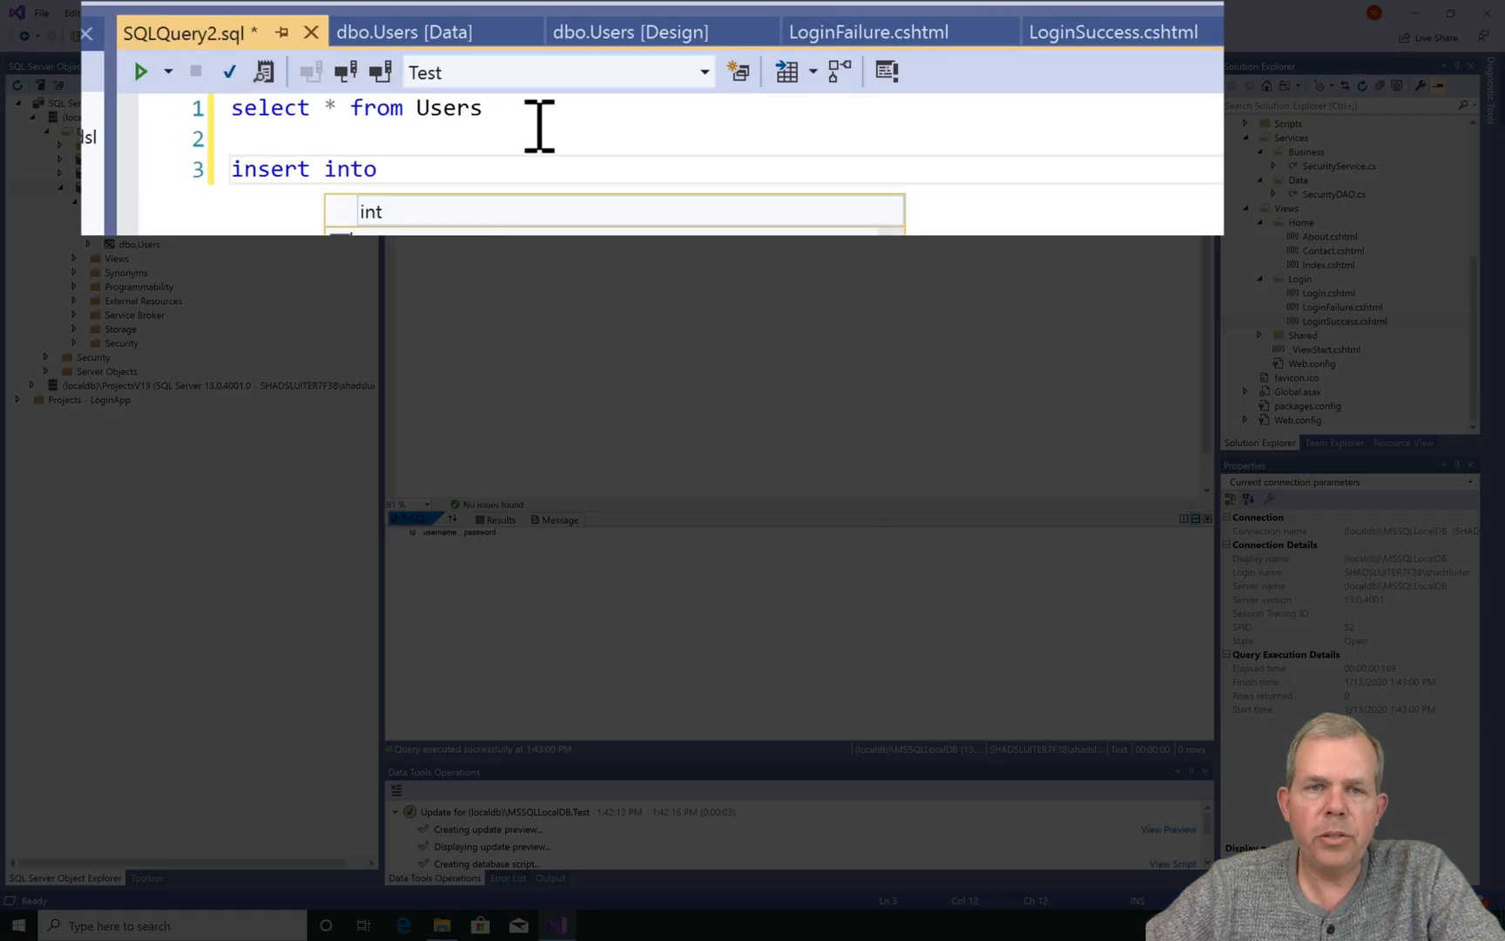
text(users)
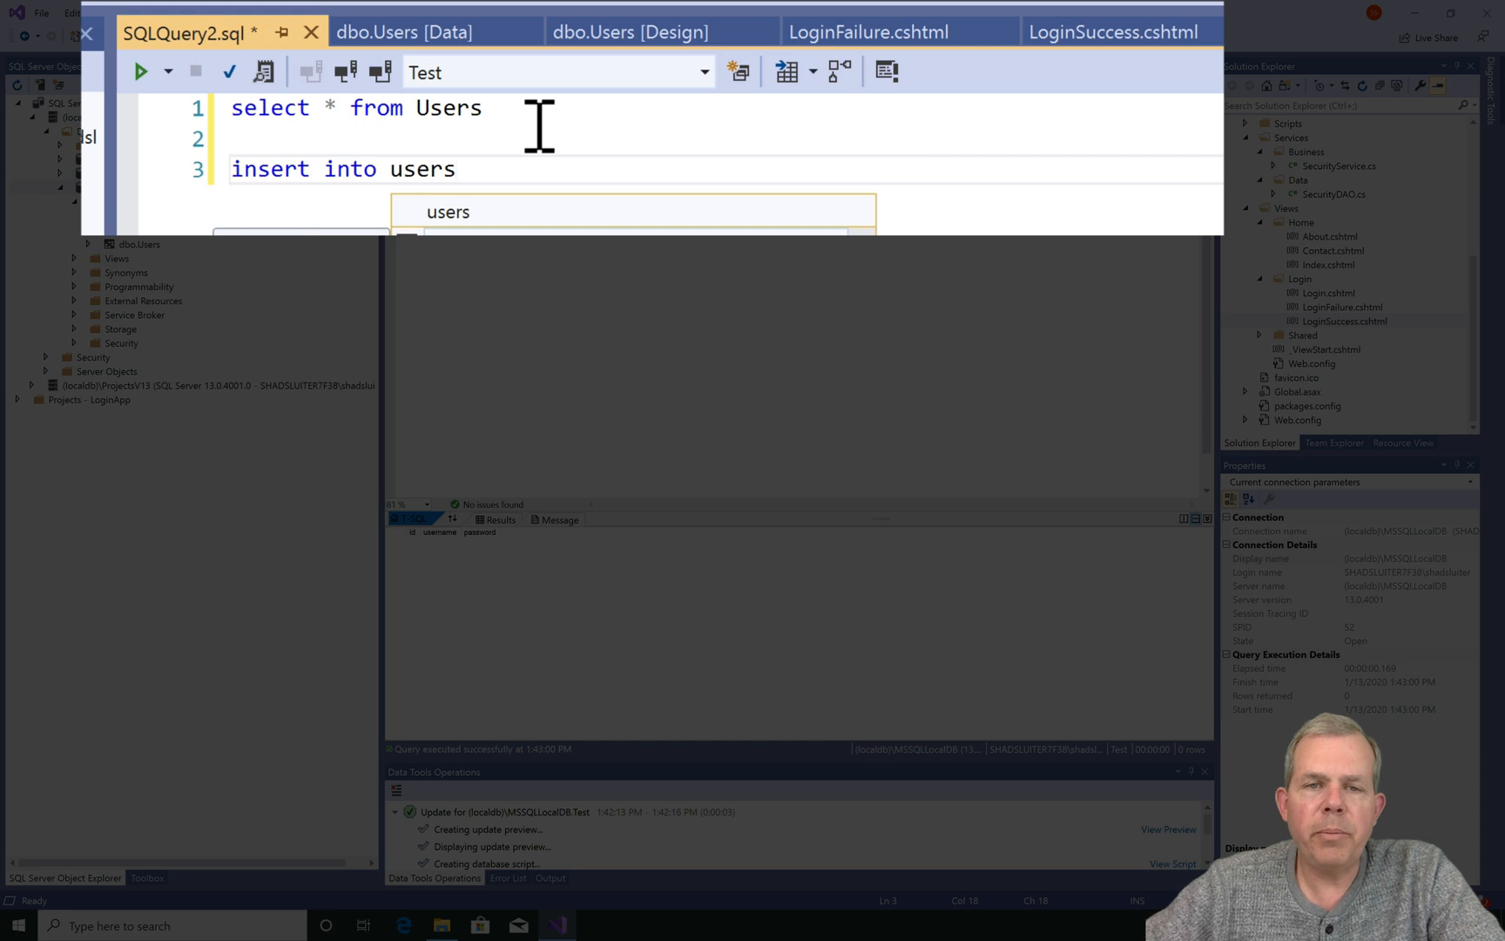
text(()
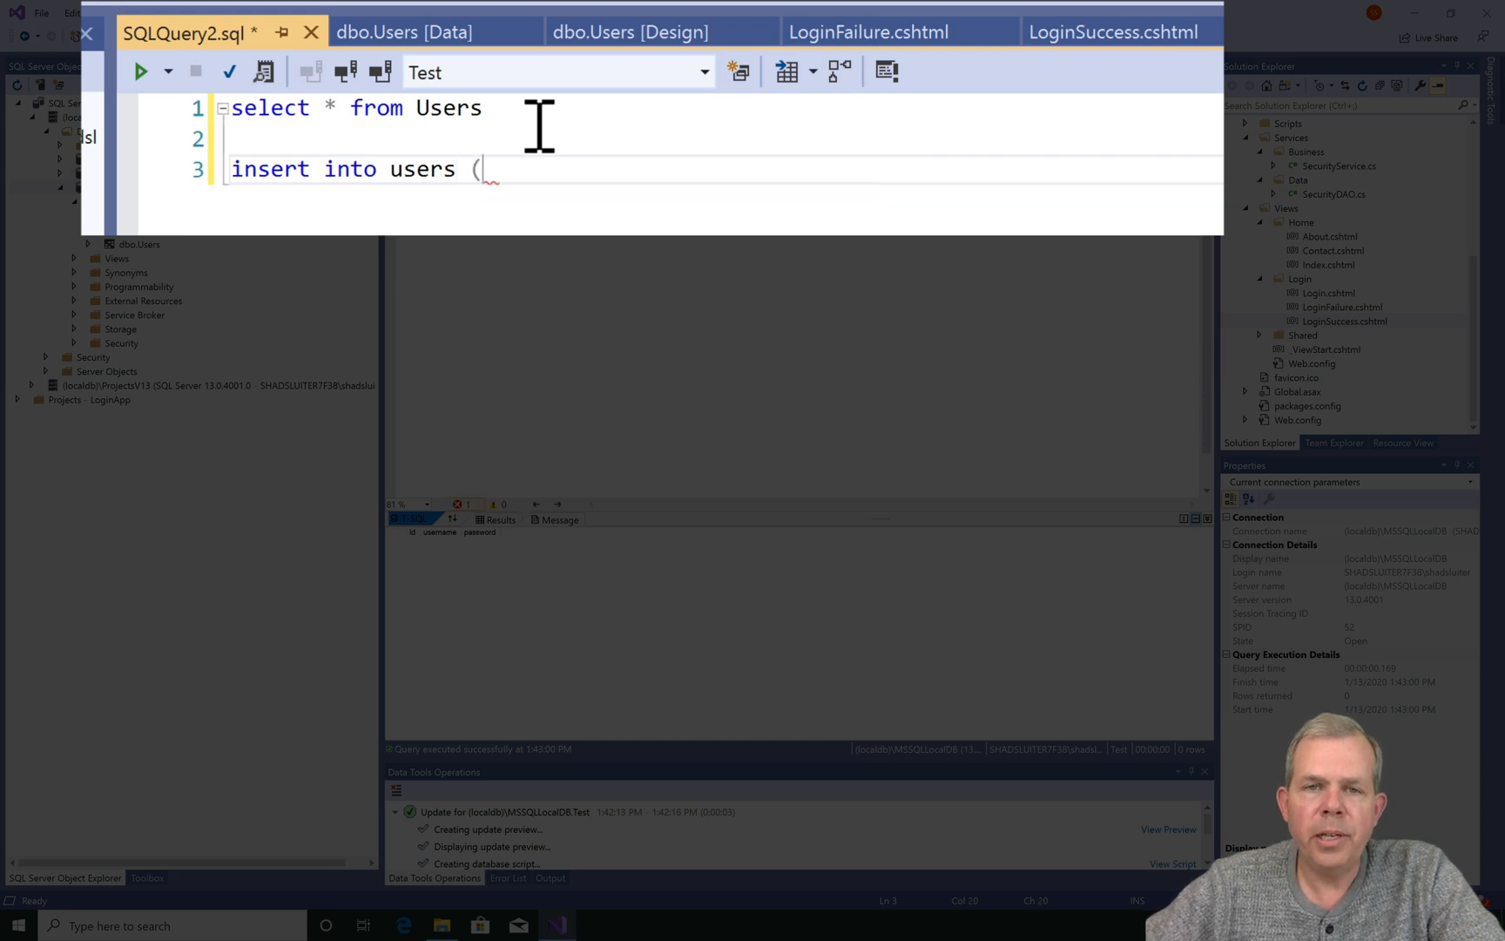
text(username, pas)
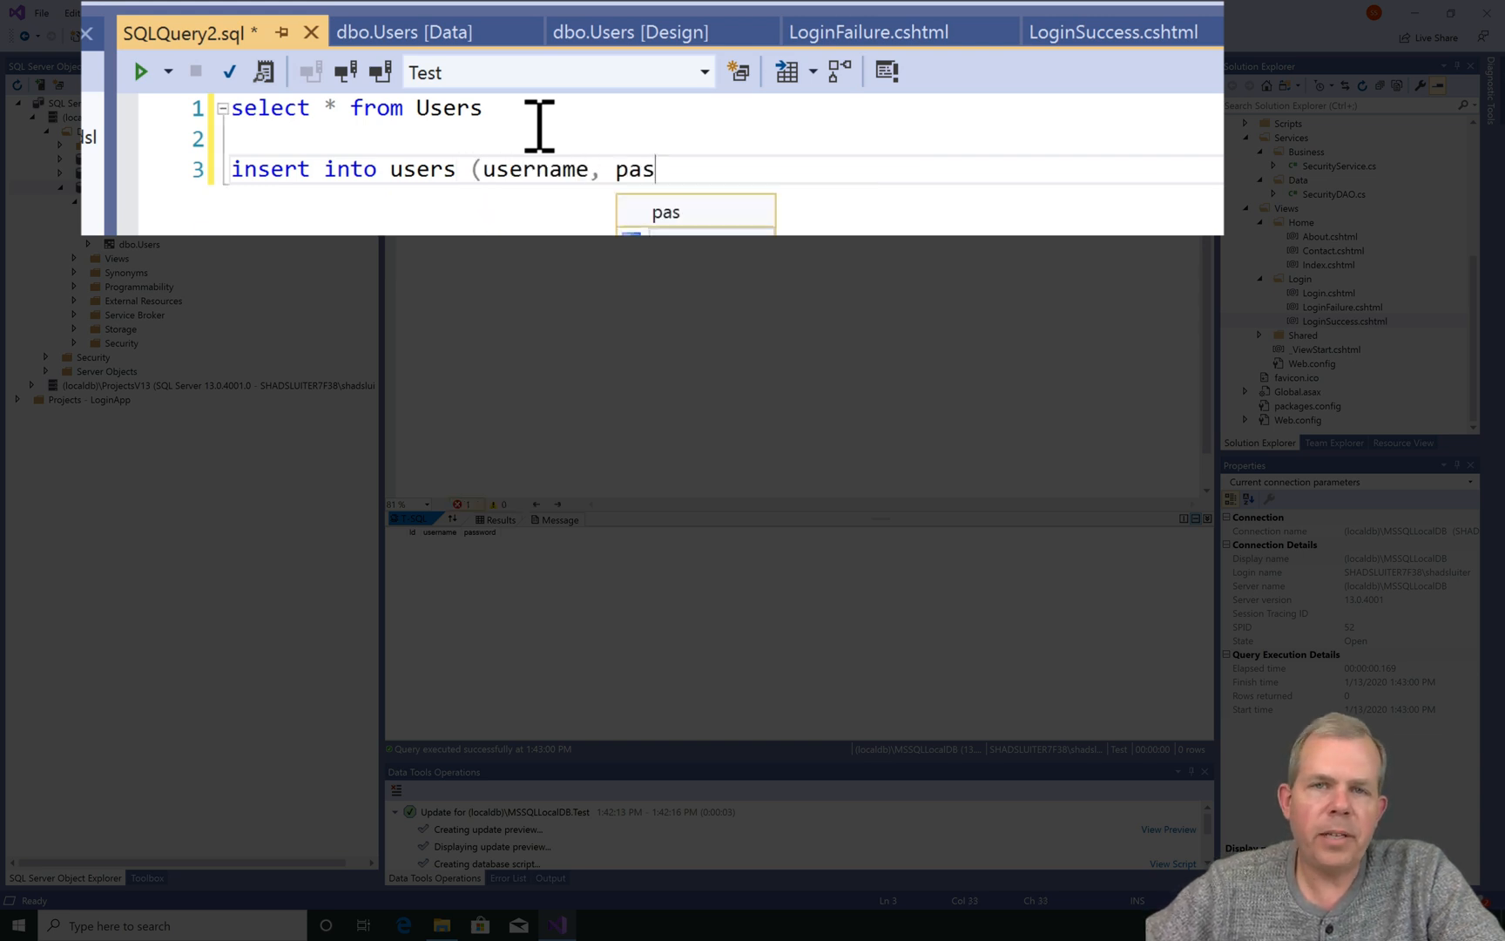
text(sword) v)
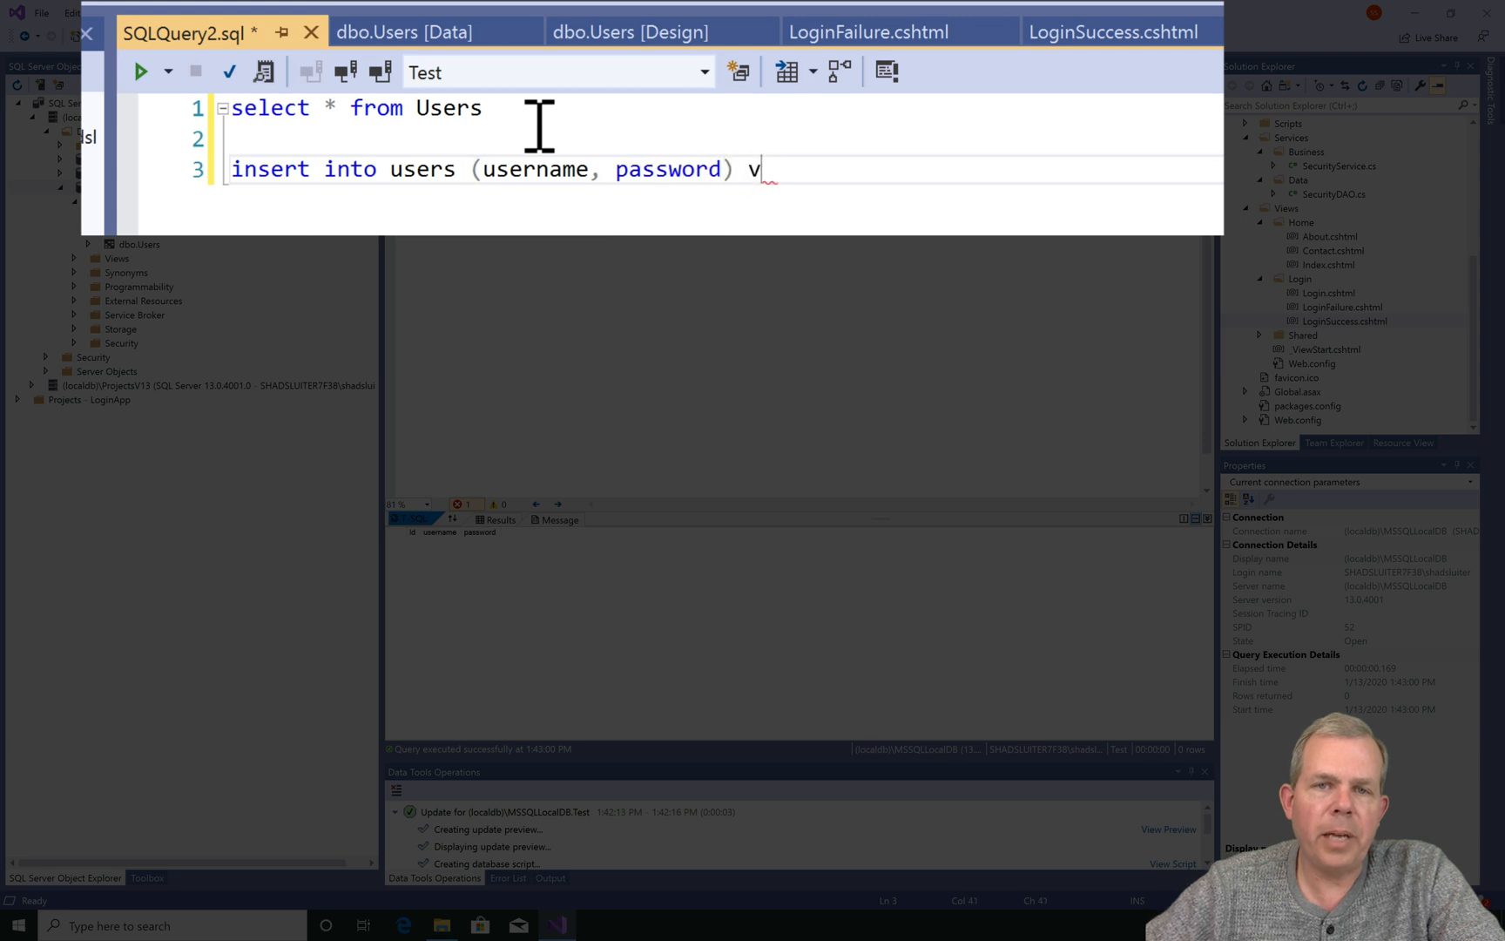
text(alues ('M)
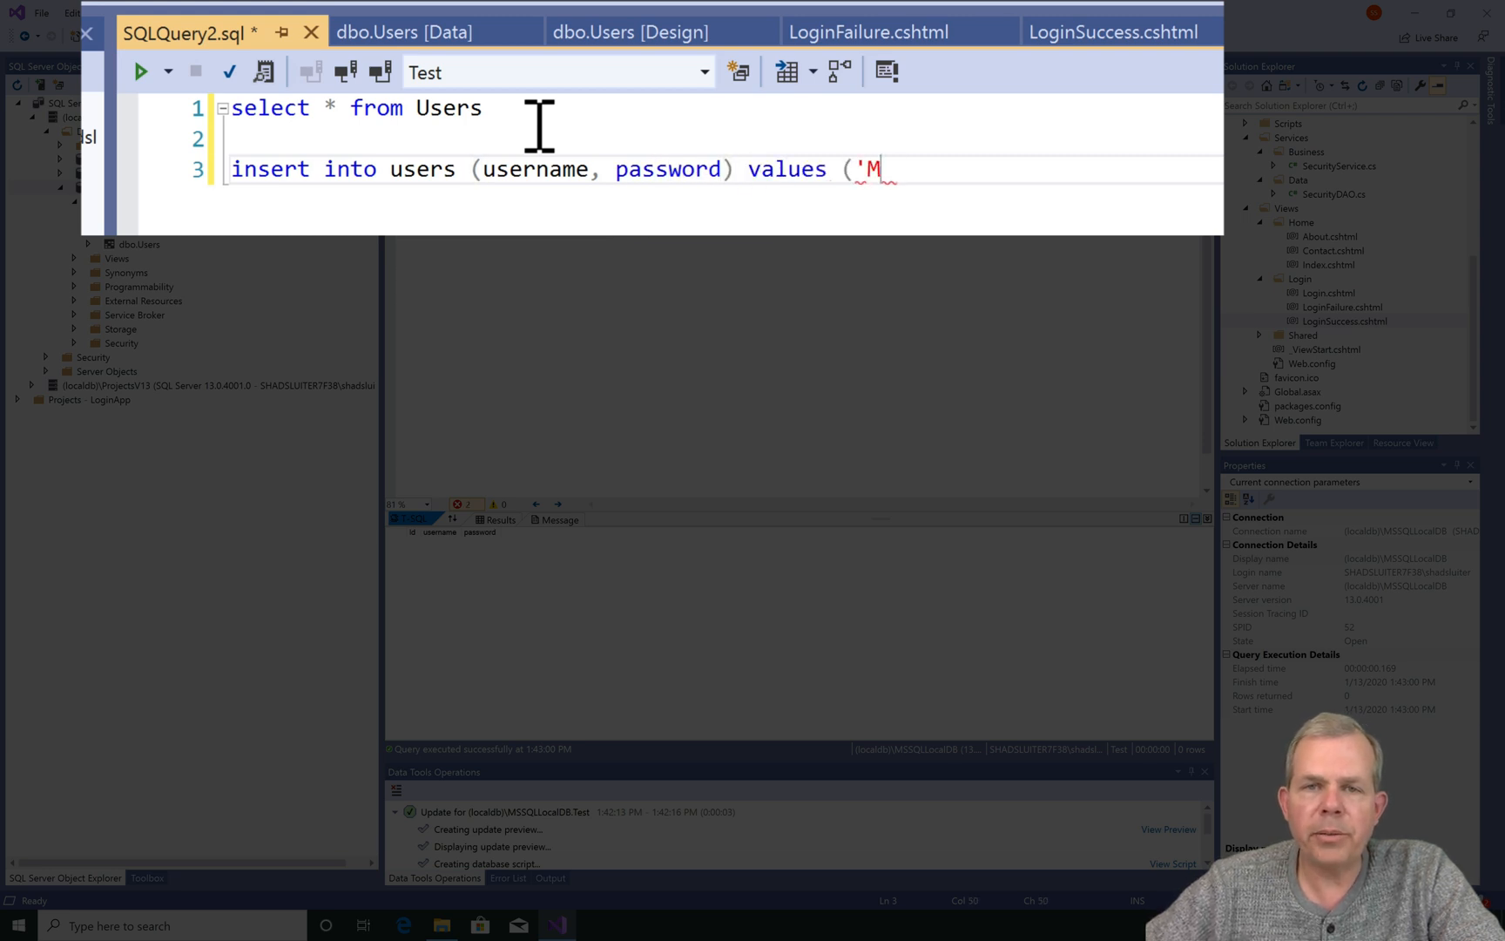
text(ax' ,)
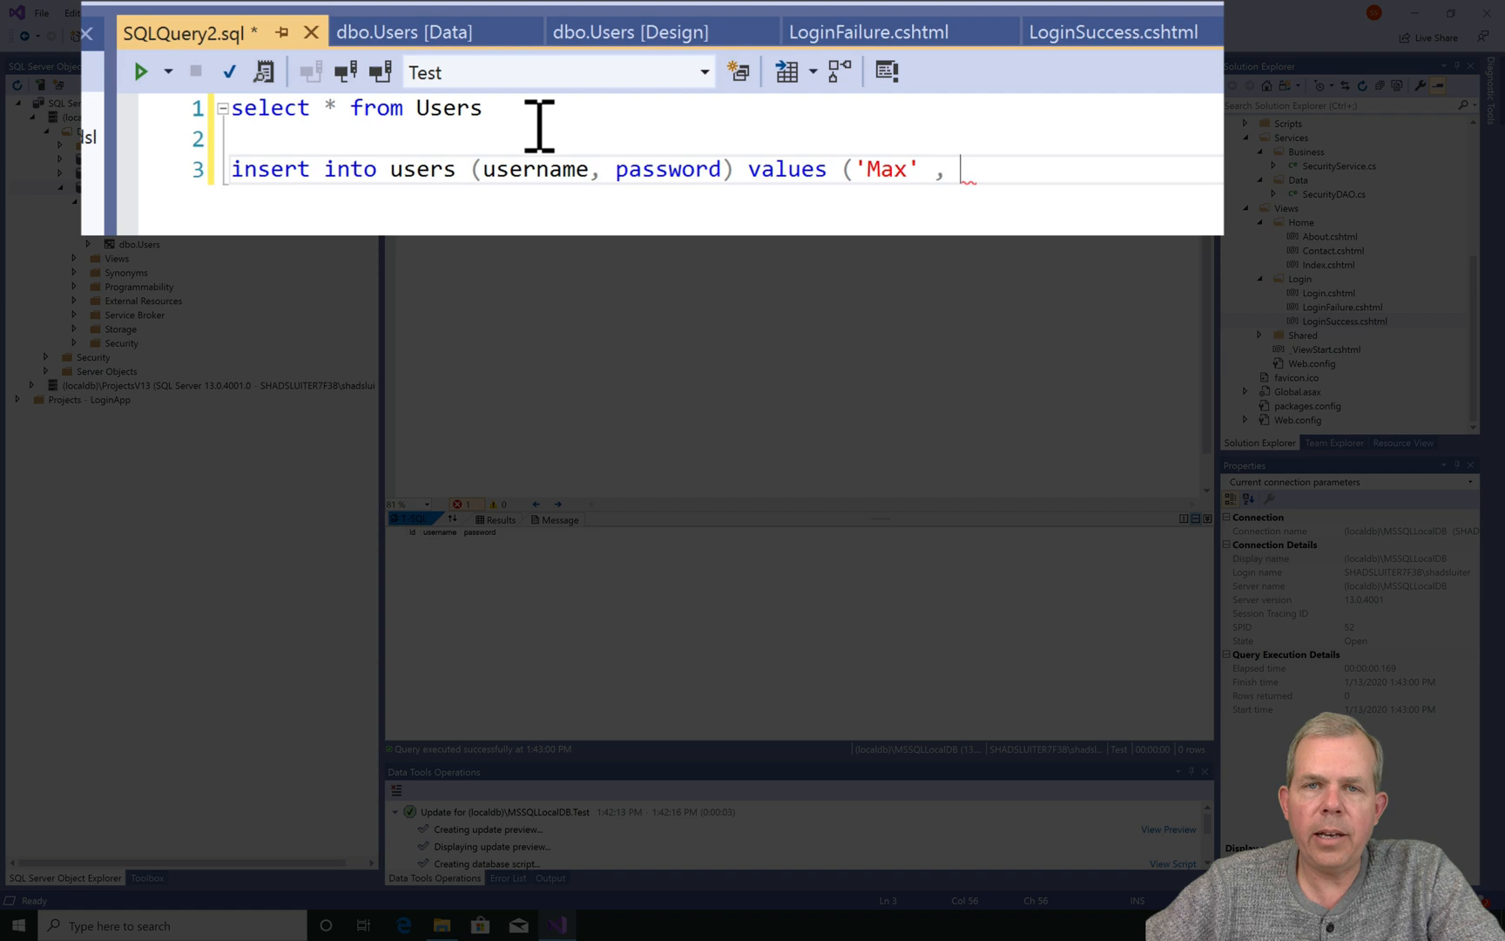
text('Password1)
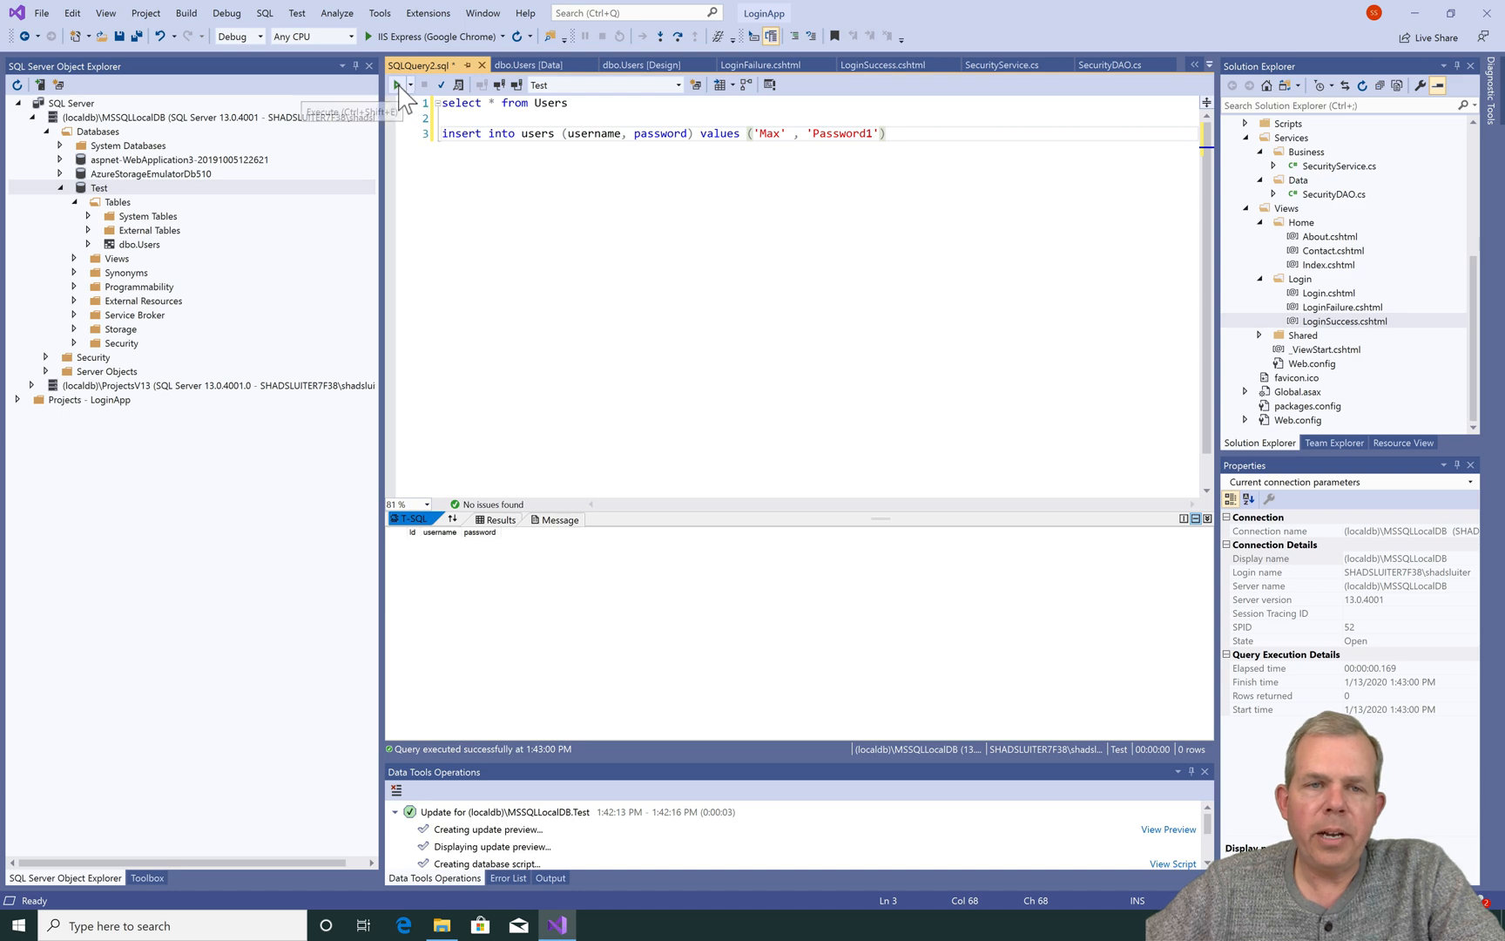
click(396, 84)
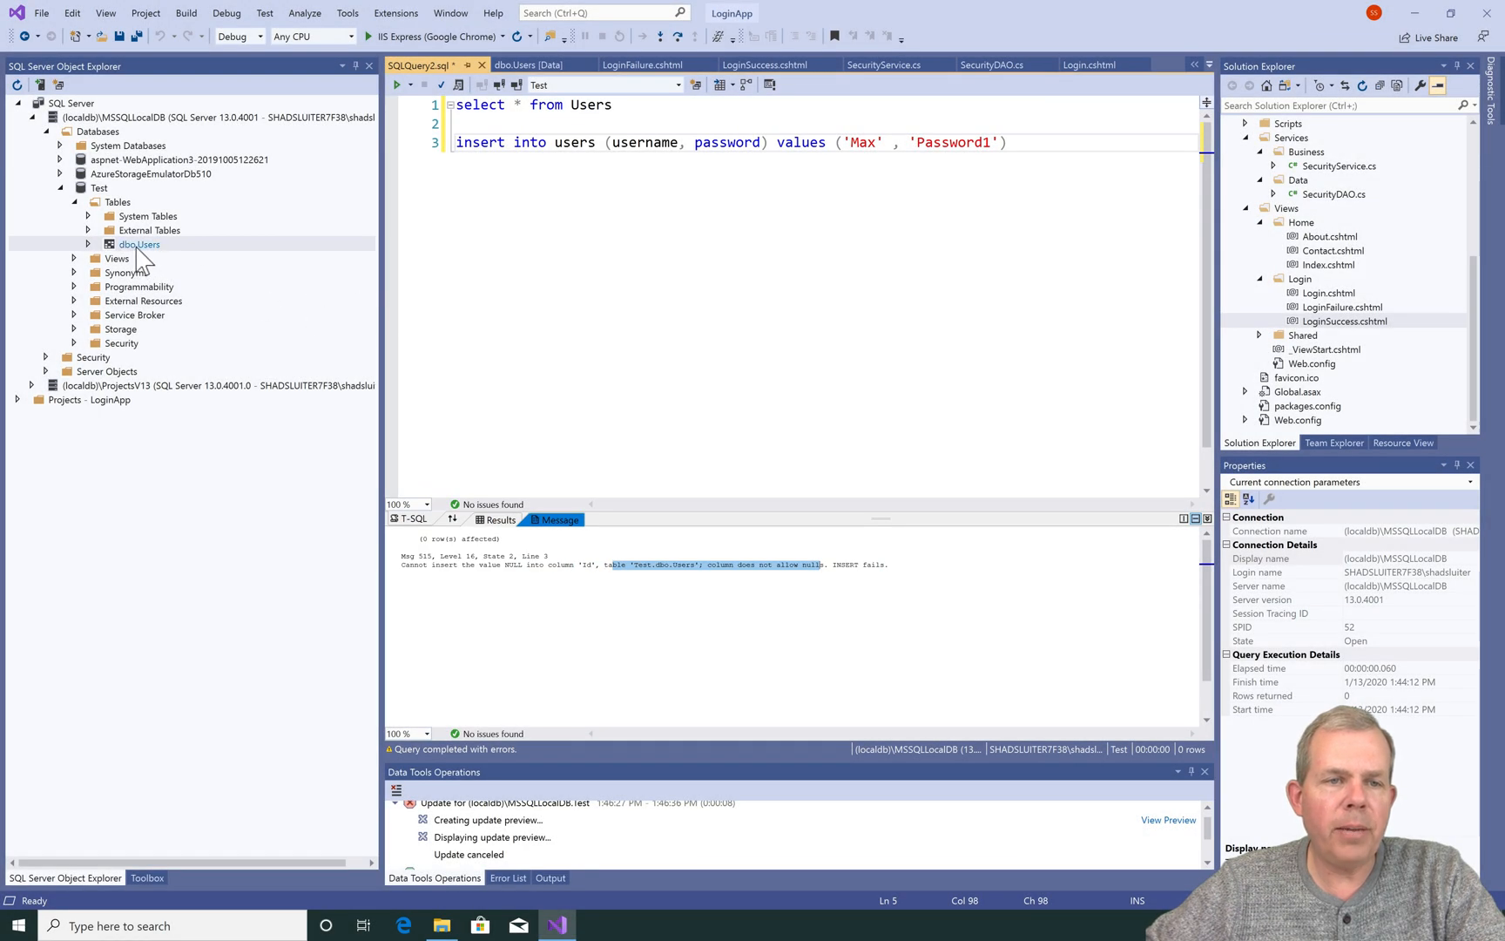
Step: Bring up the actions for dbo.Users after the Id-cannot-be-NULL error
right_click(137, 244)
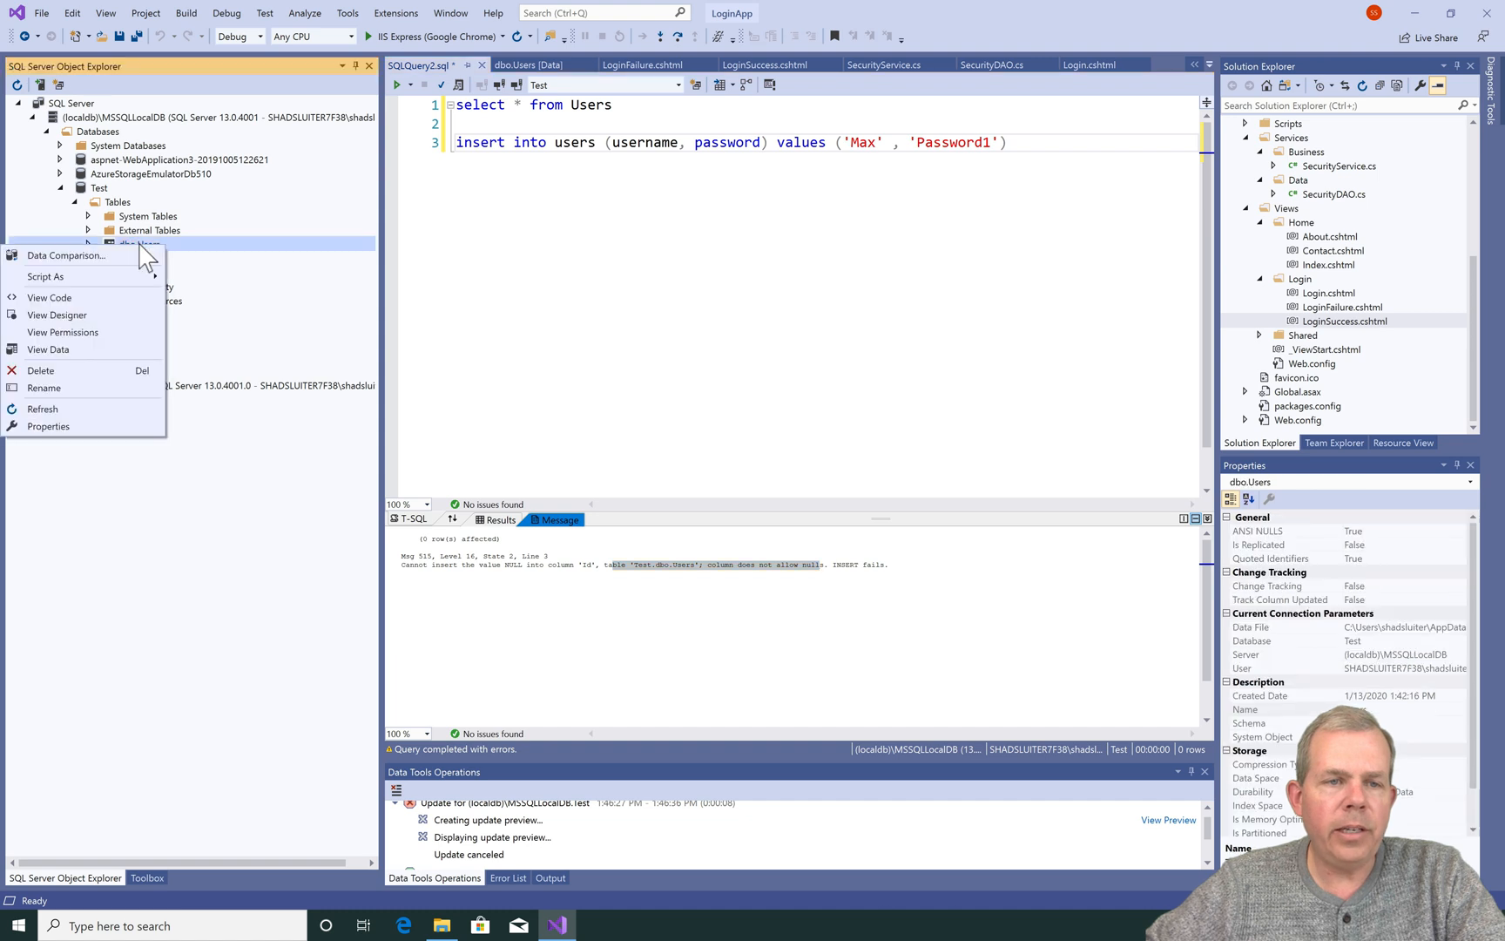
mouse_move(58, 315)
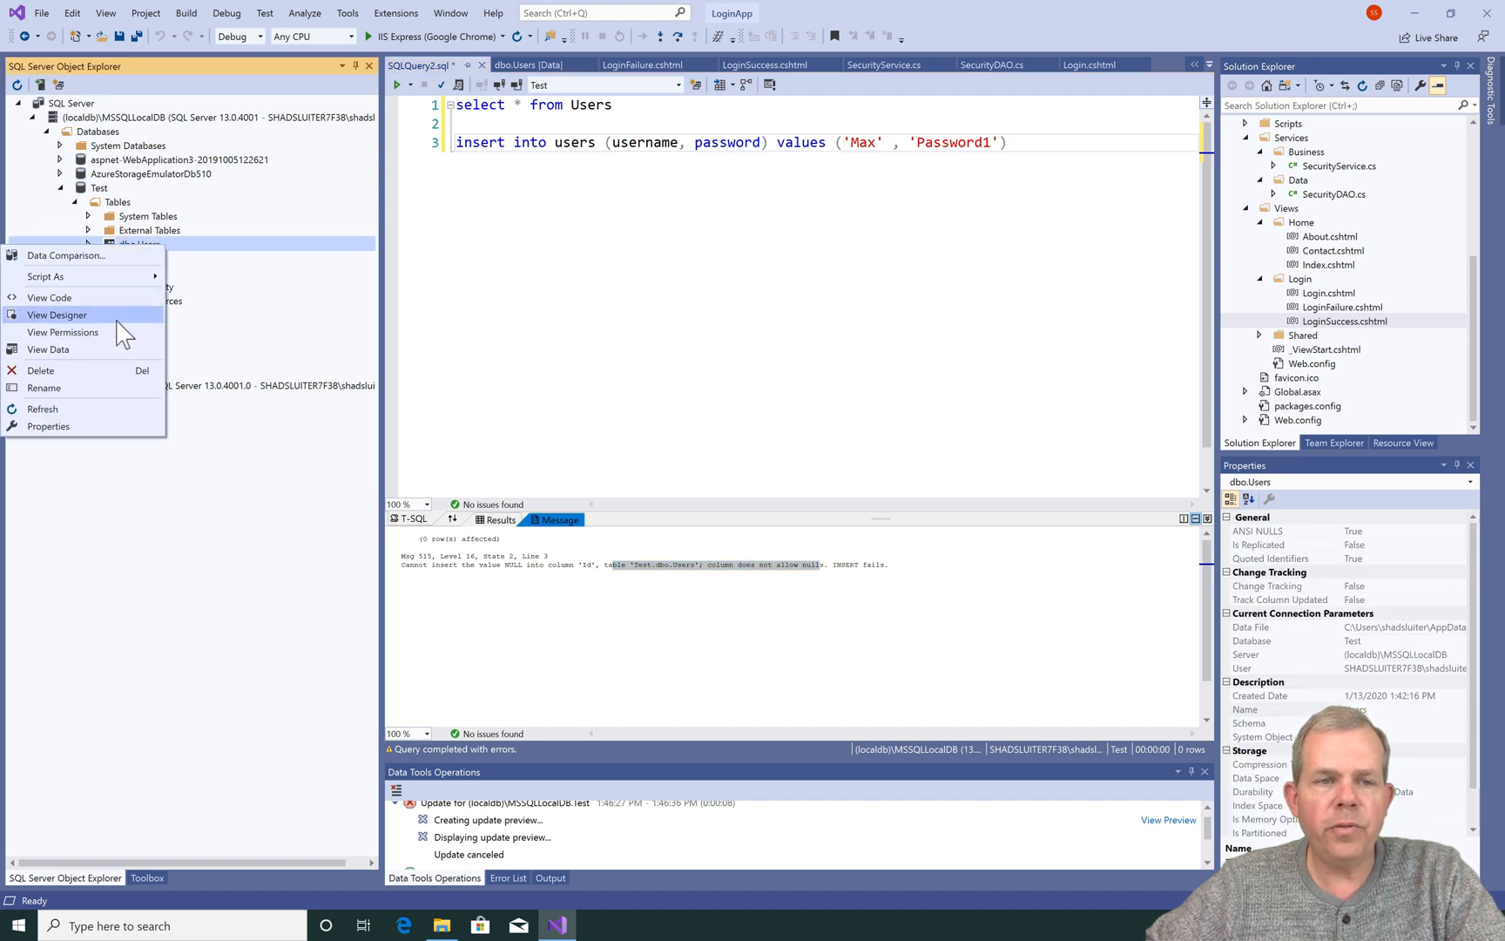
Step: In the Users designer, dismiss the failed update preview and set Id to disallow nulls
click(57, 315)
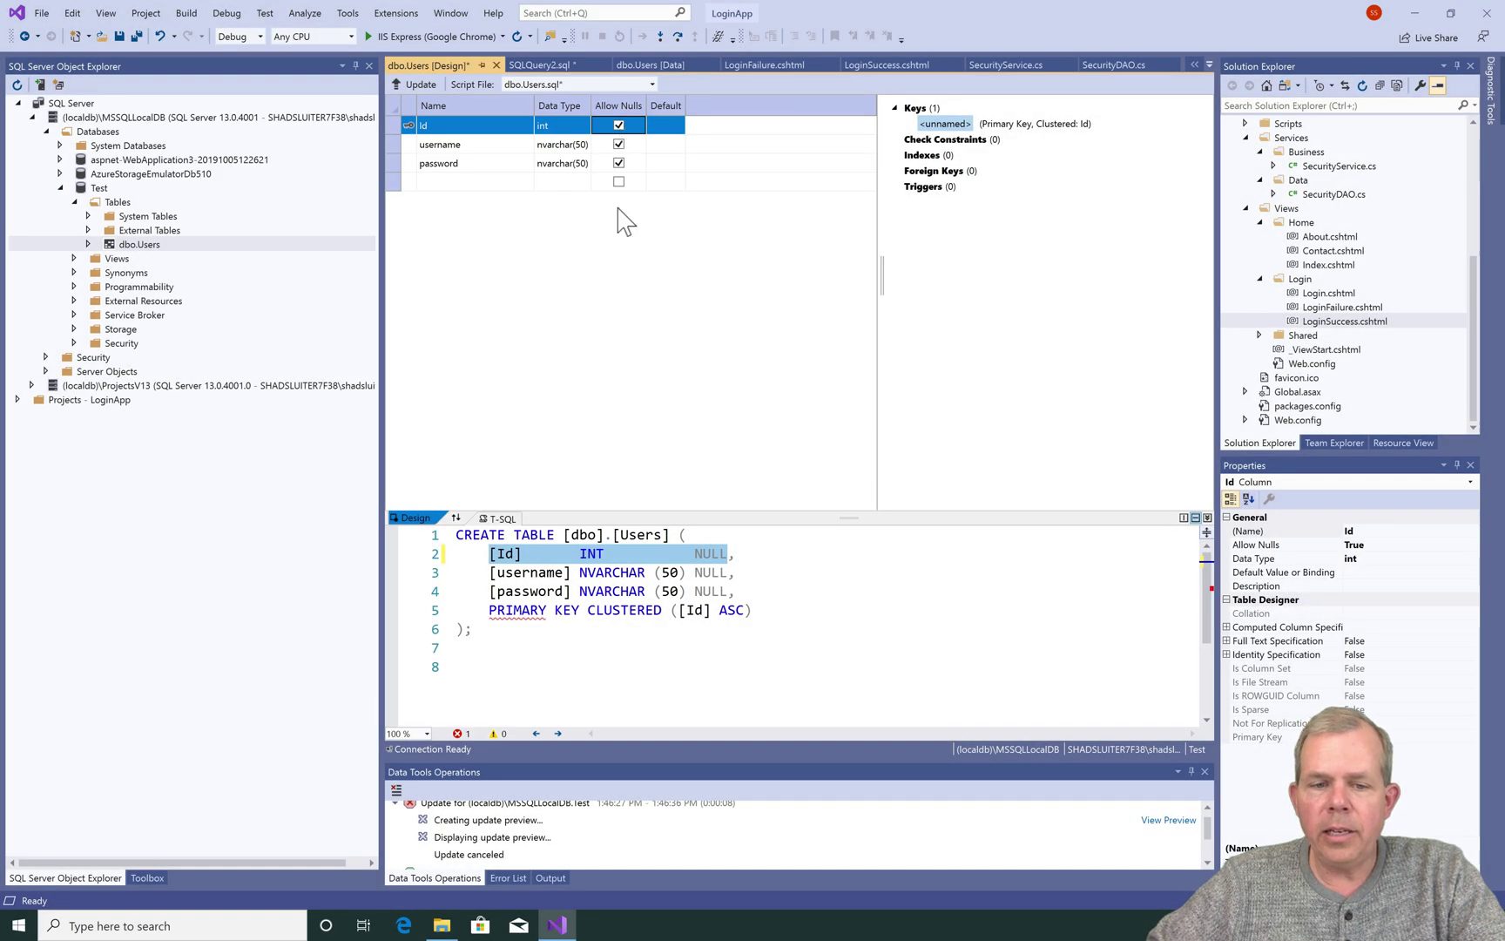
mouse_move(418, 101)
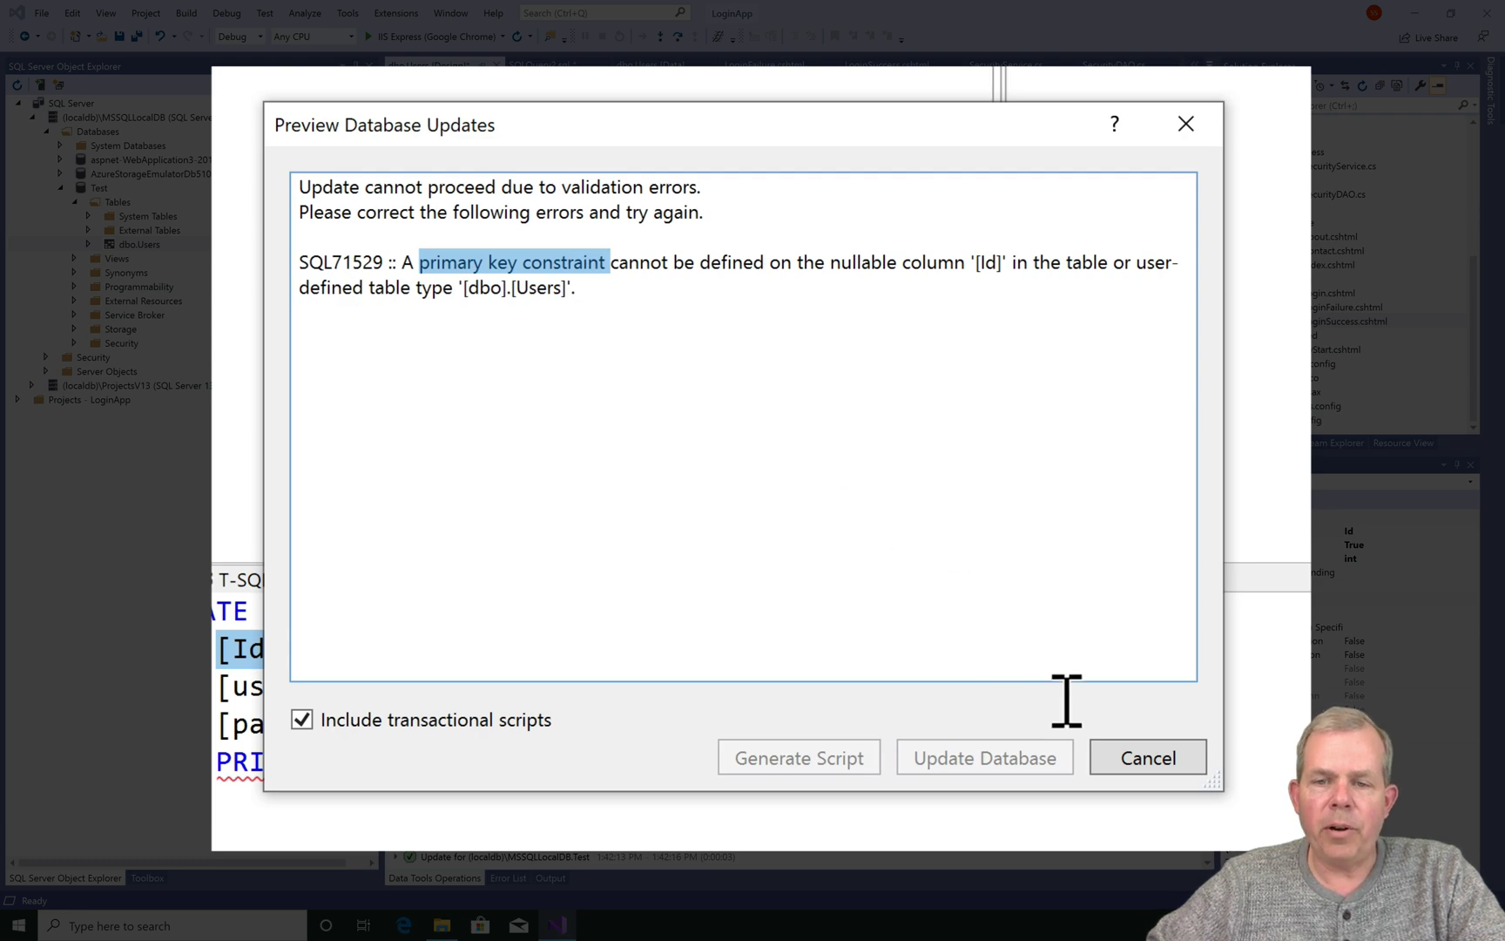
click(1144, 758)
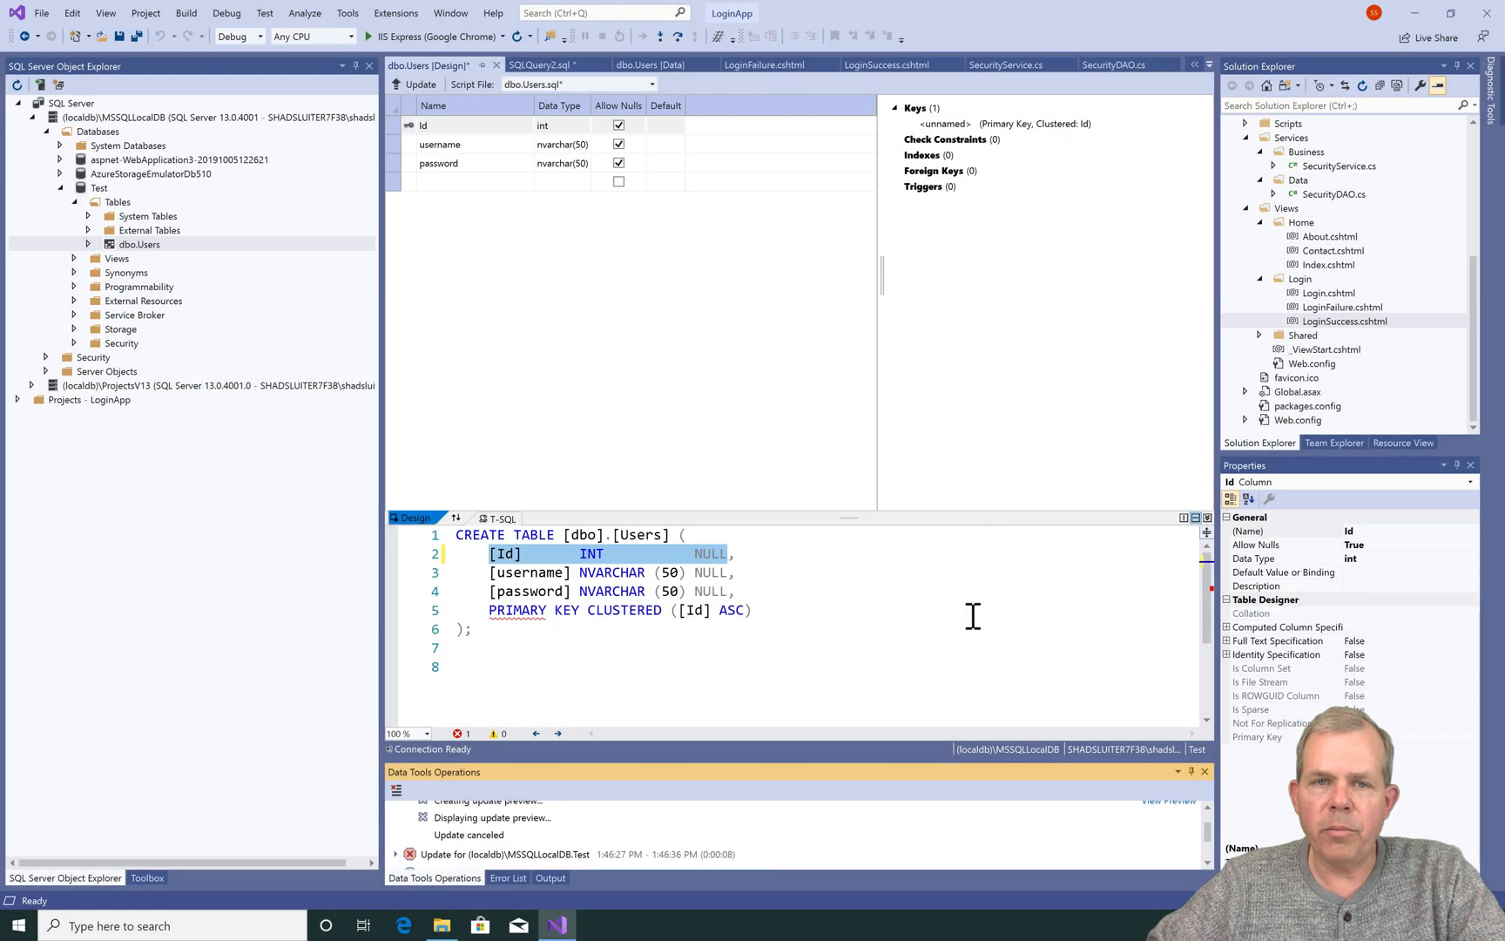
click(618, 126)
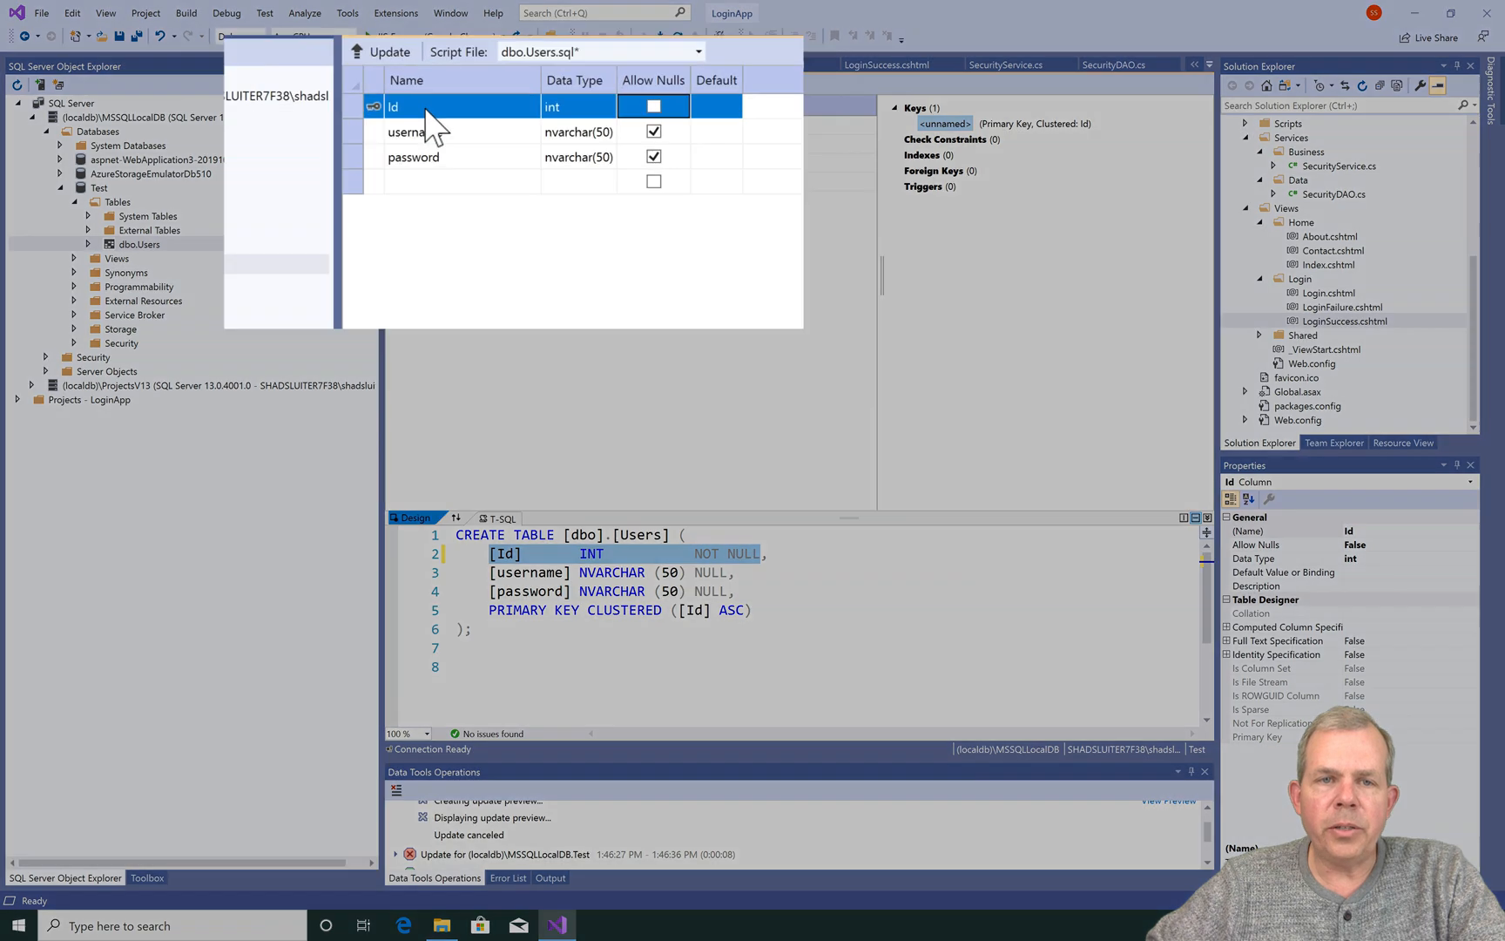
right_click(393, 107)
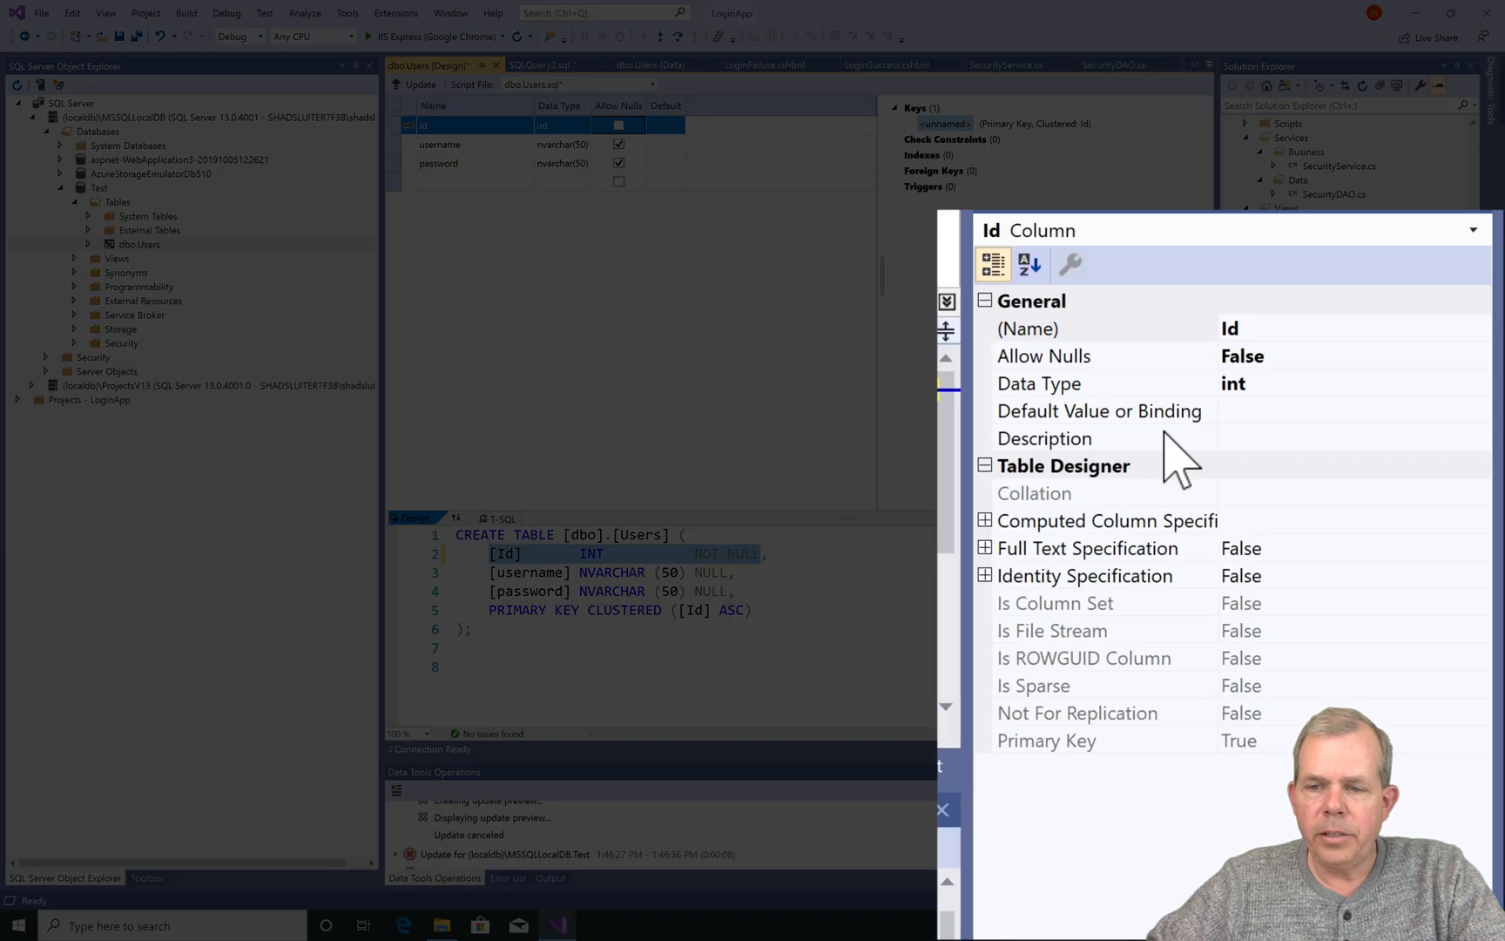
mouse_move(1061, 471)
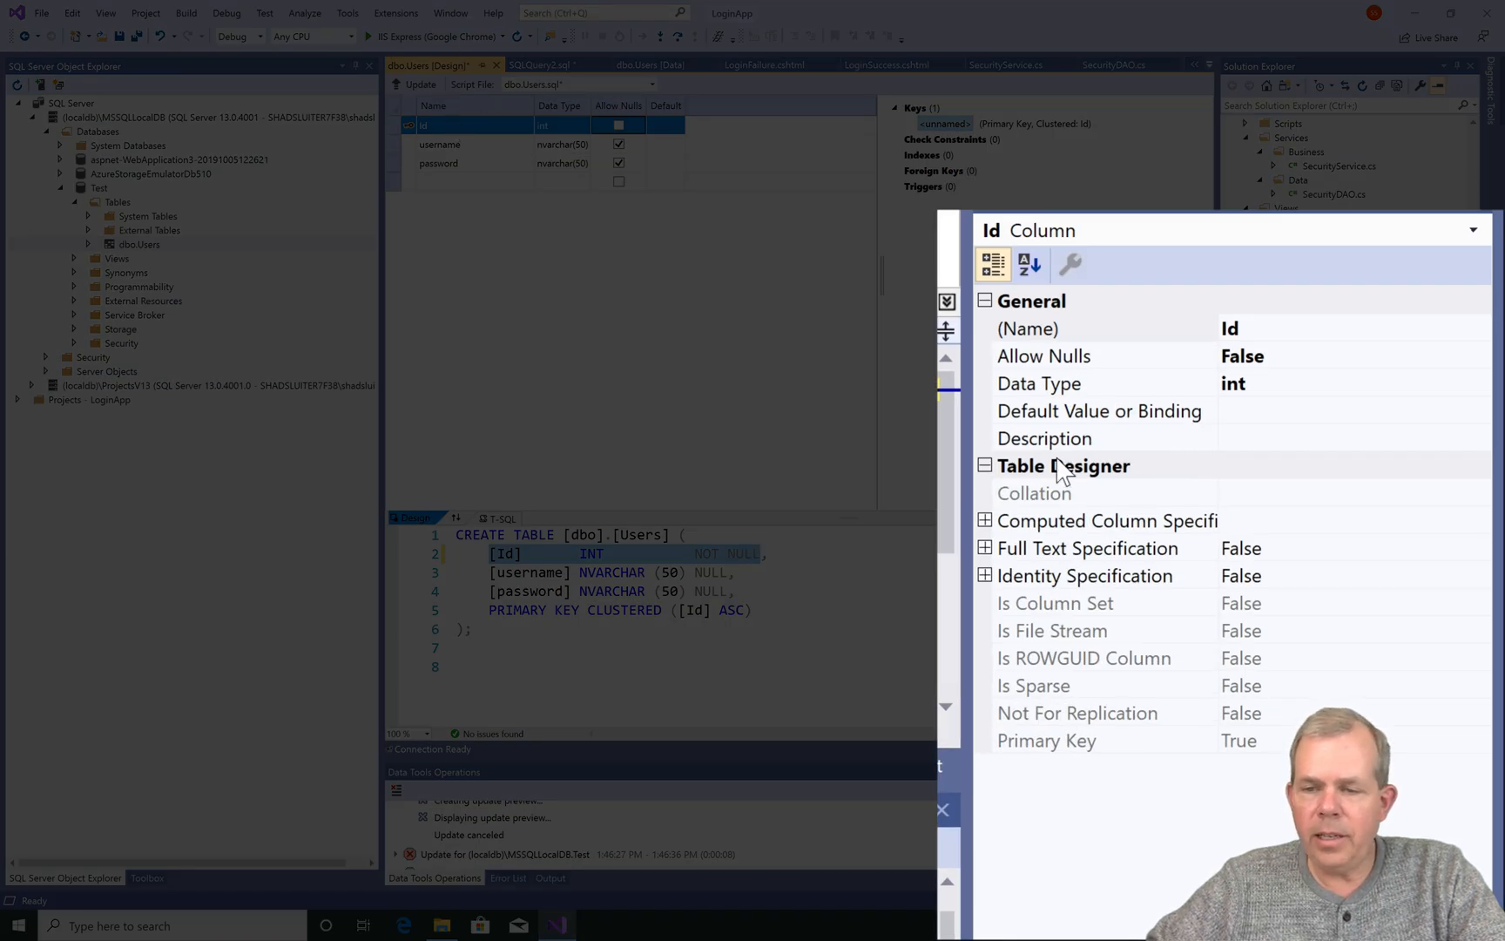
mouse_move(1104, 610)
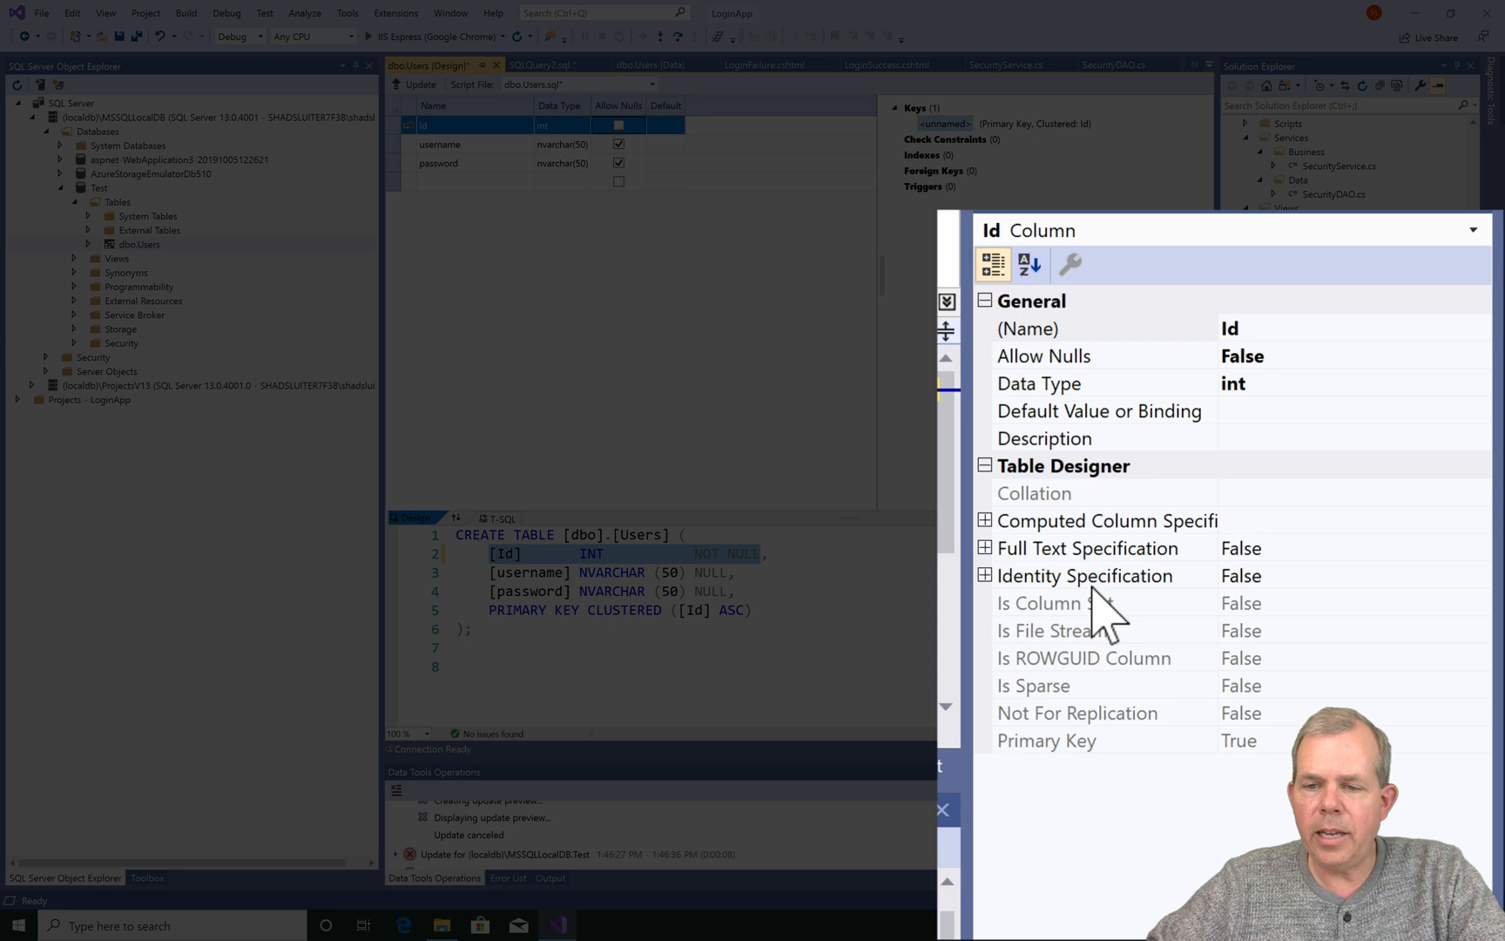
Step: Expand Identity Specification for Id and set Is Identity to True (seed 1, increment 1)
click(1085, 575)
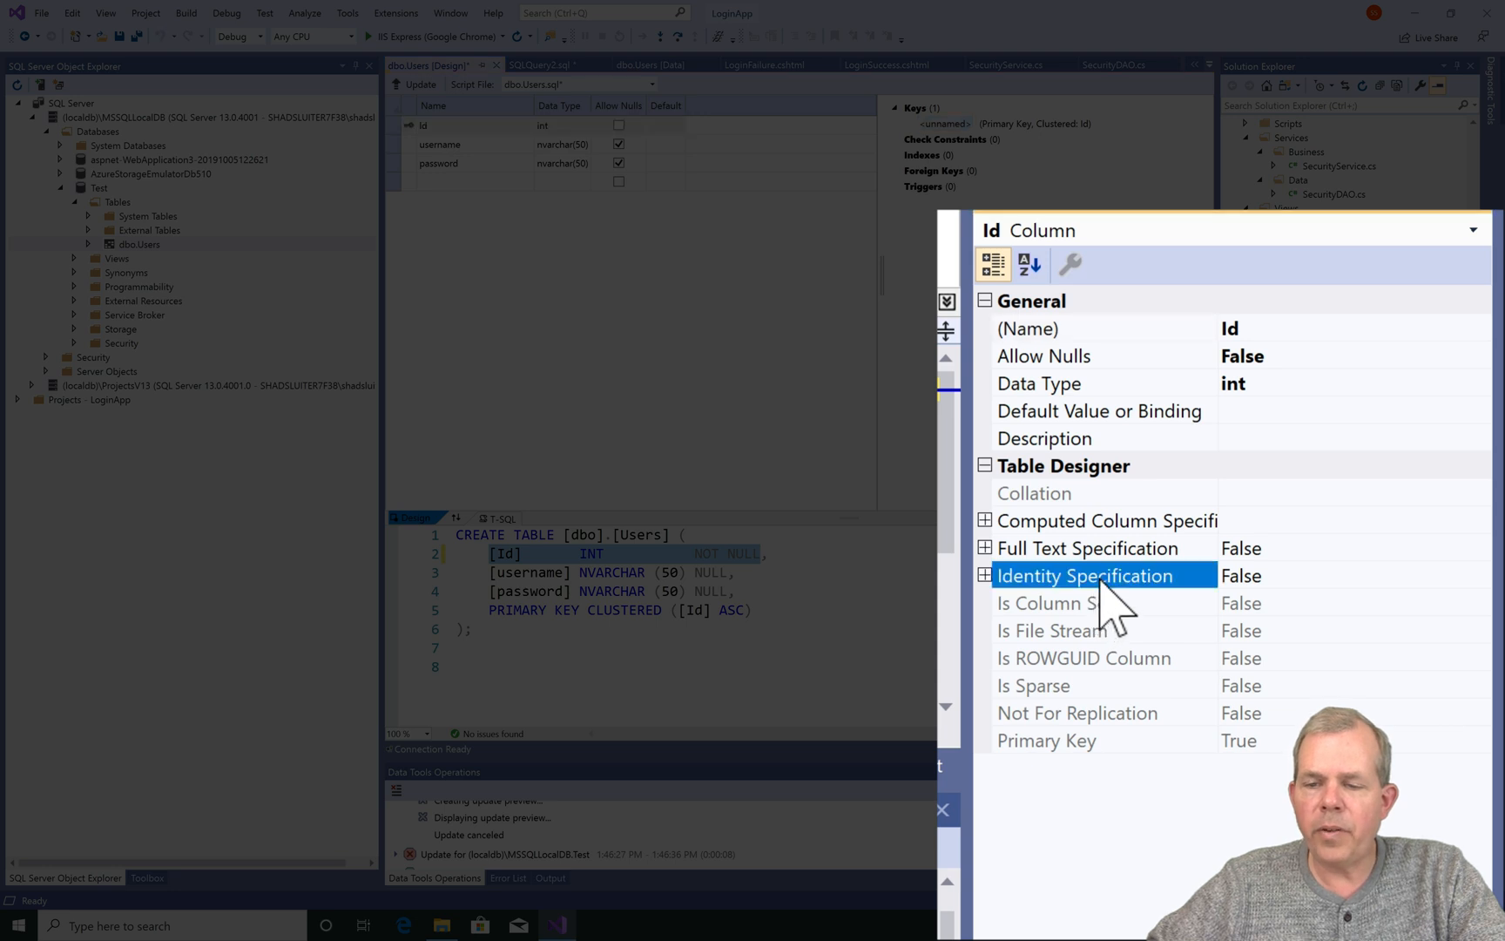
click(983, 576)
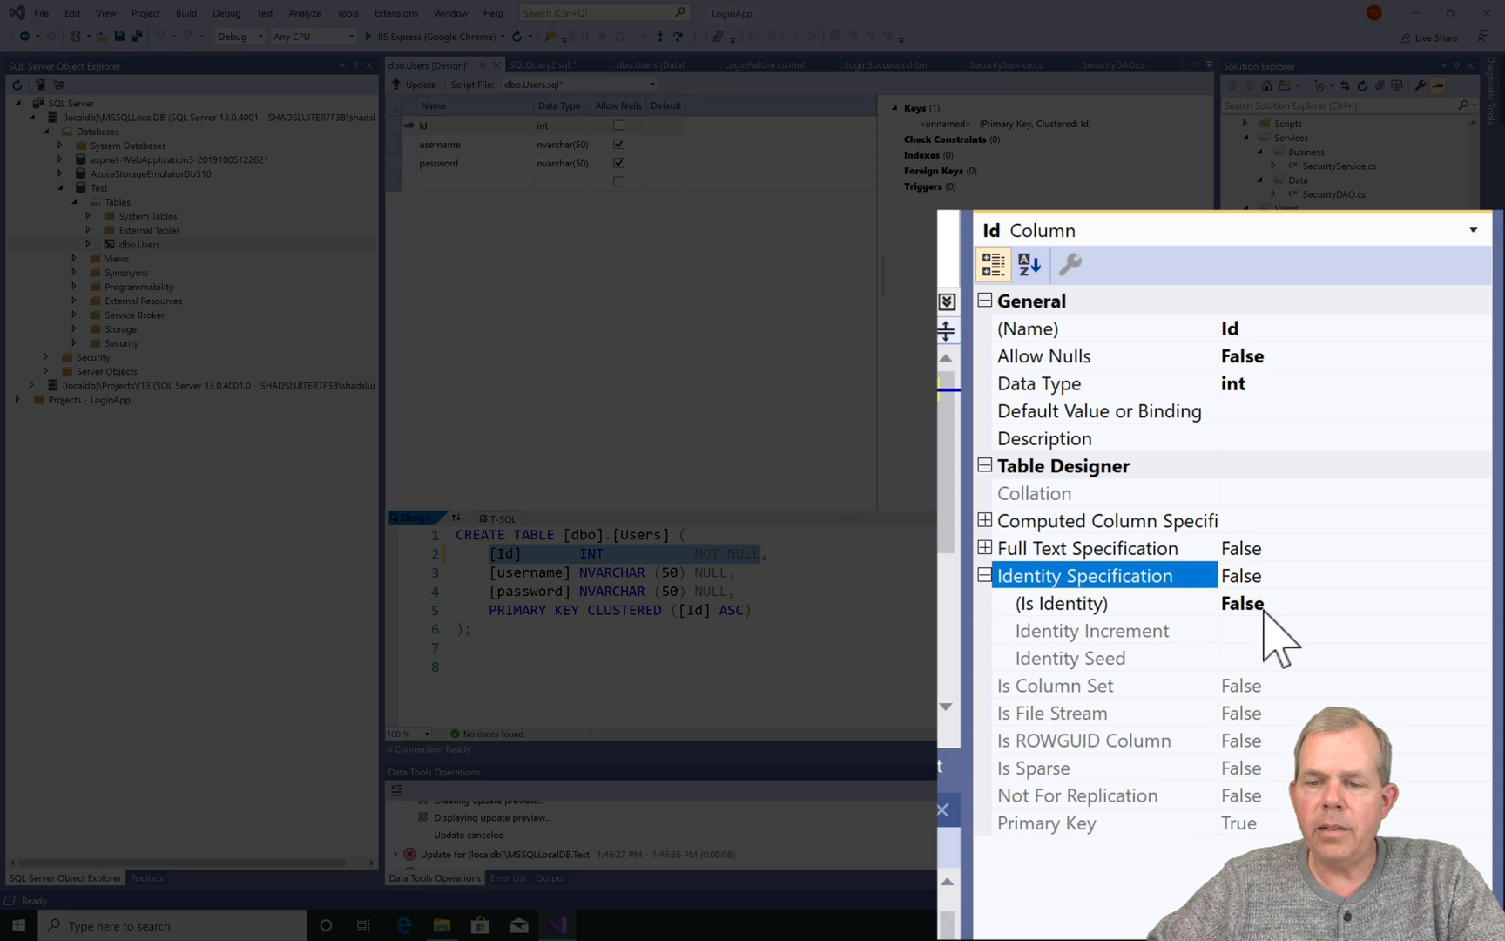
click(1240, 603)
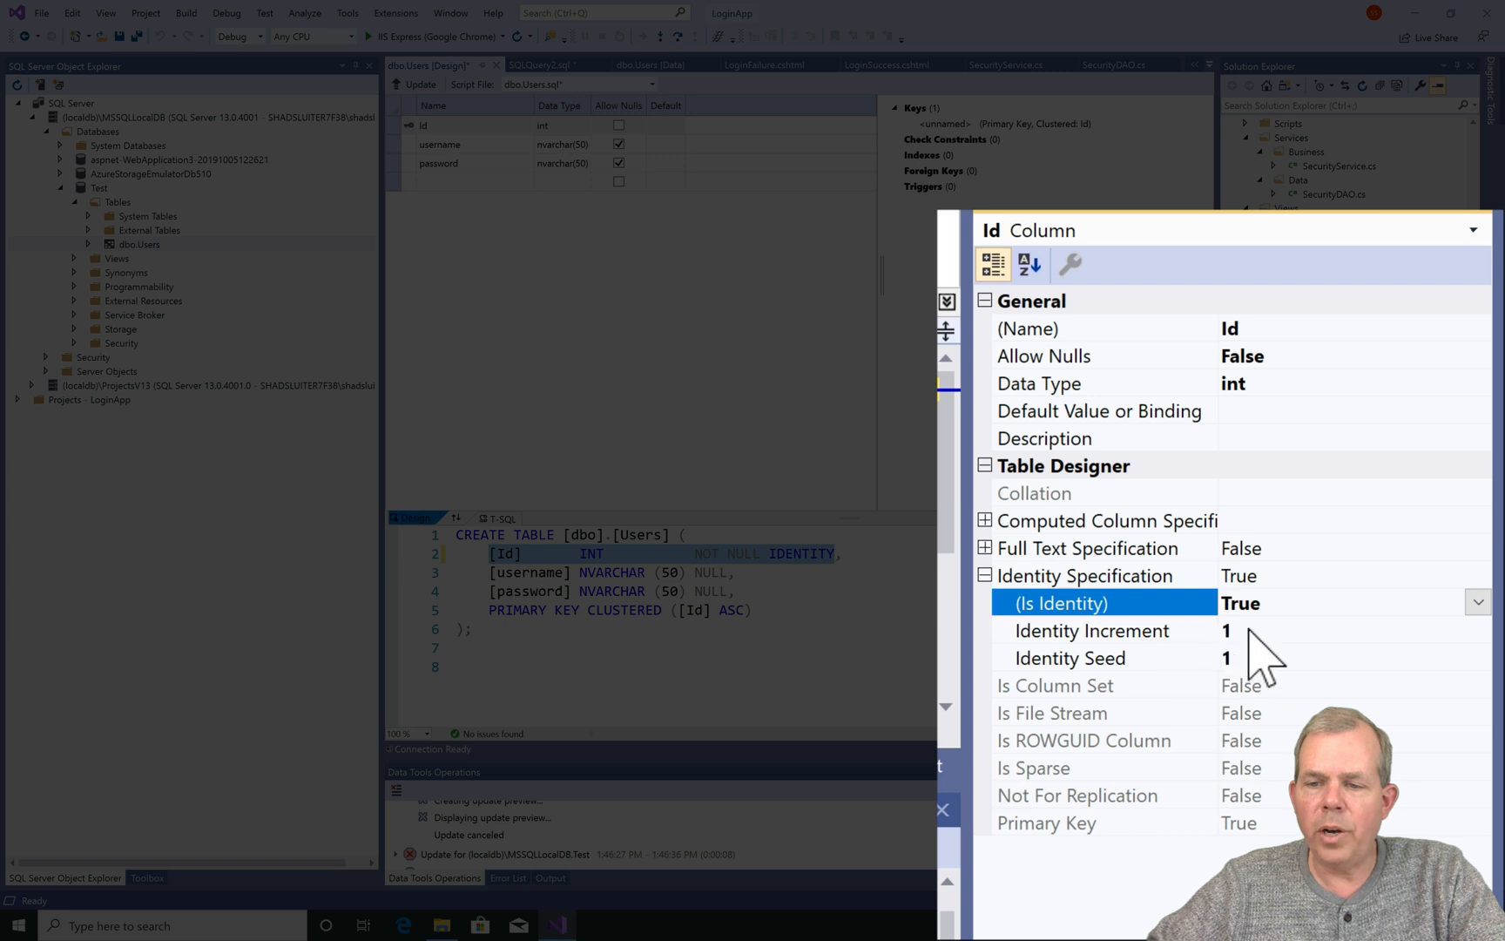
mouse_move(1247, 673)
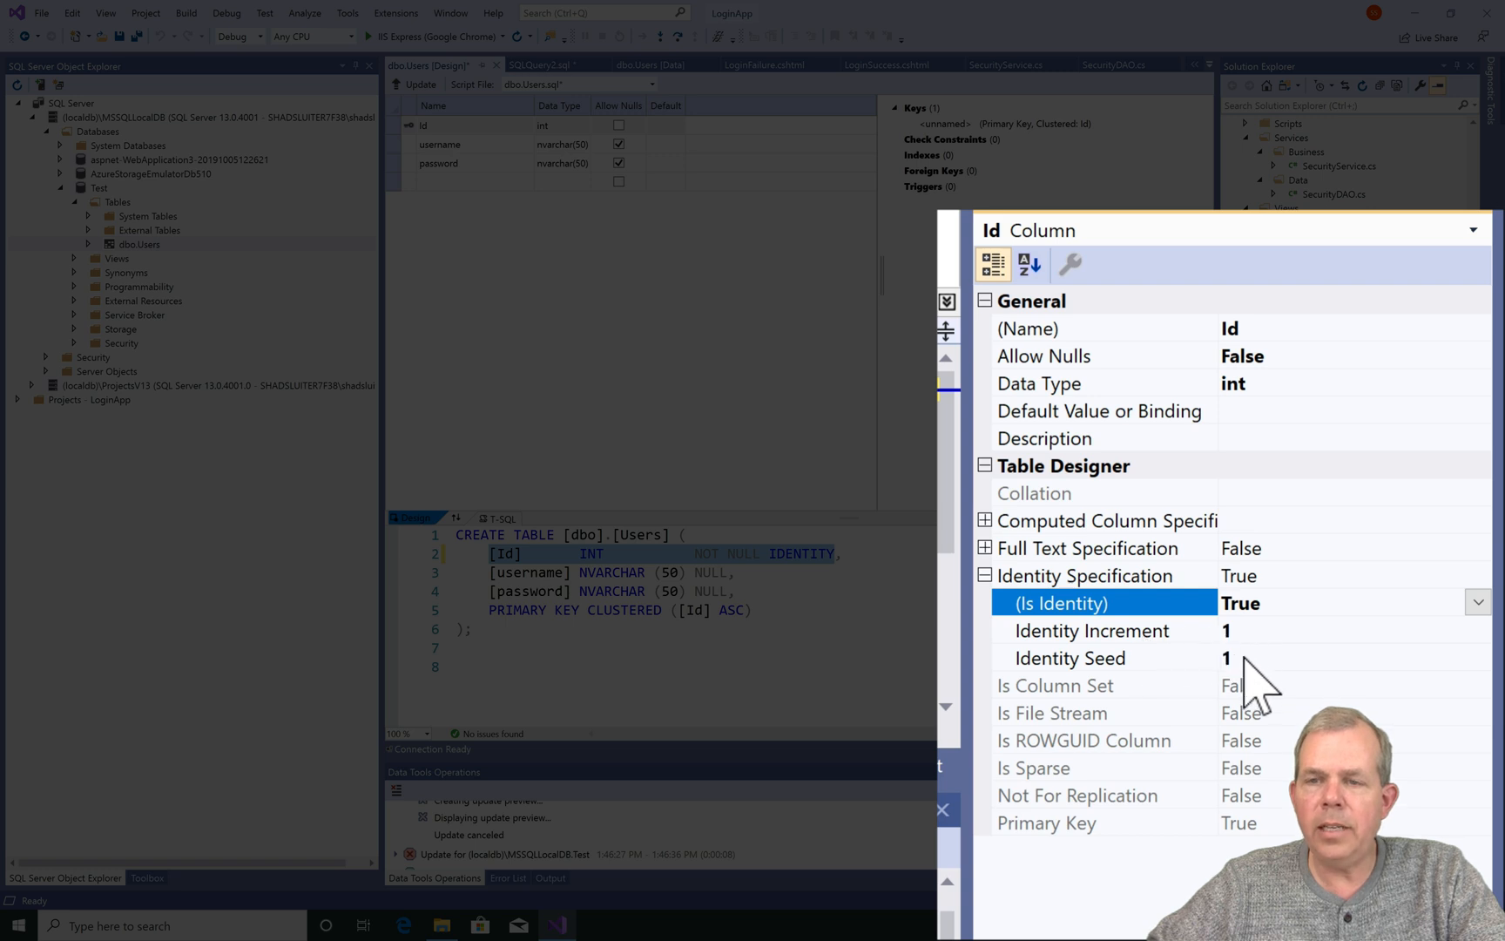
mouse_move(1247, 681)
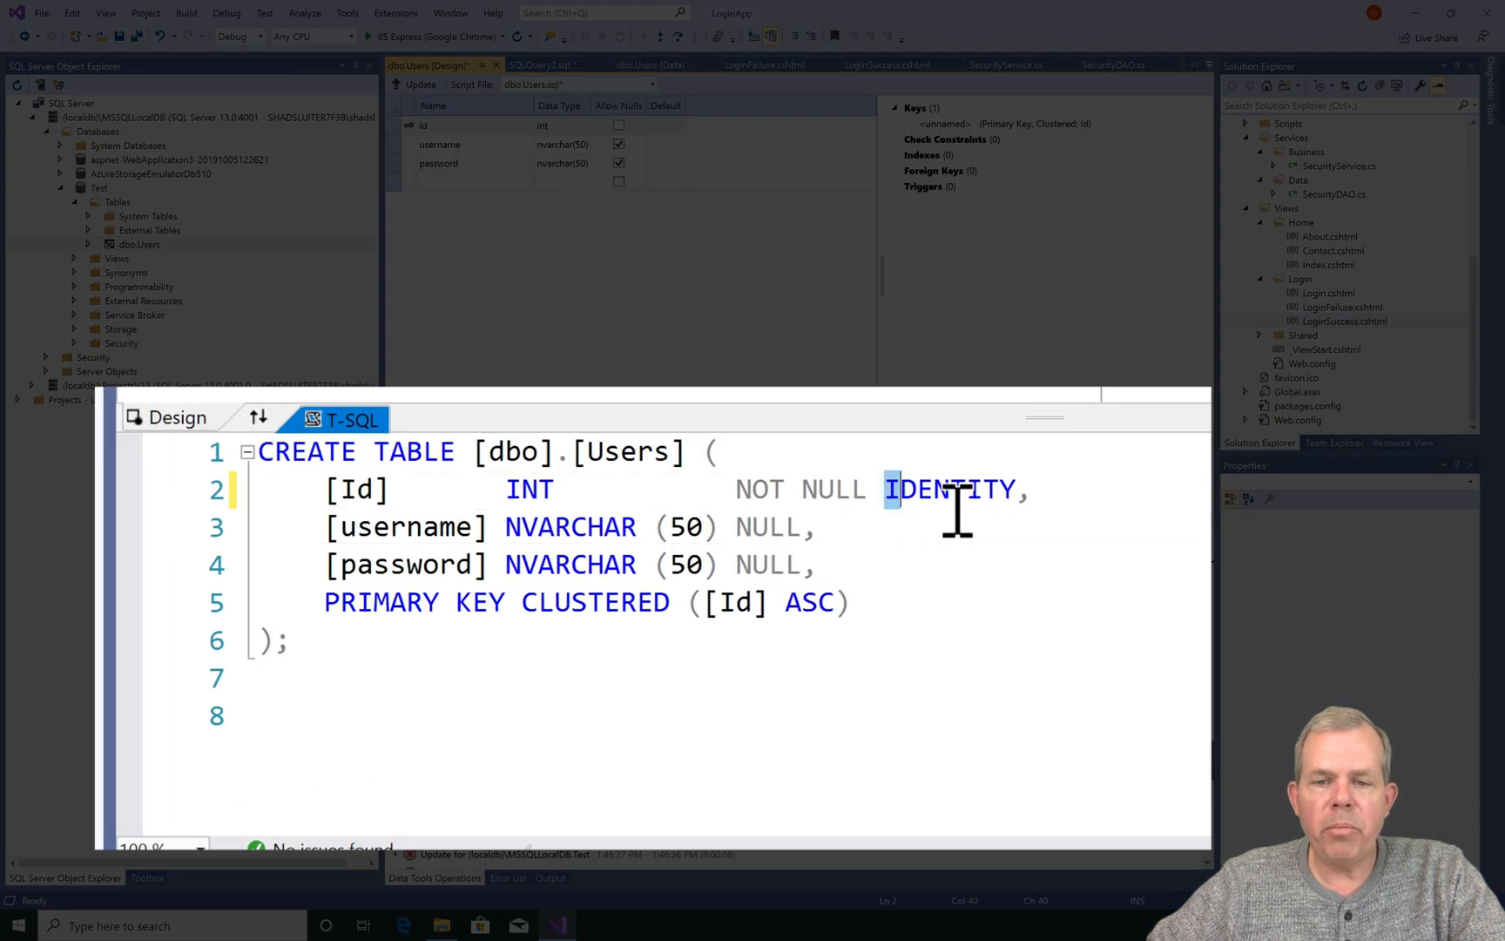
Step: Change the script to IDENTITY(1,1) and apply the table update to the Test database
double_click(953, 487)
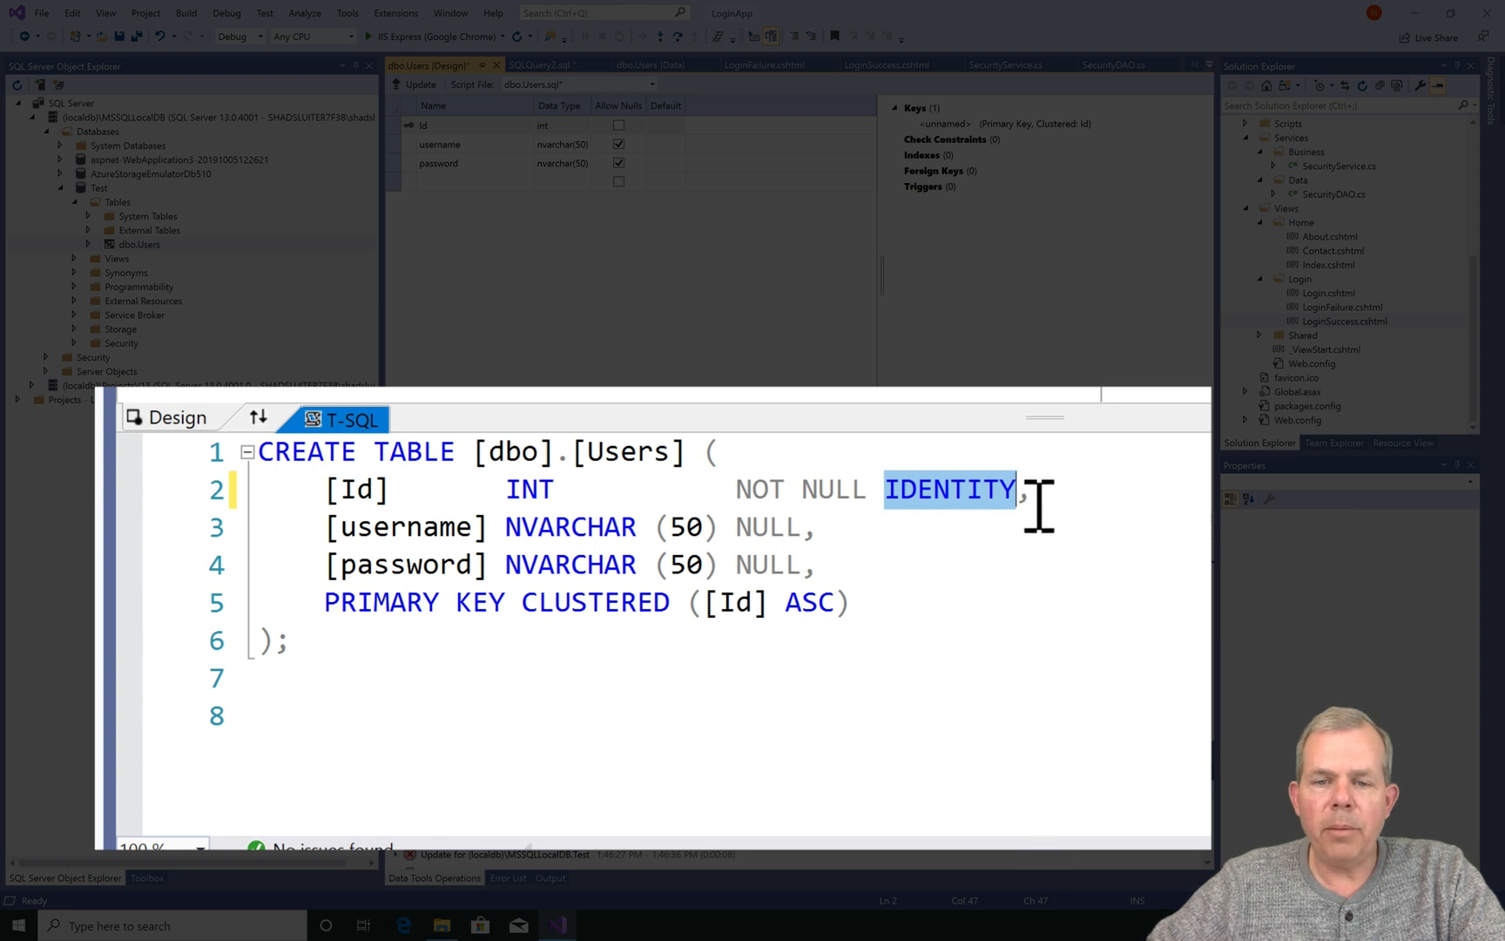
text((1,)
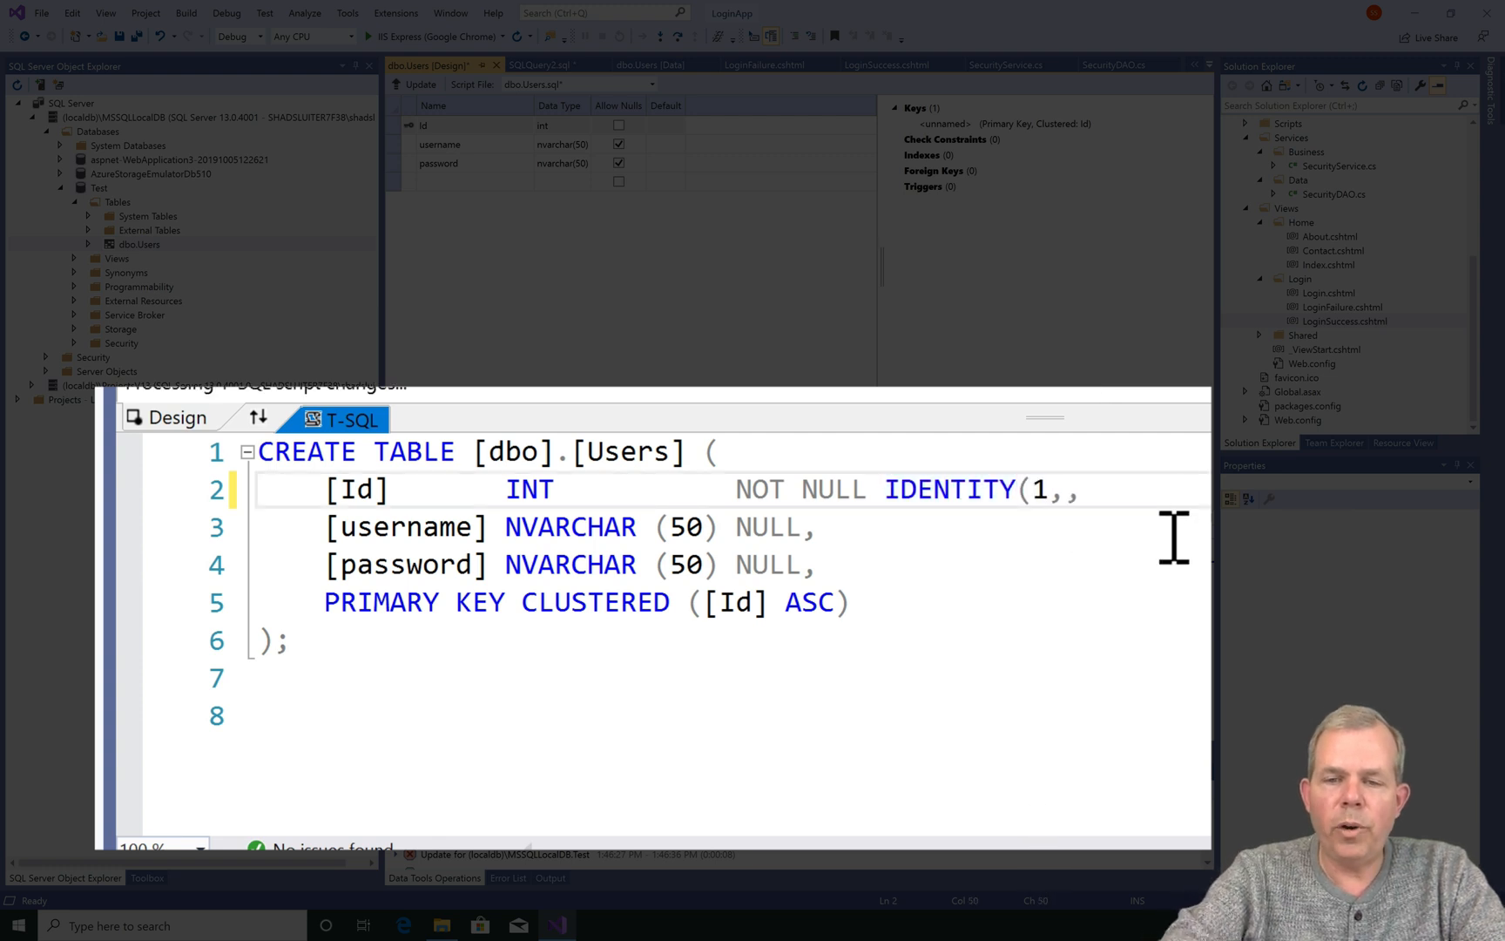
text(1)
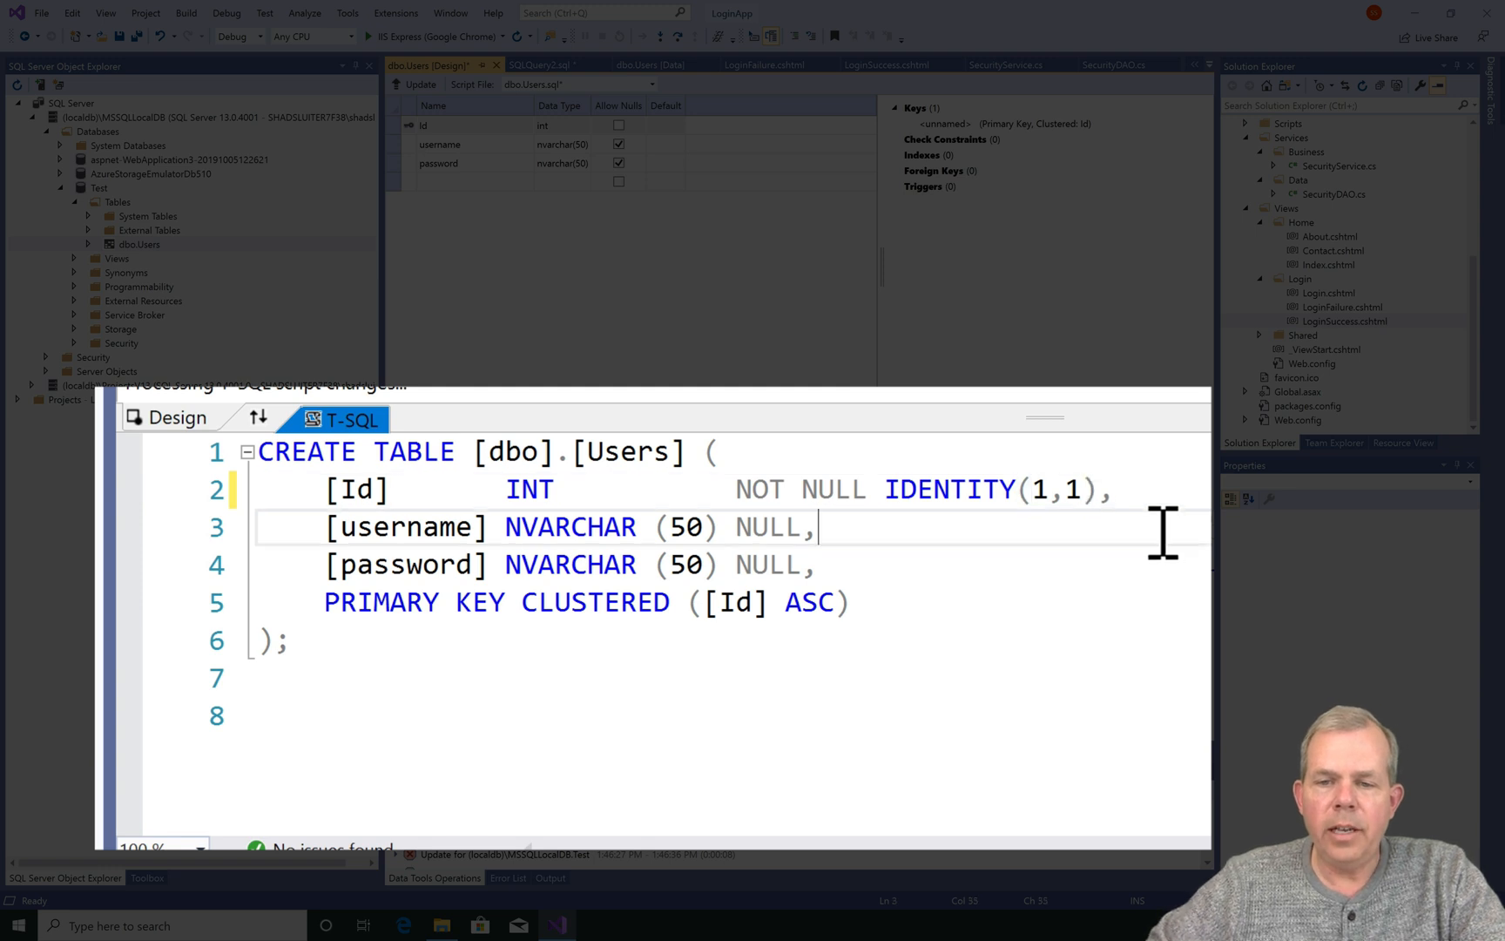
mouse_move(1099, 523)
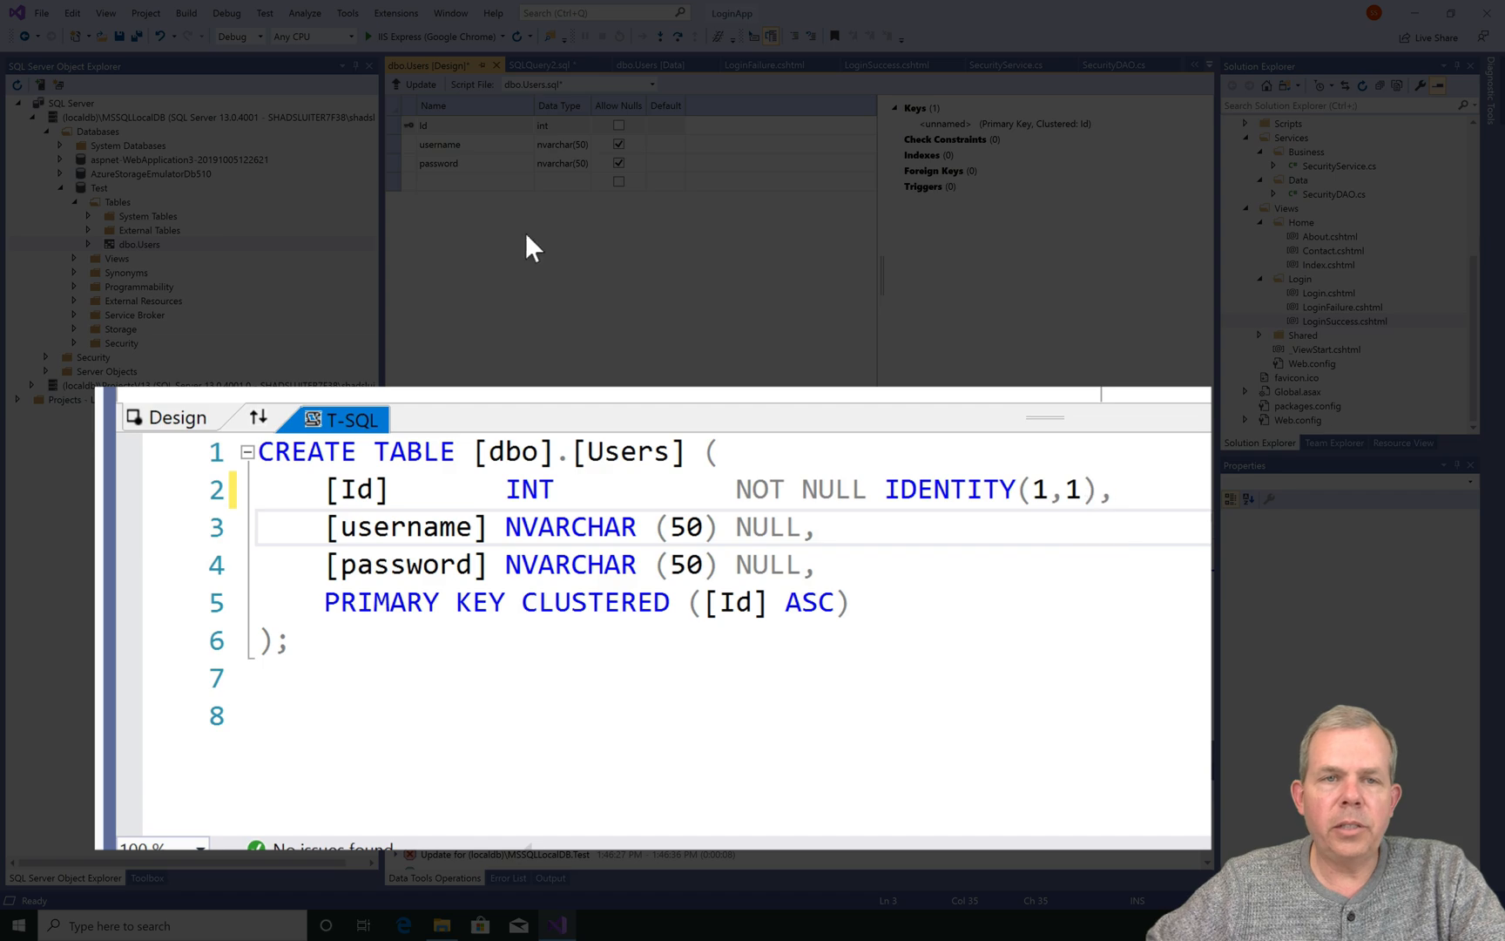
click(420, 84)
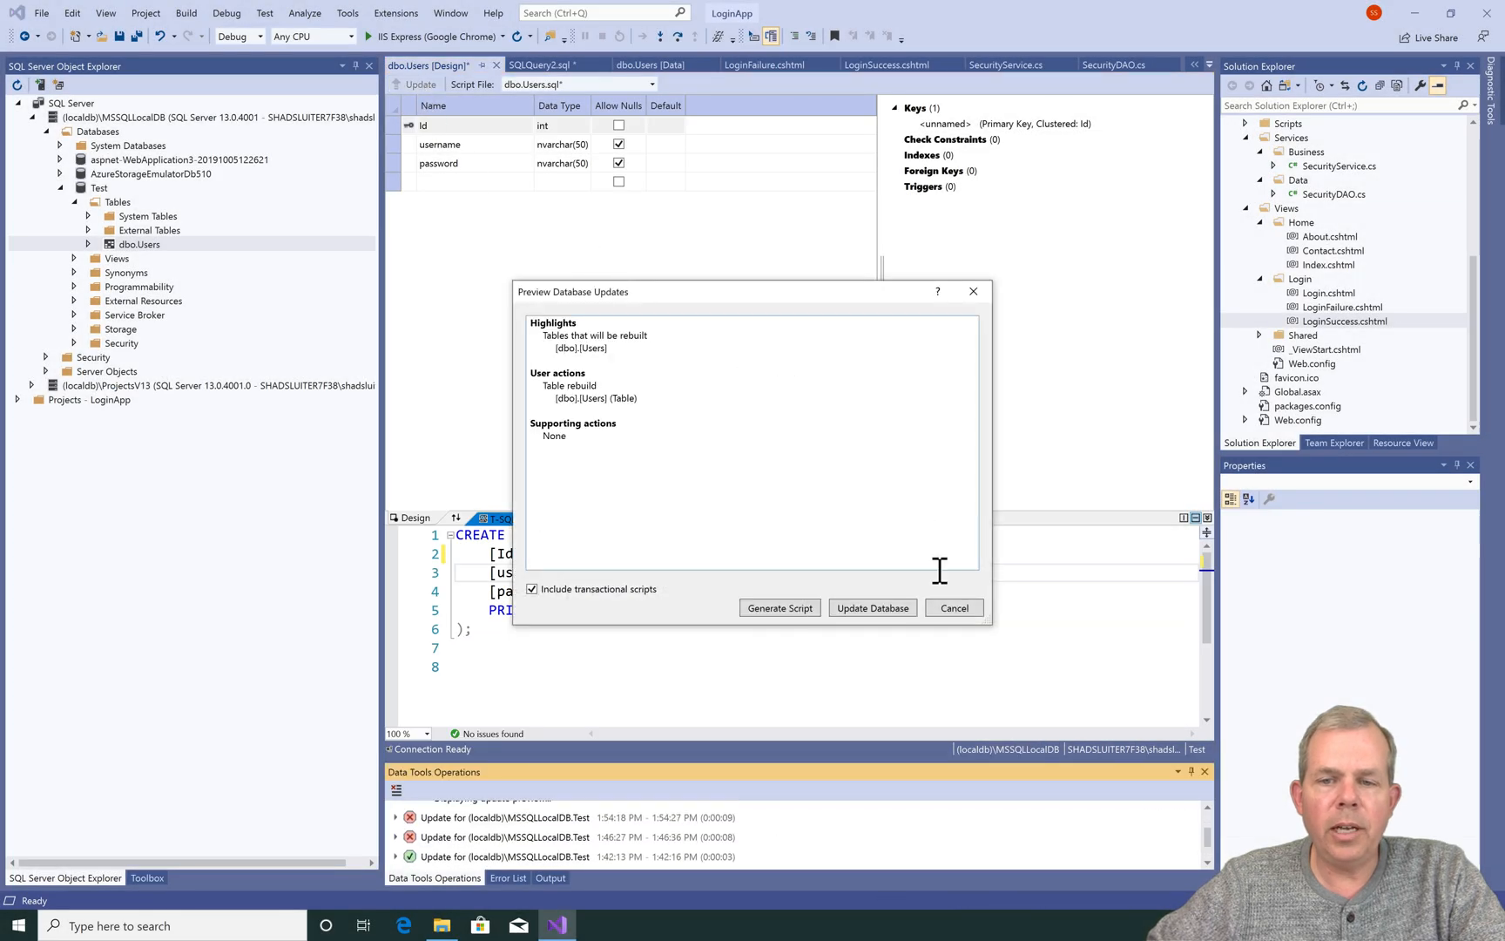
click(871, 606)
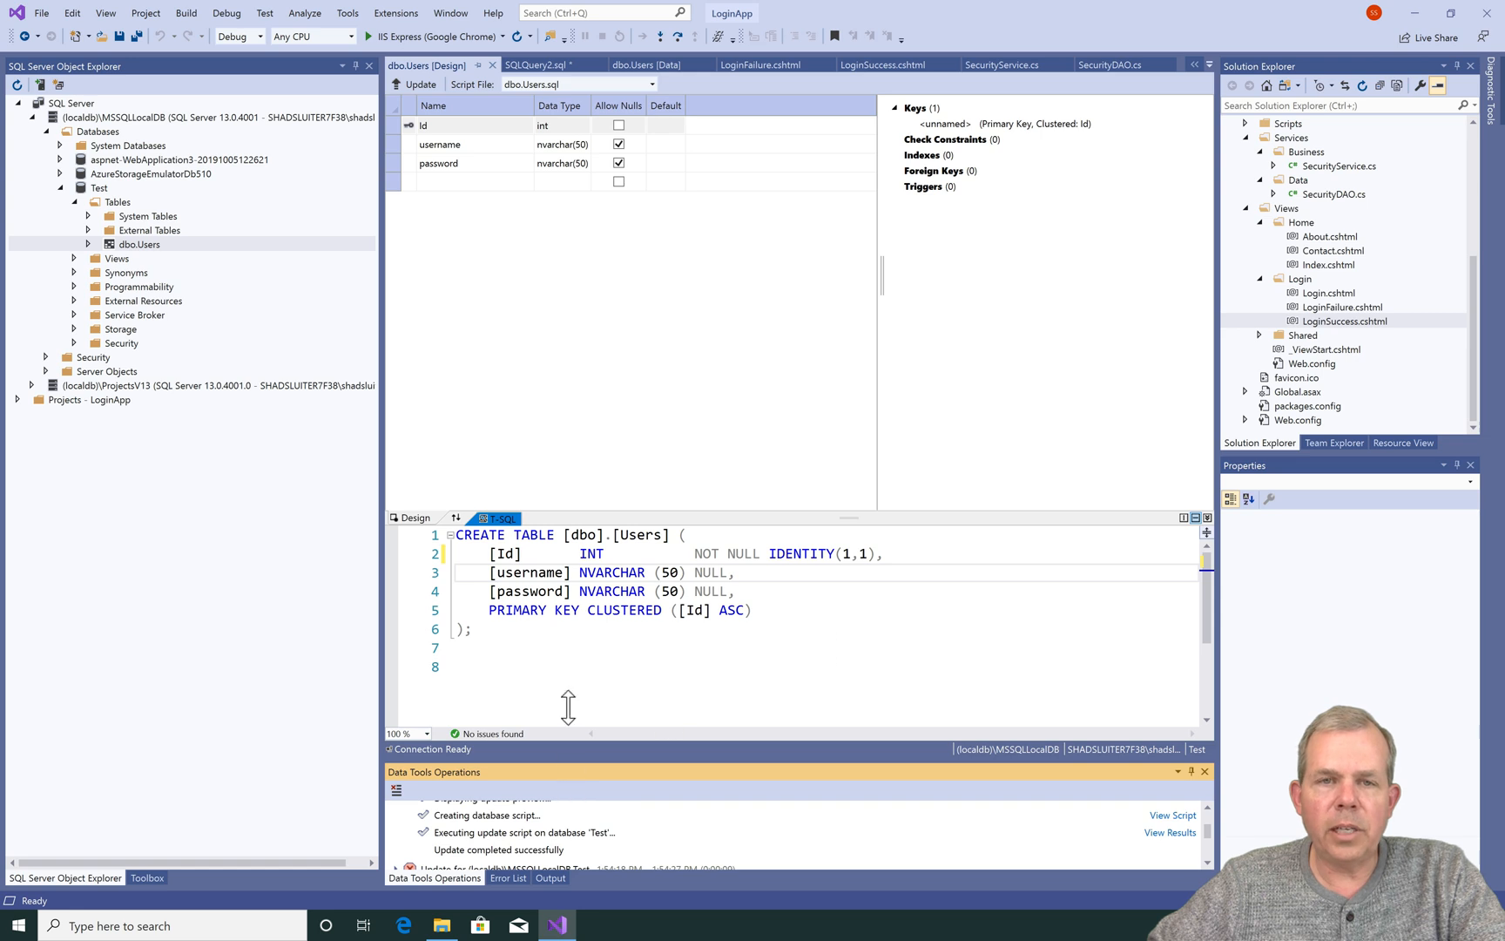
mouse_move(249, 106)
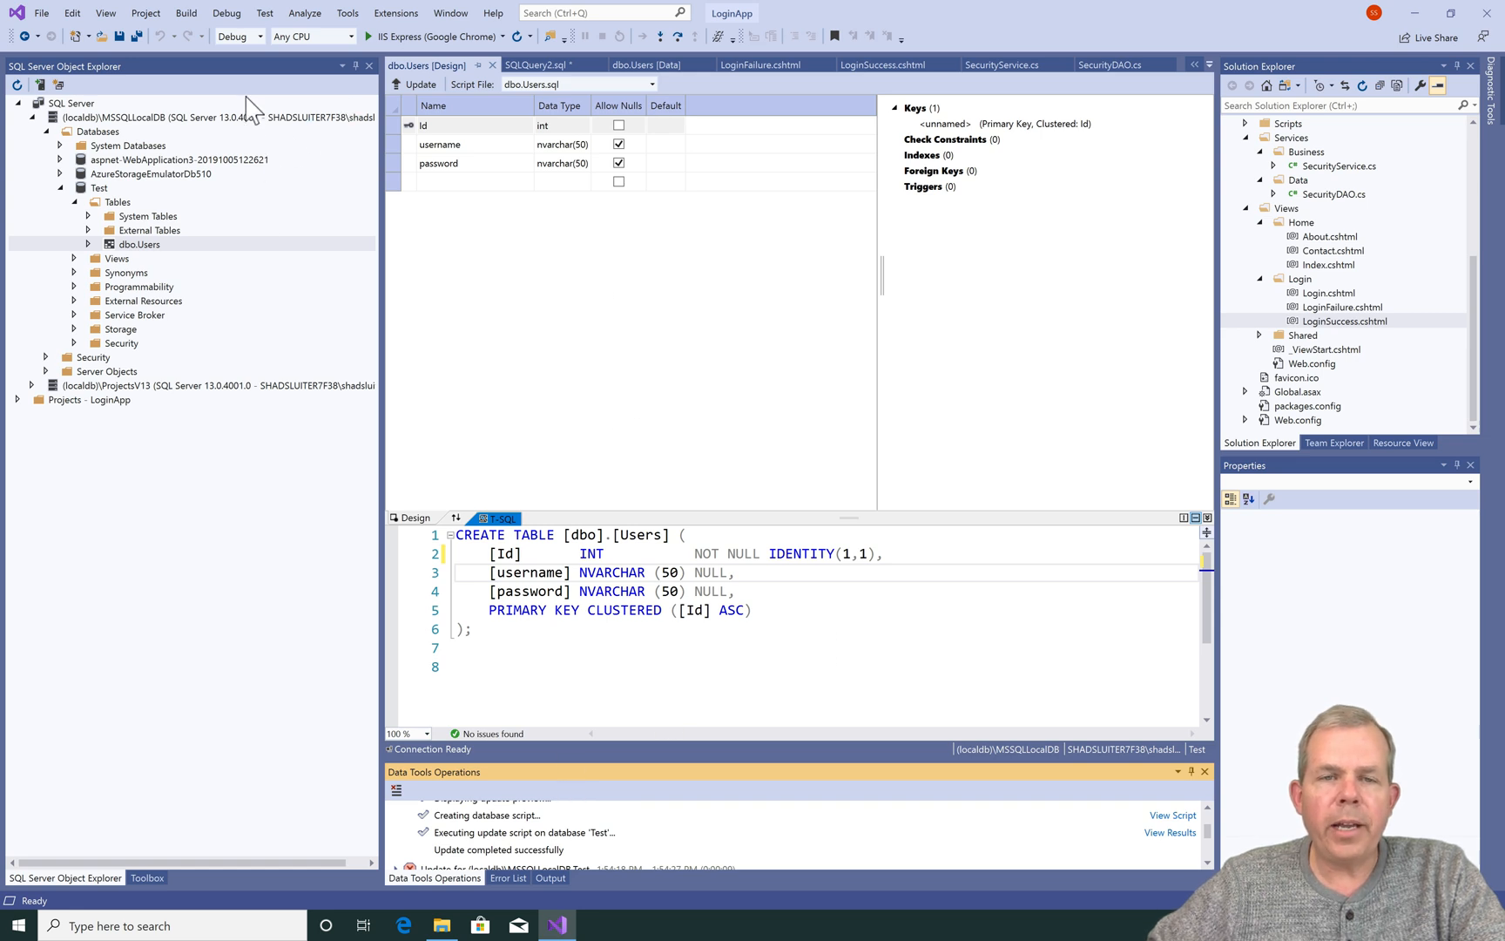
Step: Rerun the insert for Max in SQLQuery2.sql; it succeeds but returns no rows
click(539, 64)
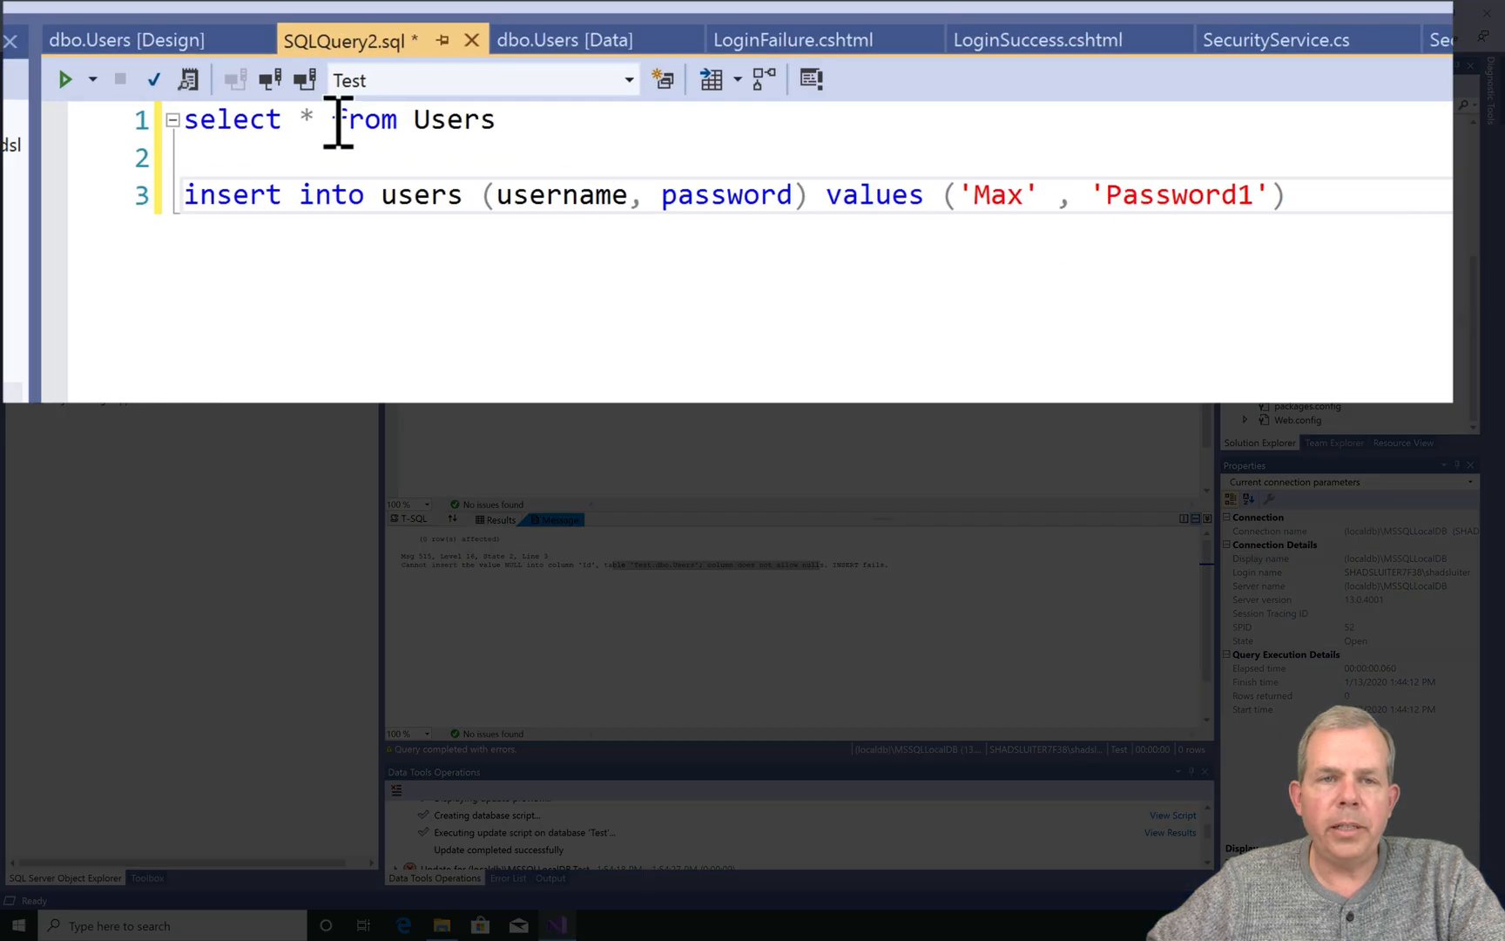
click(65, 80)
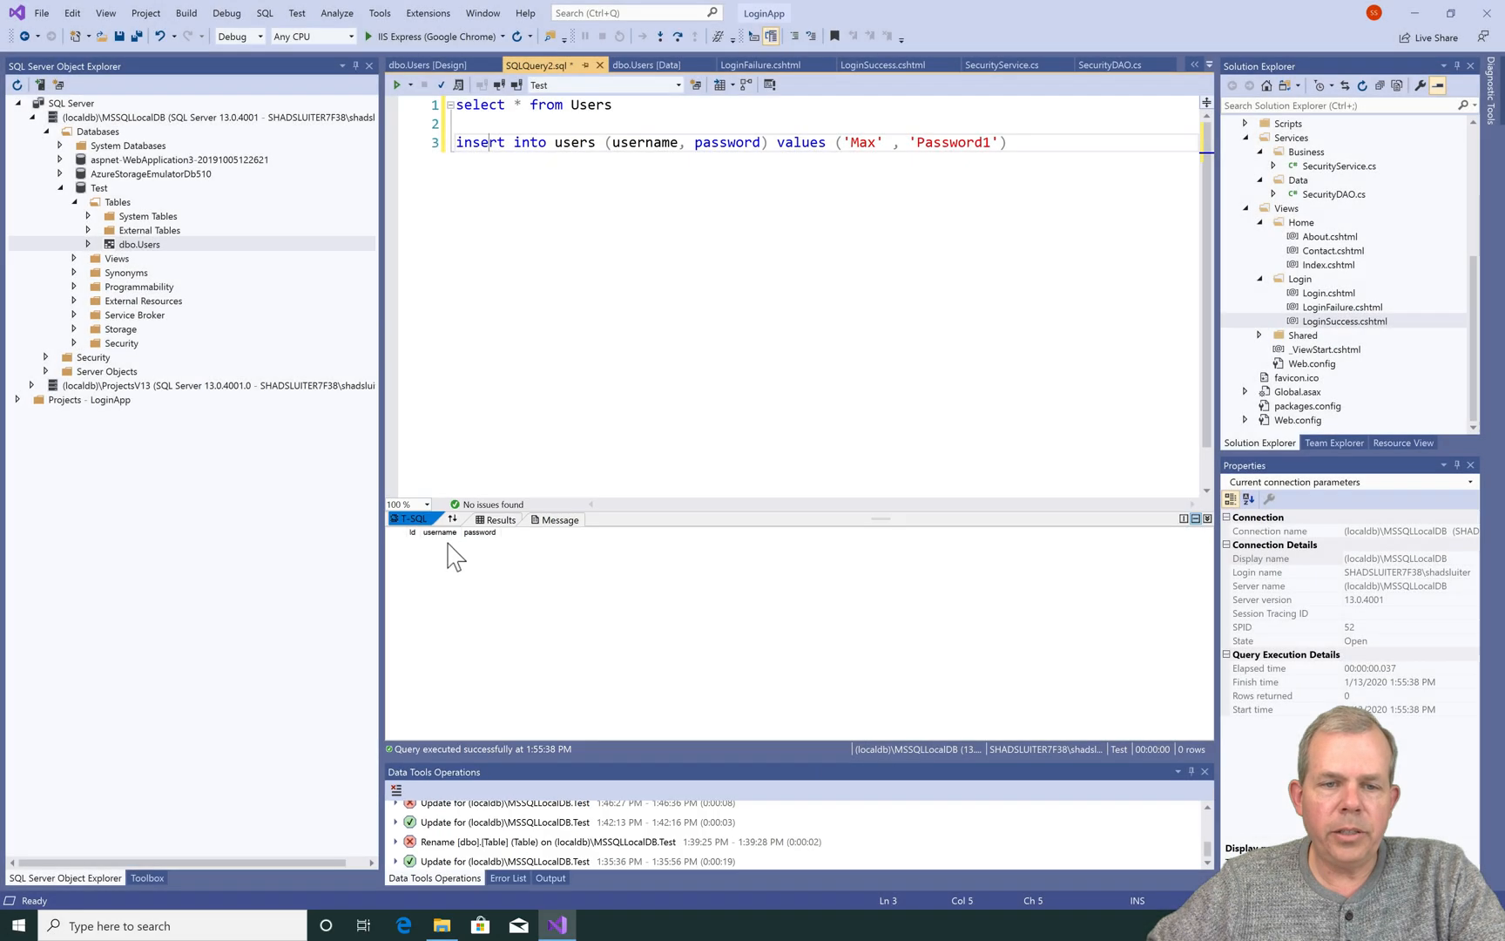
mouse_move(850, 268)
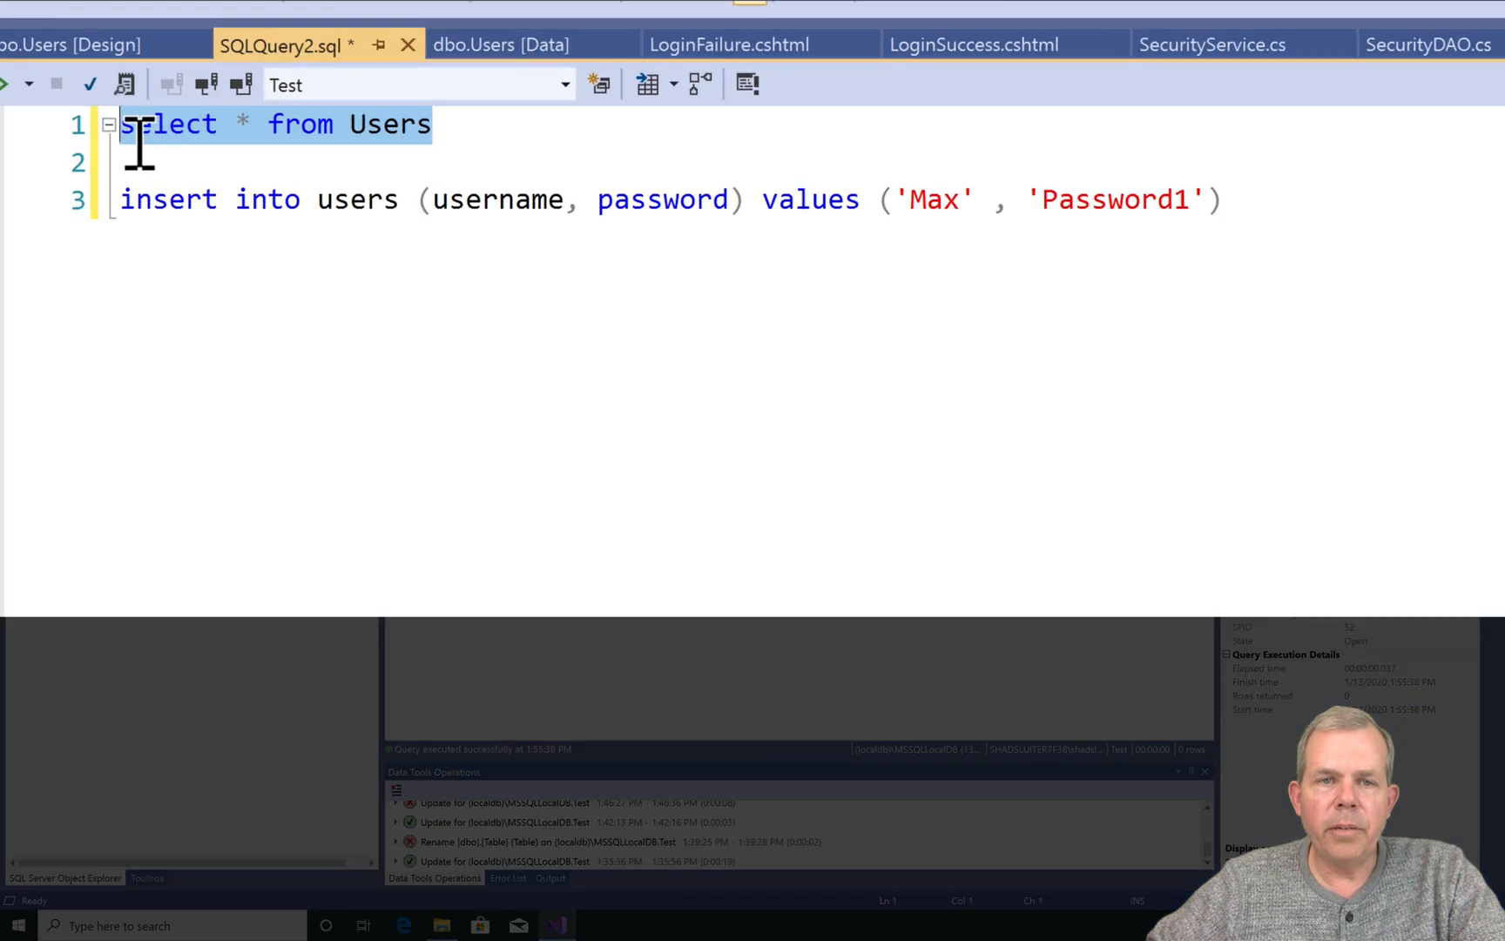
Step: Move the select below the insert, change 'Max' to 'Penny' and execute, listing Max (1) and Penny (2)
key(Delete)
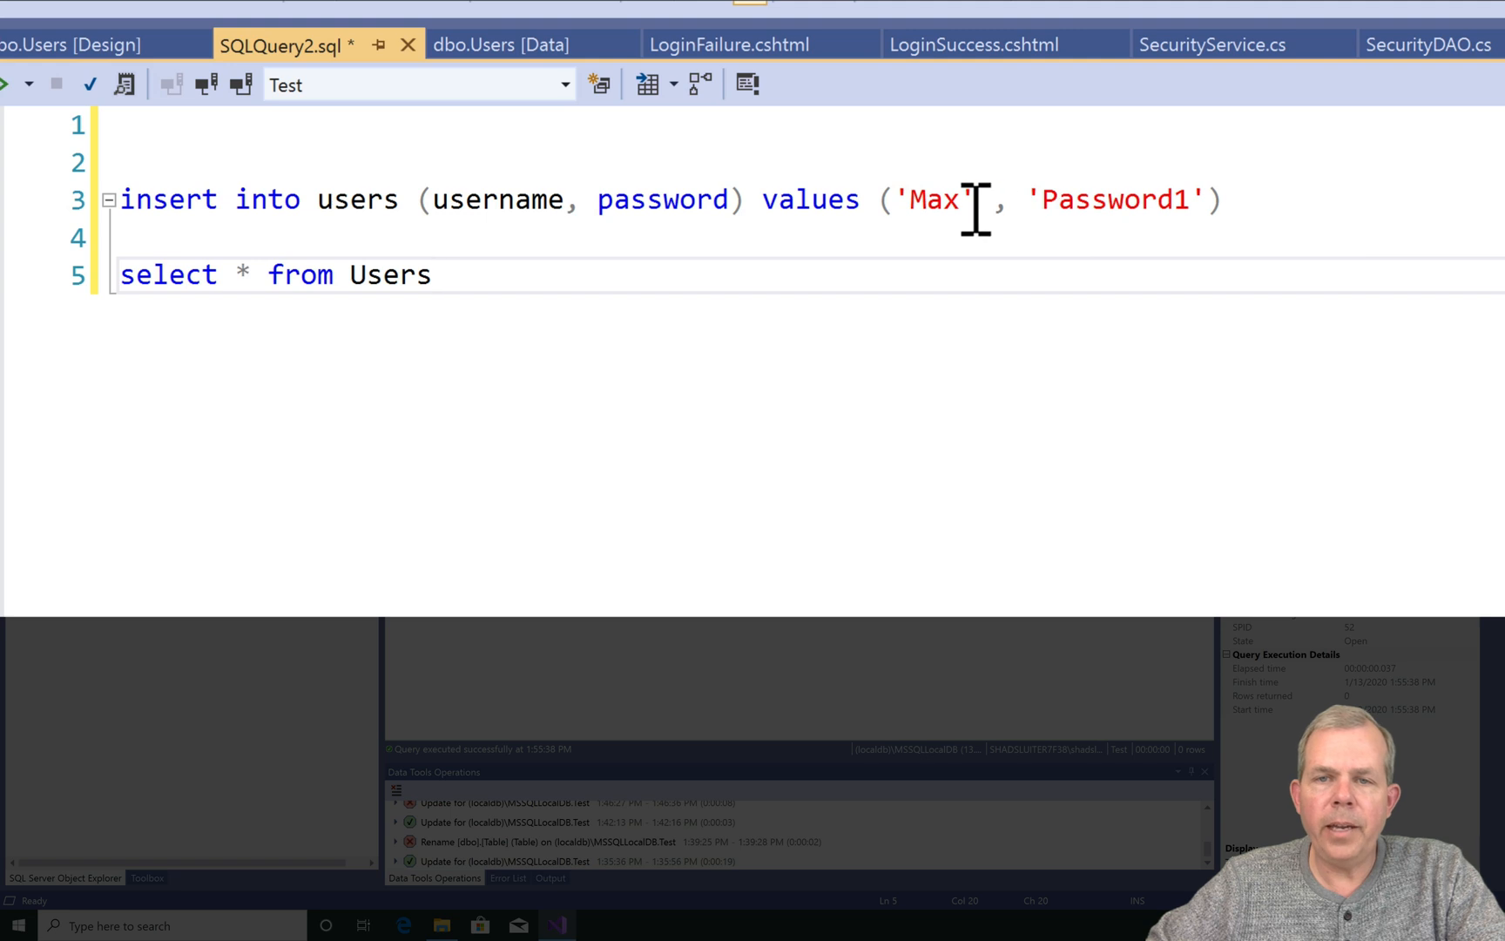
key(Backspace)
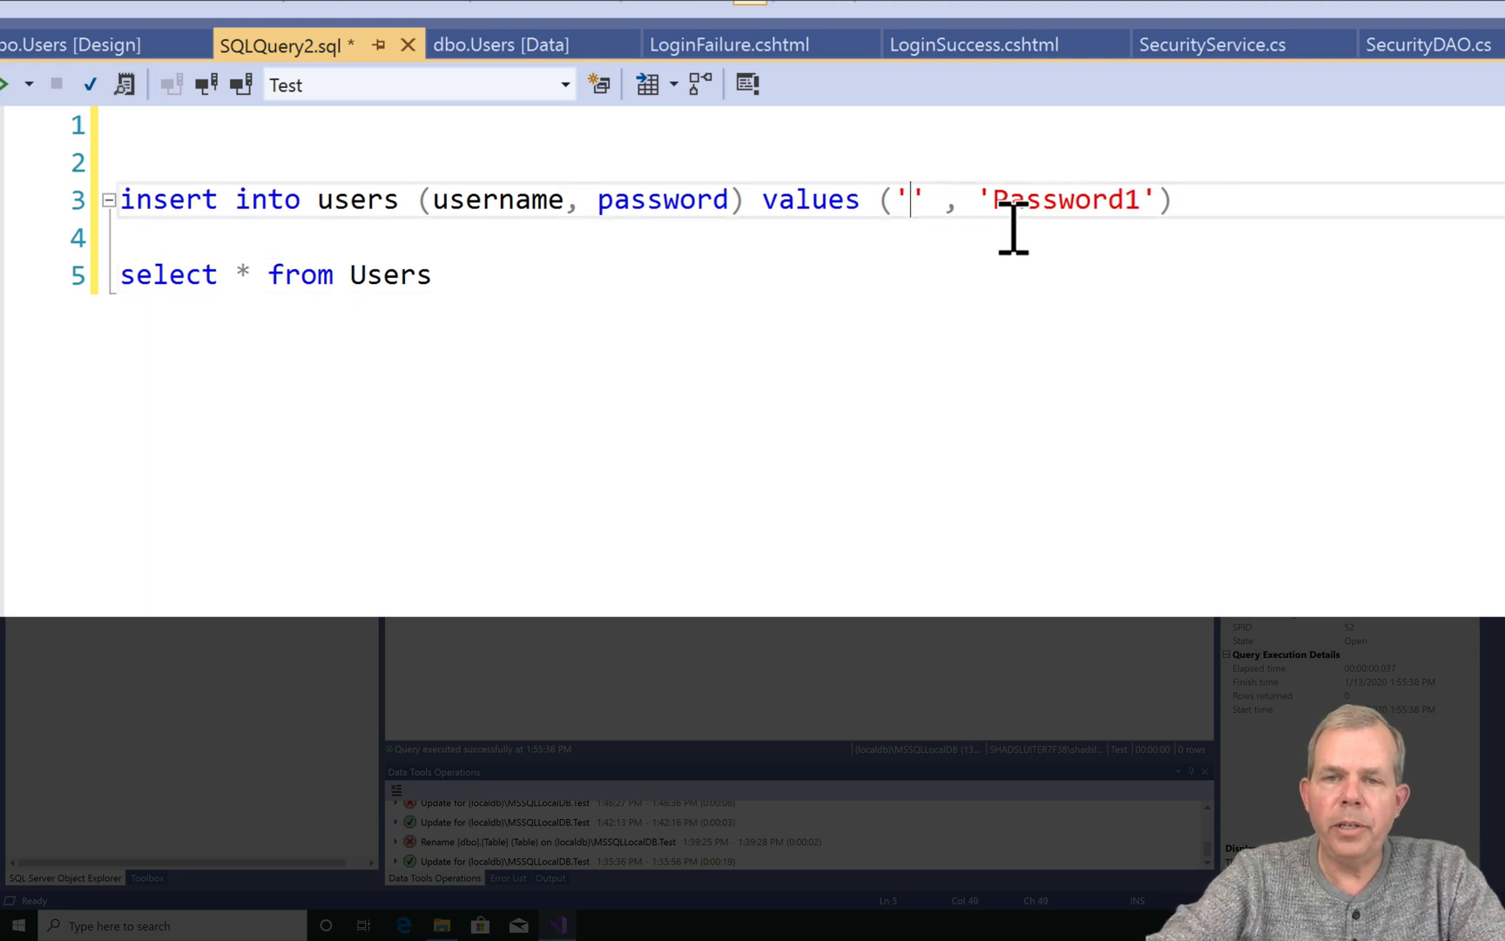
text(Penny)
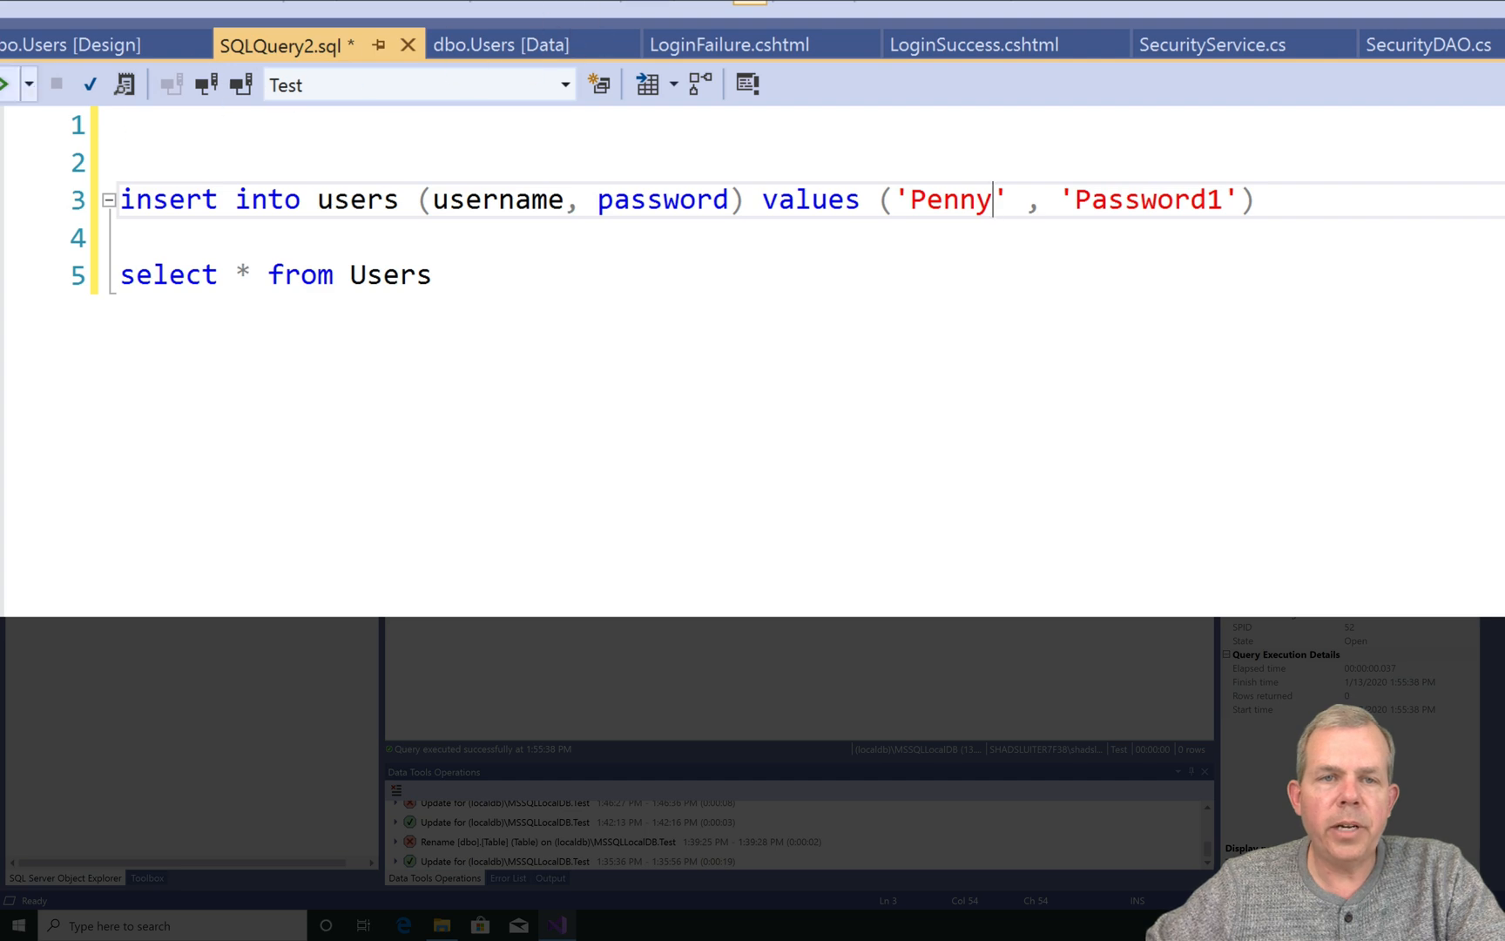
click(397, 83)
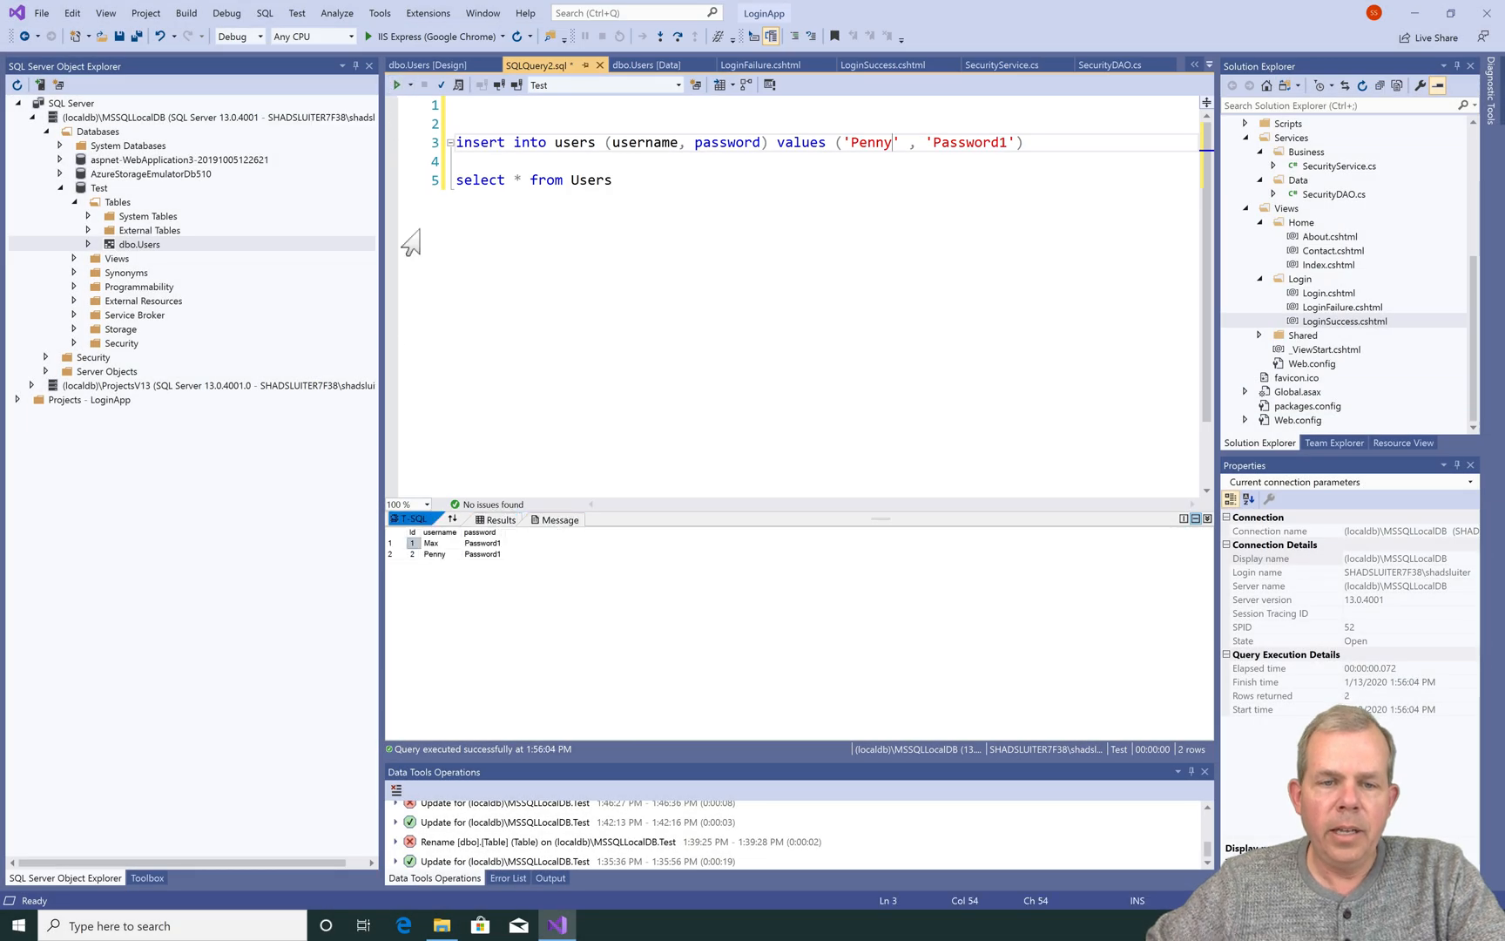